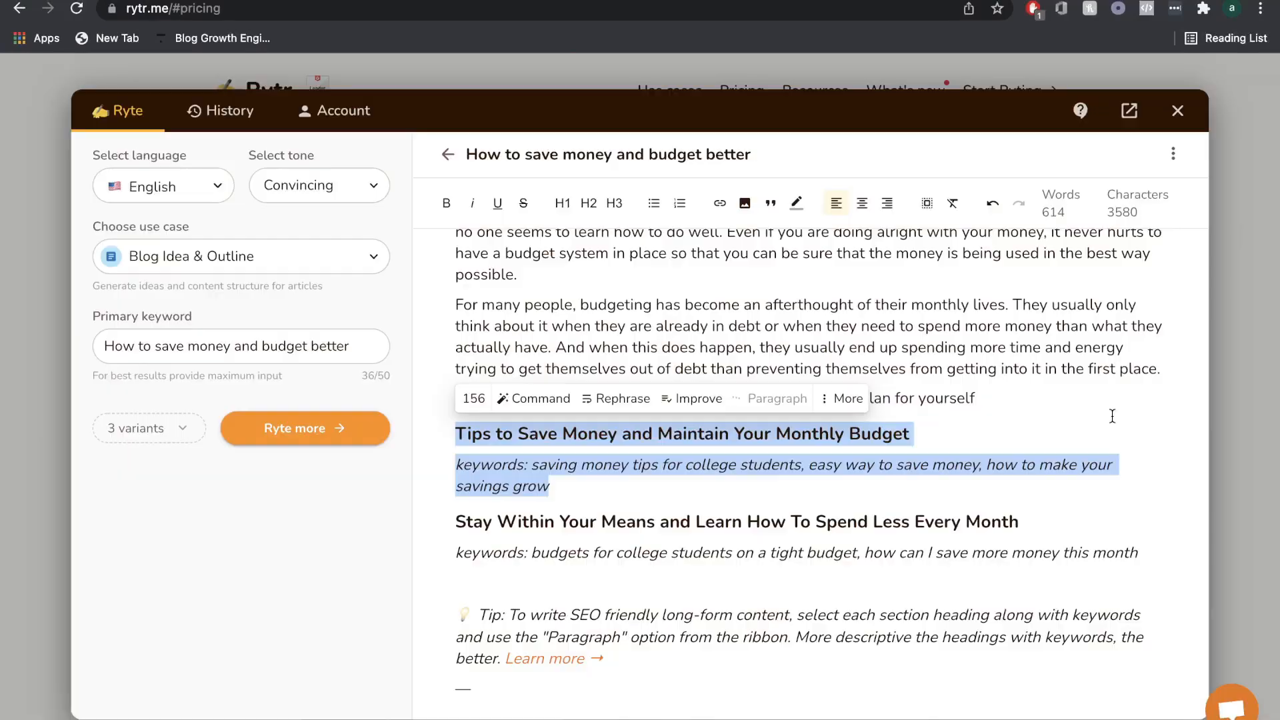
# Generate AI paragraphs for the 'Tips to Save Money and Maintain Your Monthly Budget' section
pyautogui.click(305, 428)
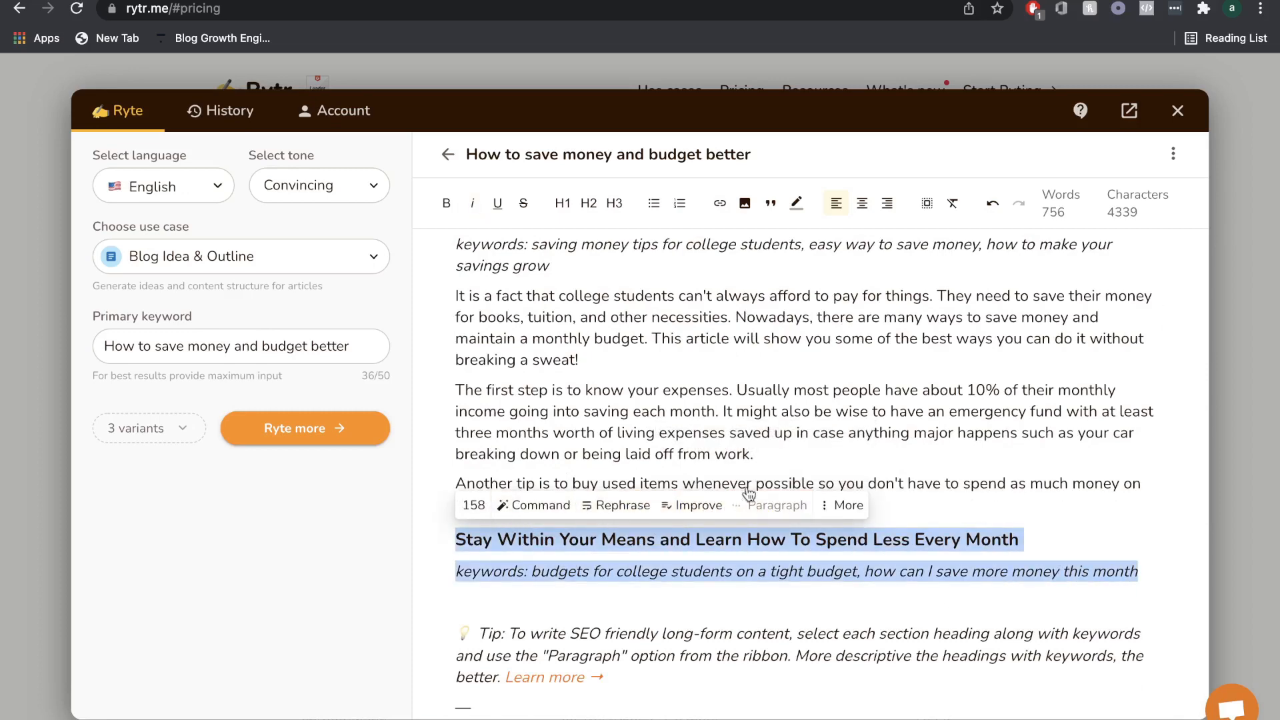
pyautogui.scroll(-3)
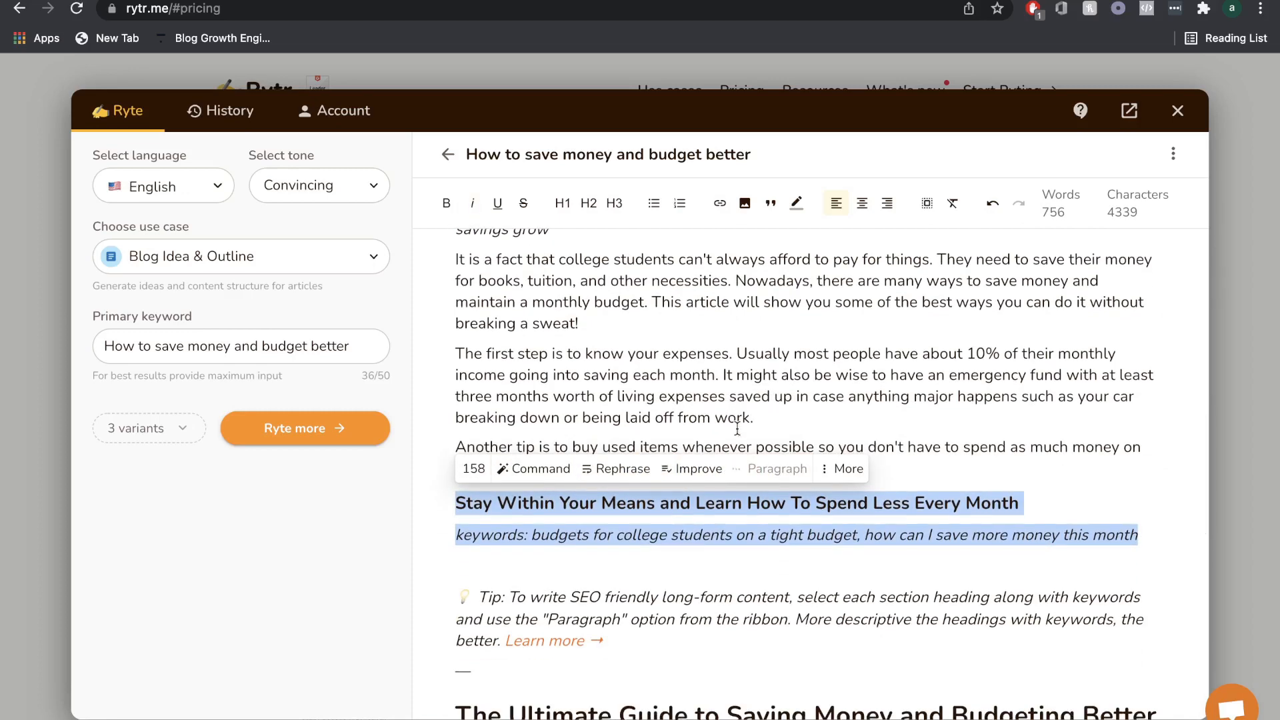
# Scroll through Rytr's feature overview, including the SEO analyzer and customer support sections
pyautogui.click(1177, 110)
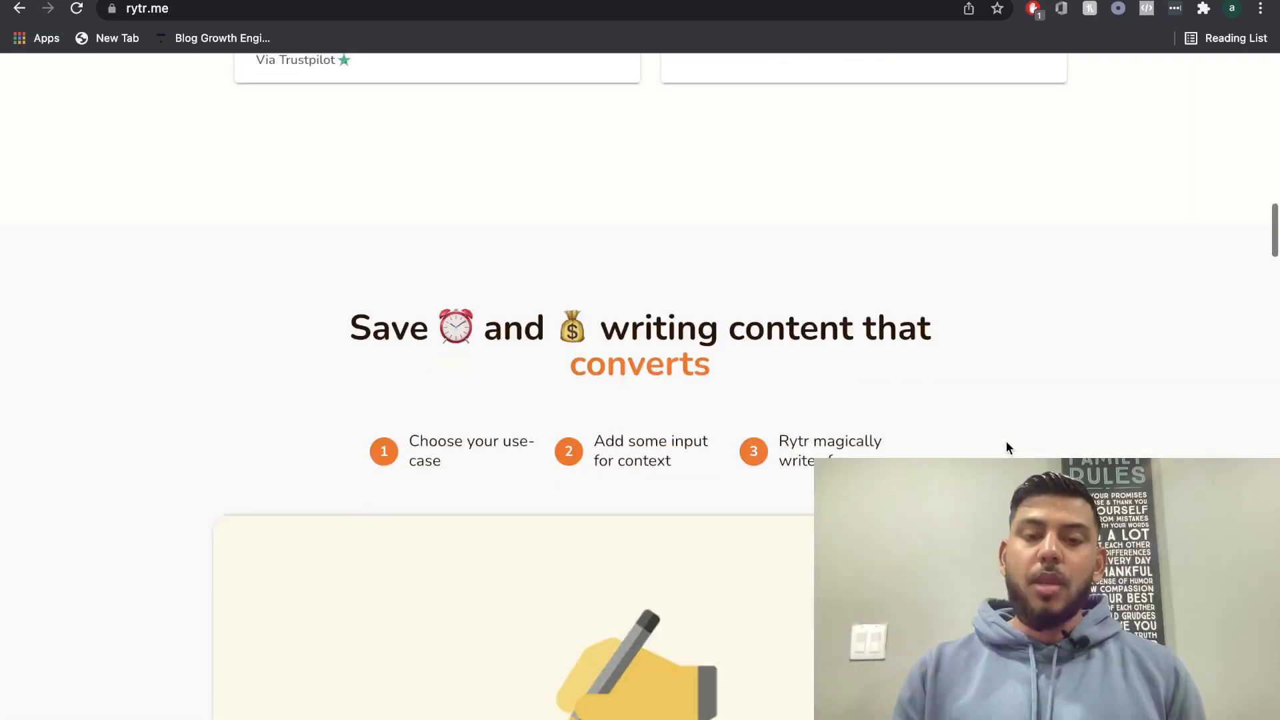
pyautogui.scroll(-3)
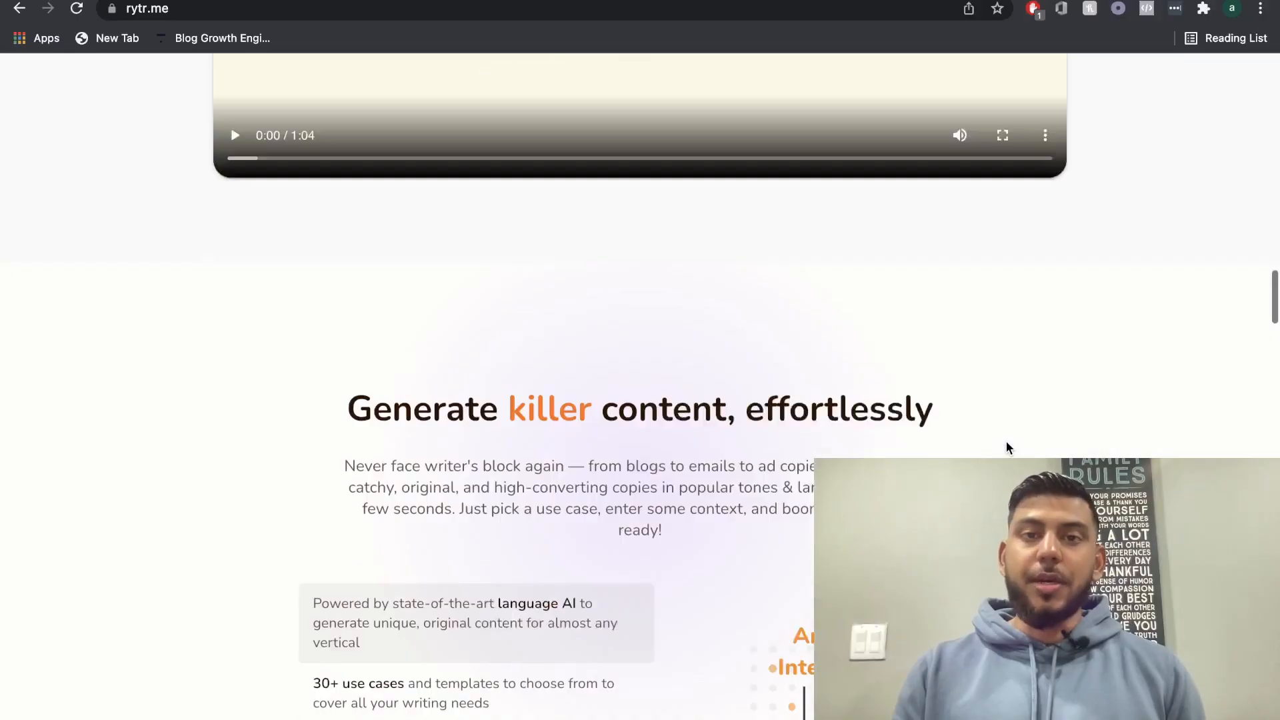
pyautogui.scroll(-3)
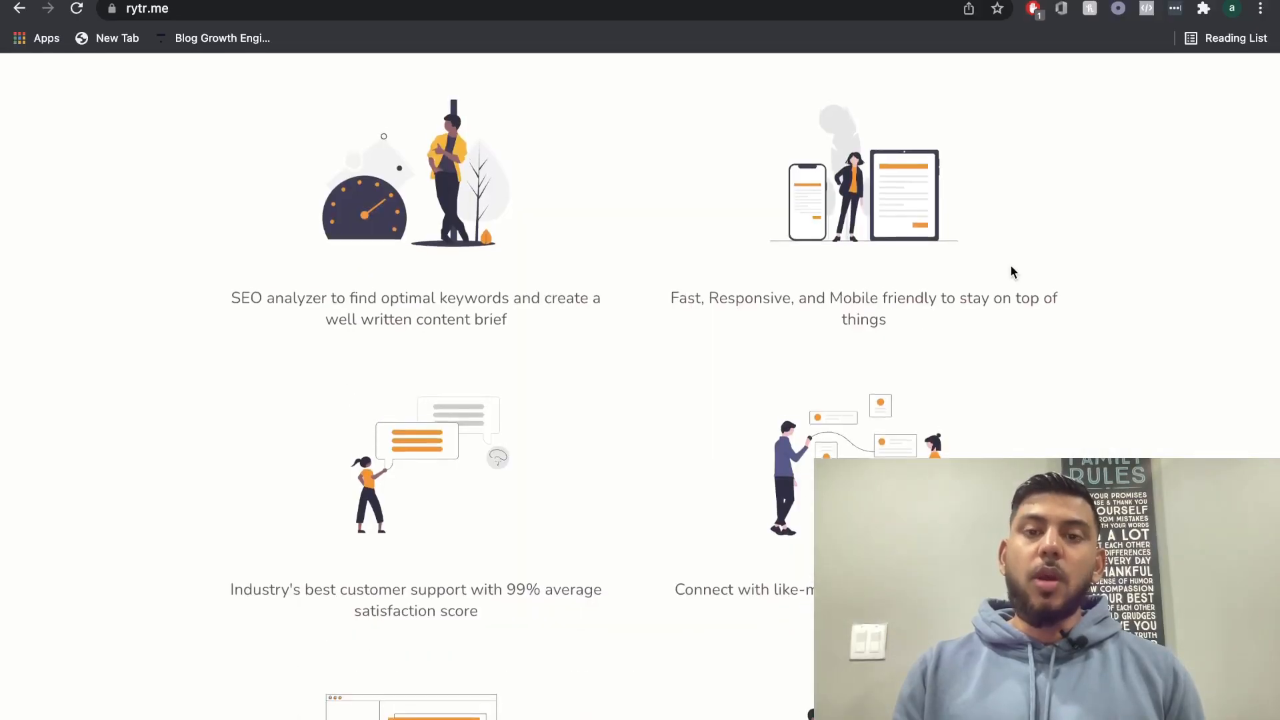
pyautogui.scroll(3)
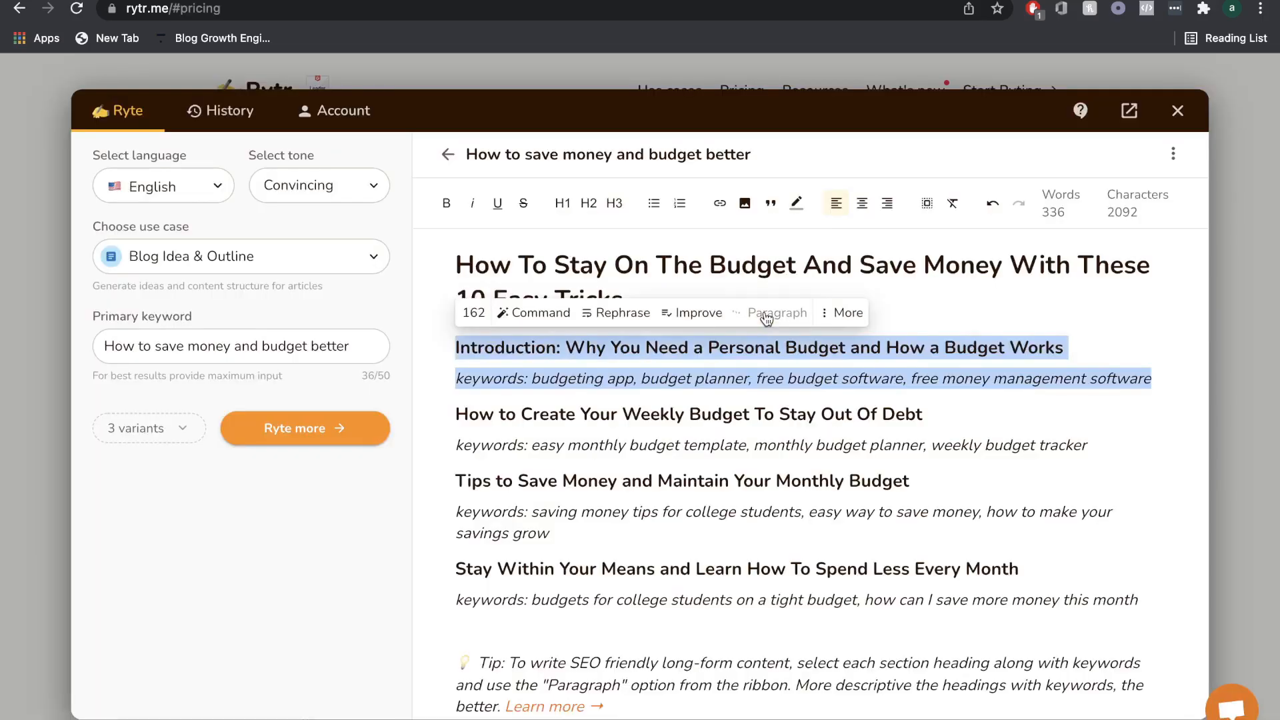
# Generate paragraphs under the Introduction heading on why you need a personal budget
pyautogui.click(776, 313)
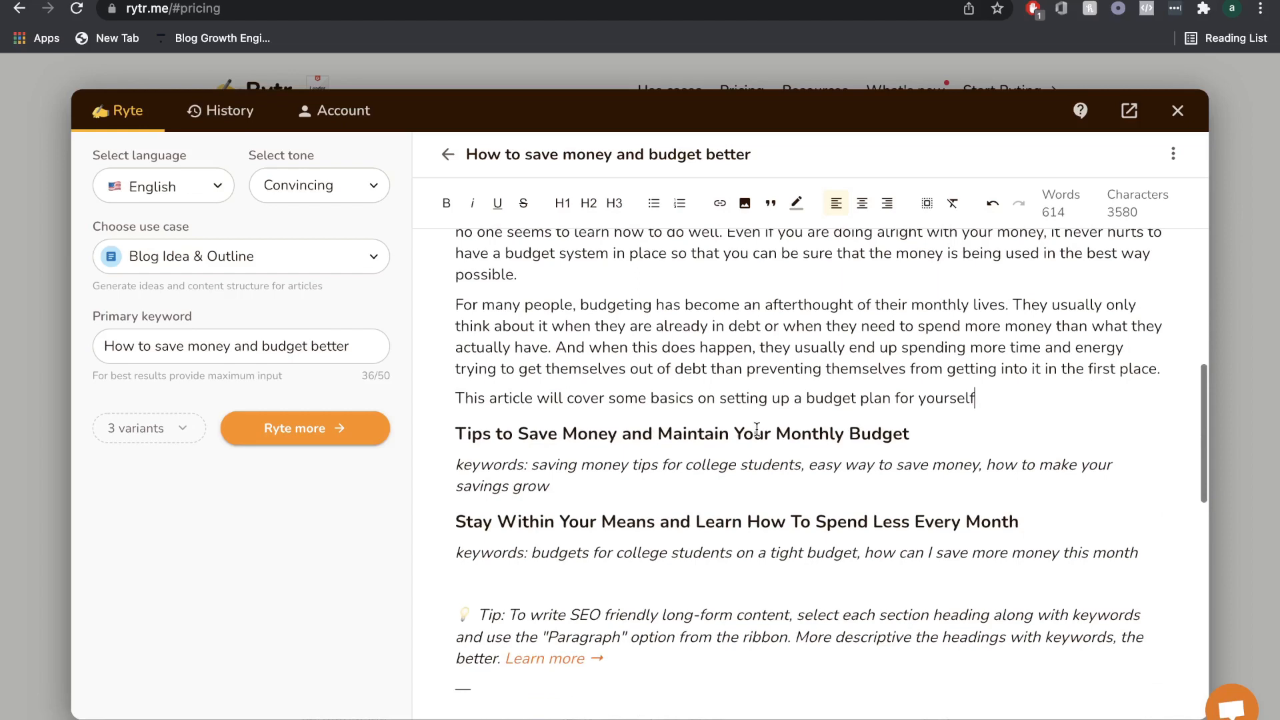
# Go back from the budget article to the Home list of saved documents
pyautogui.click(1178, 110)
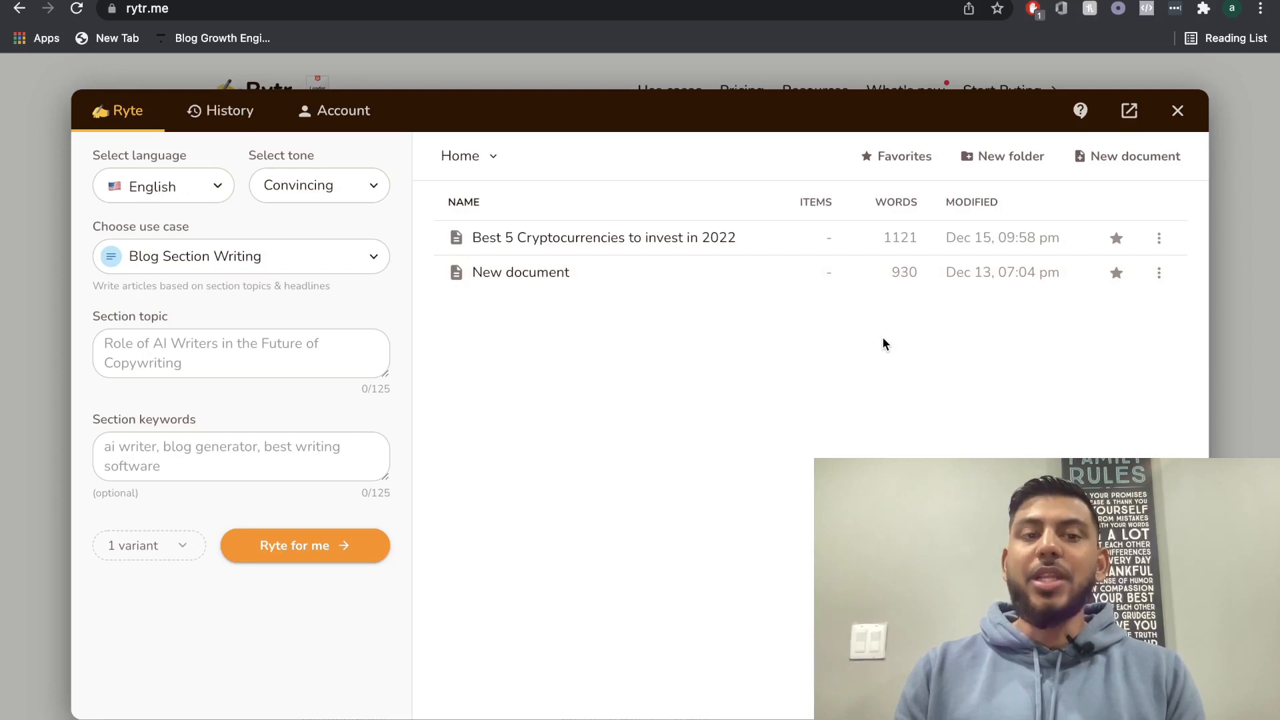
pyautogui.moveTo(492, 316)
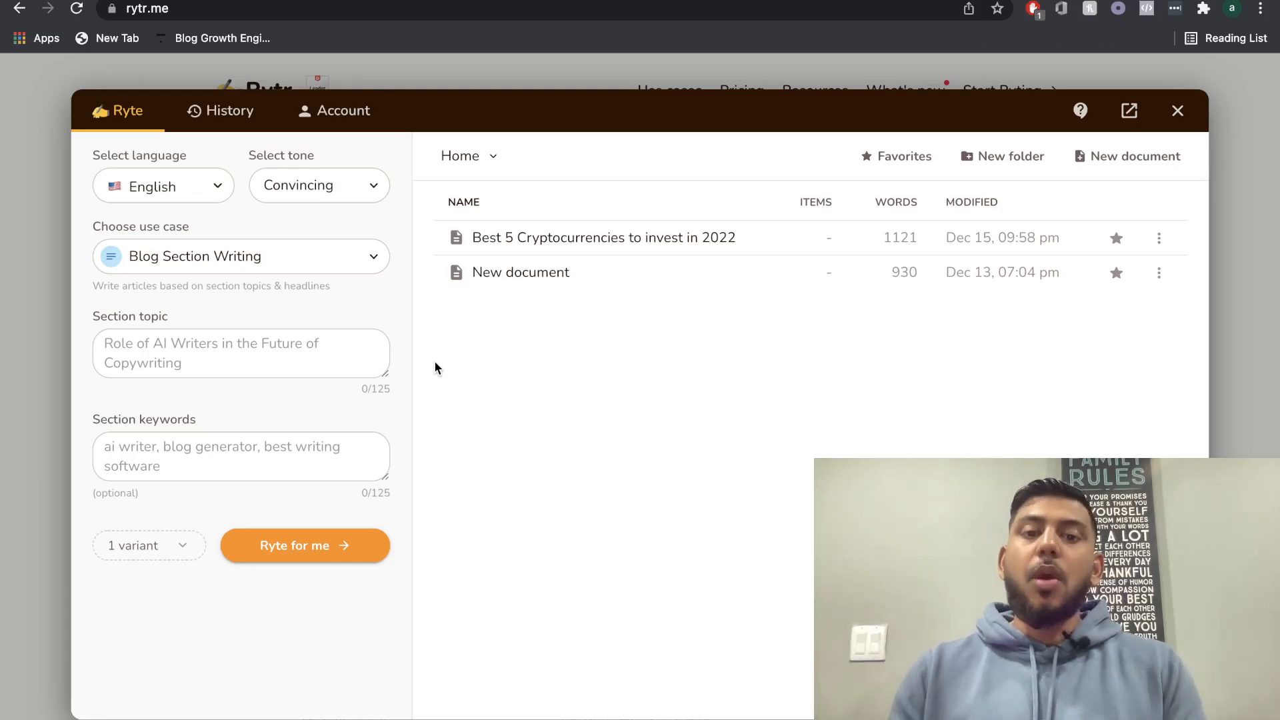
pyautogui.moveTo(470, 357)
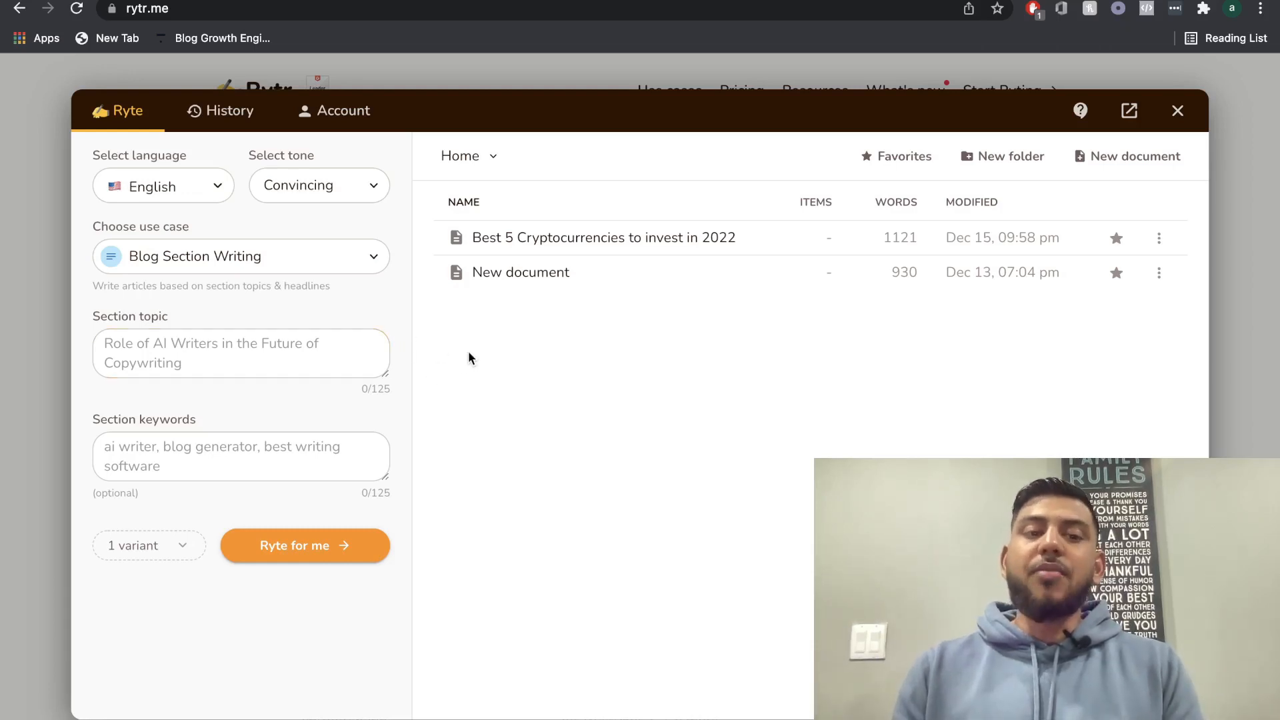
pyautogui.moveTo(436, 337)
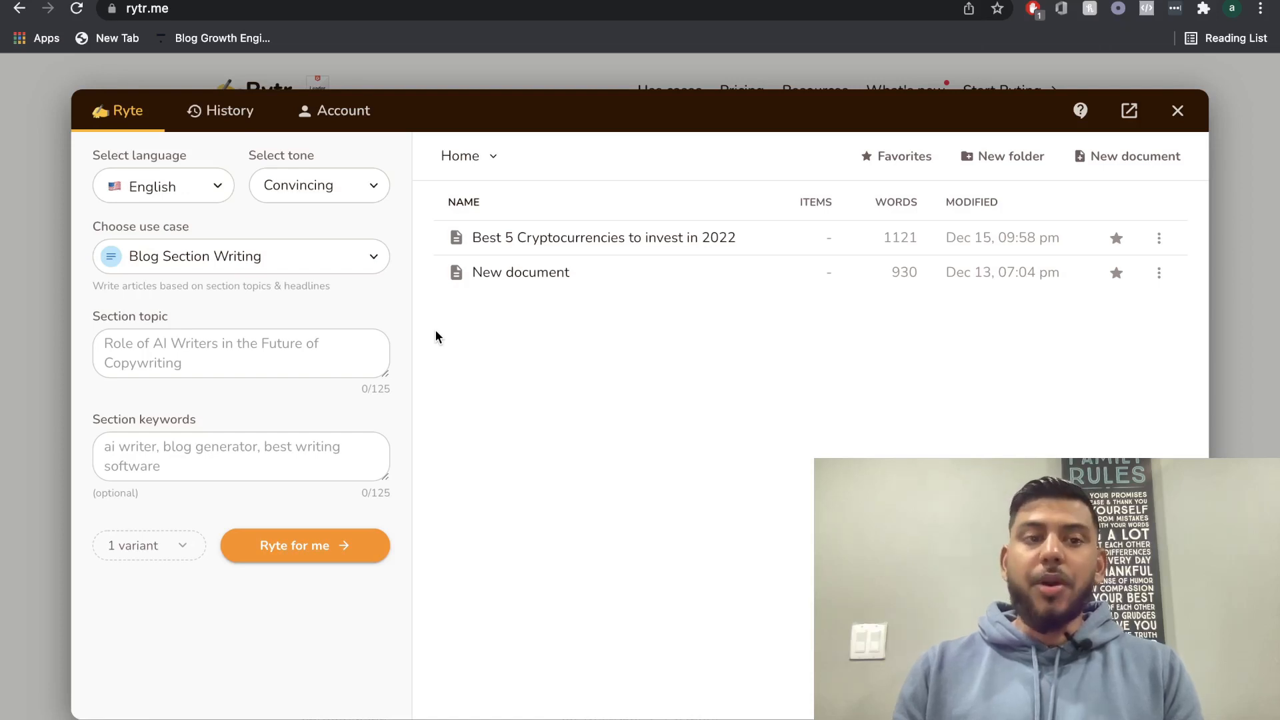
pyautogui.moveTo(162, 185)
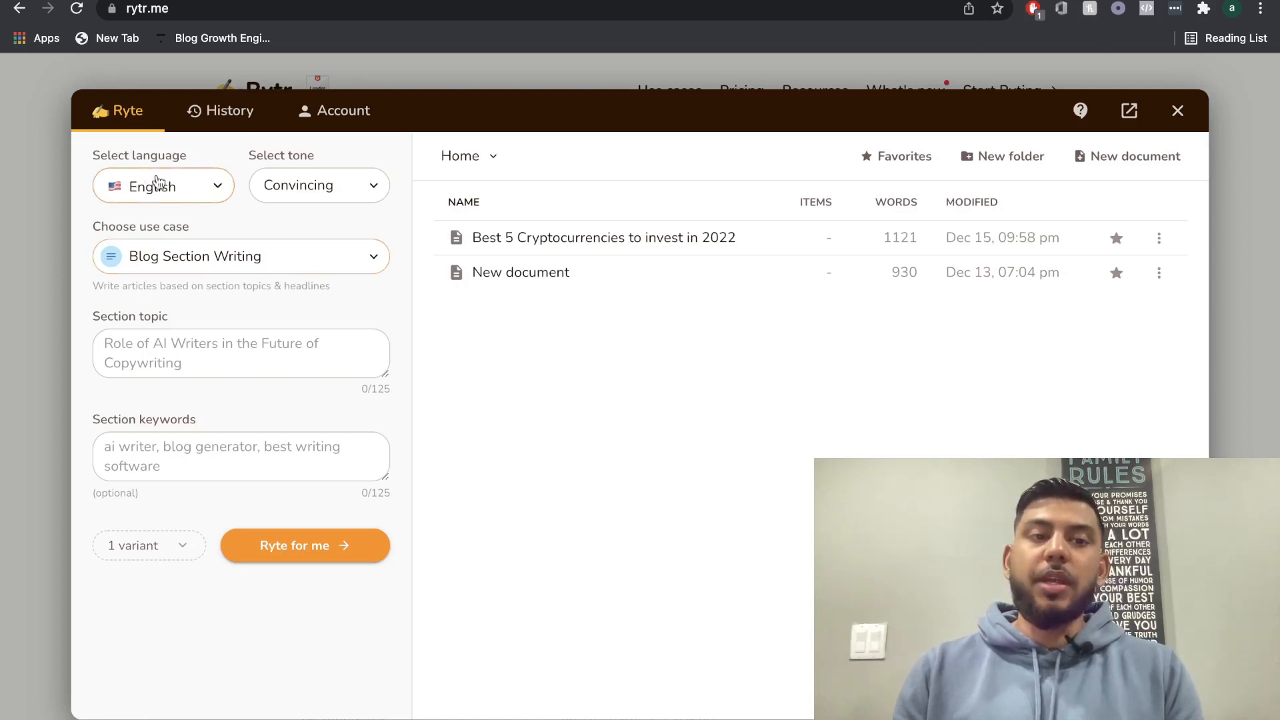
pyautogui.click(162, 185)
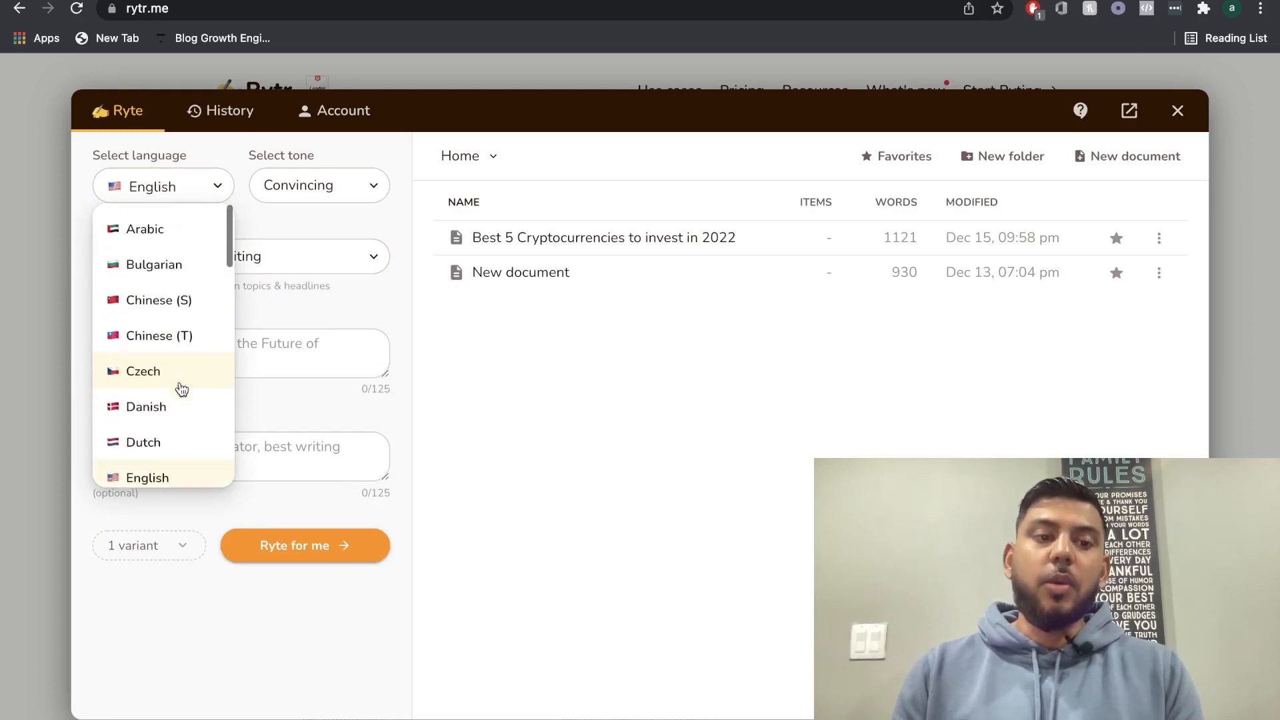
pyautogui.click(148, 478)
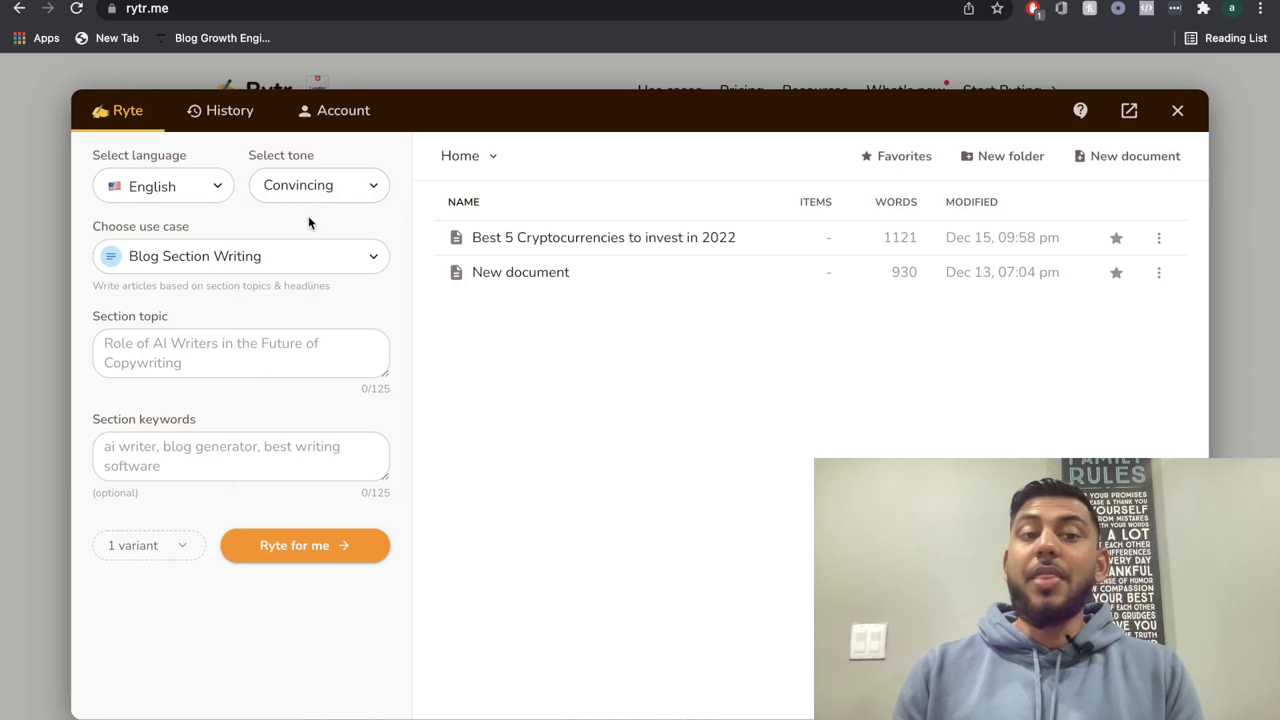
pyautogui.click(318, 185)
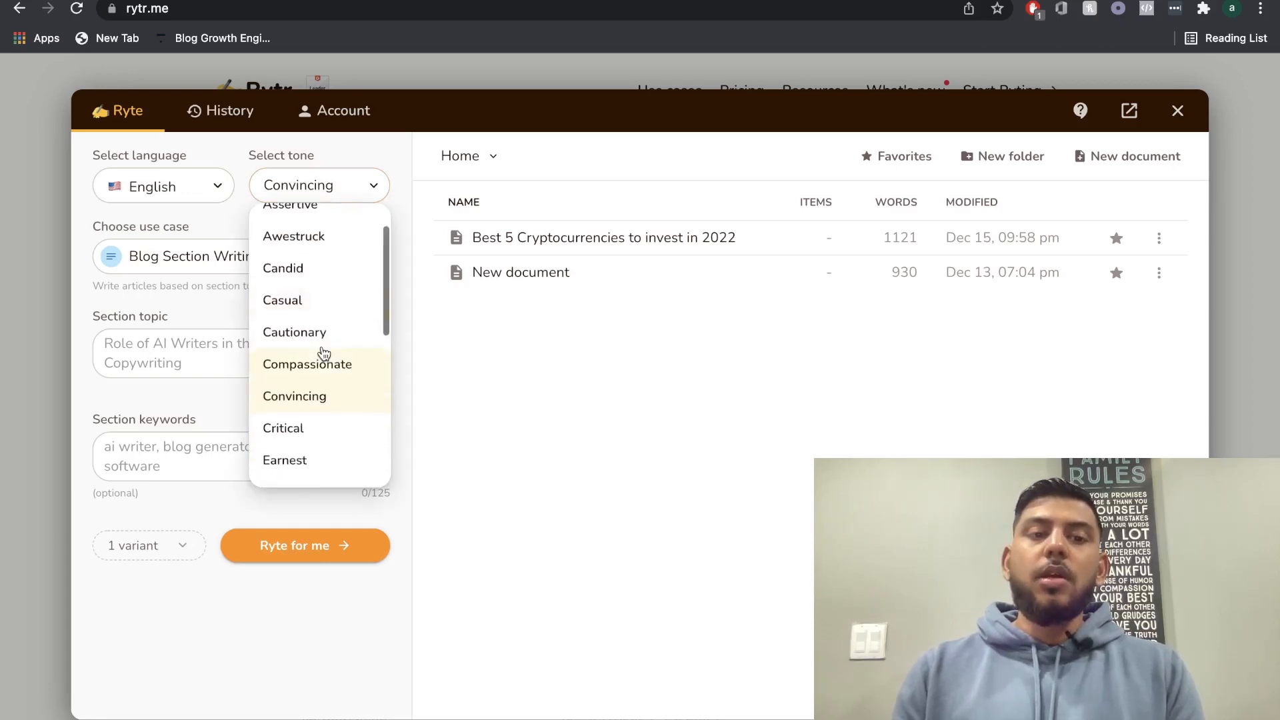
pyautogui.scroll(3)
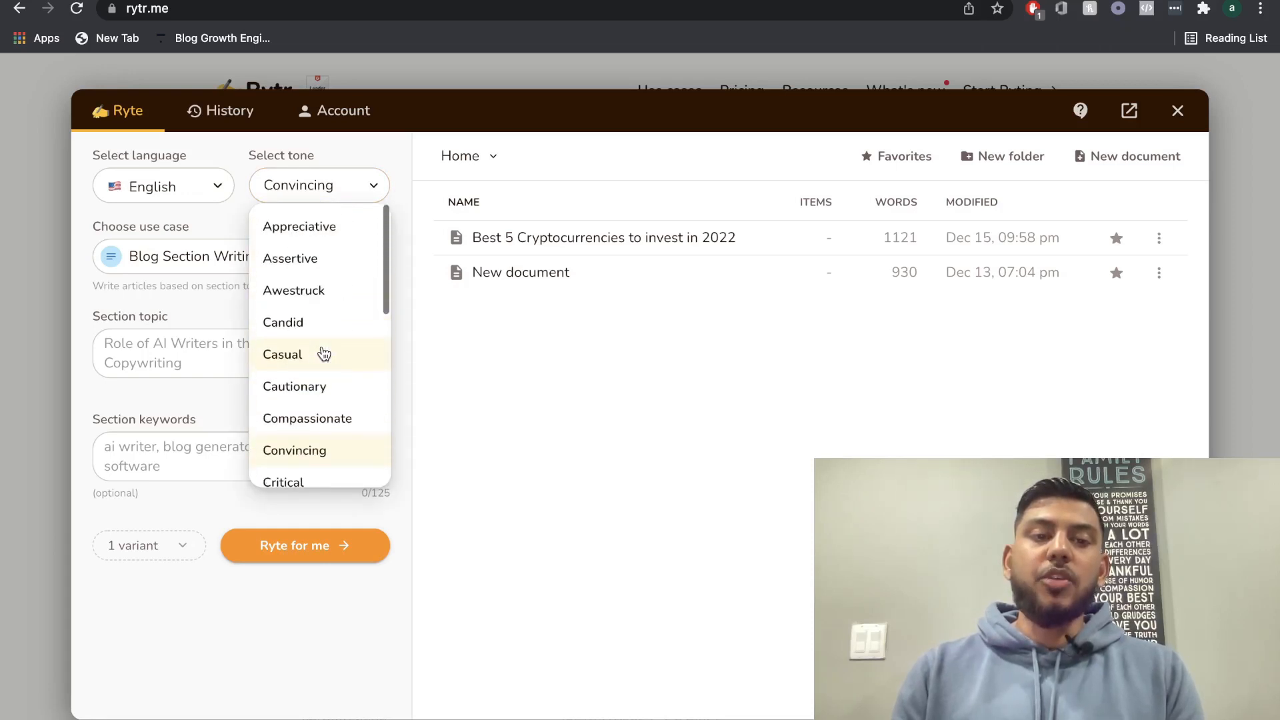
pyautogui.scroll(-3)
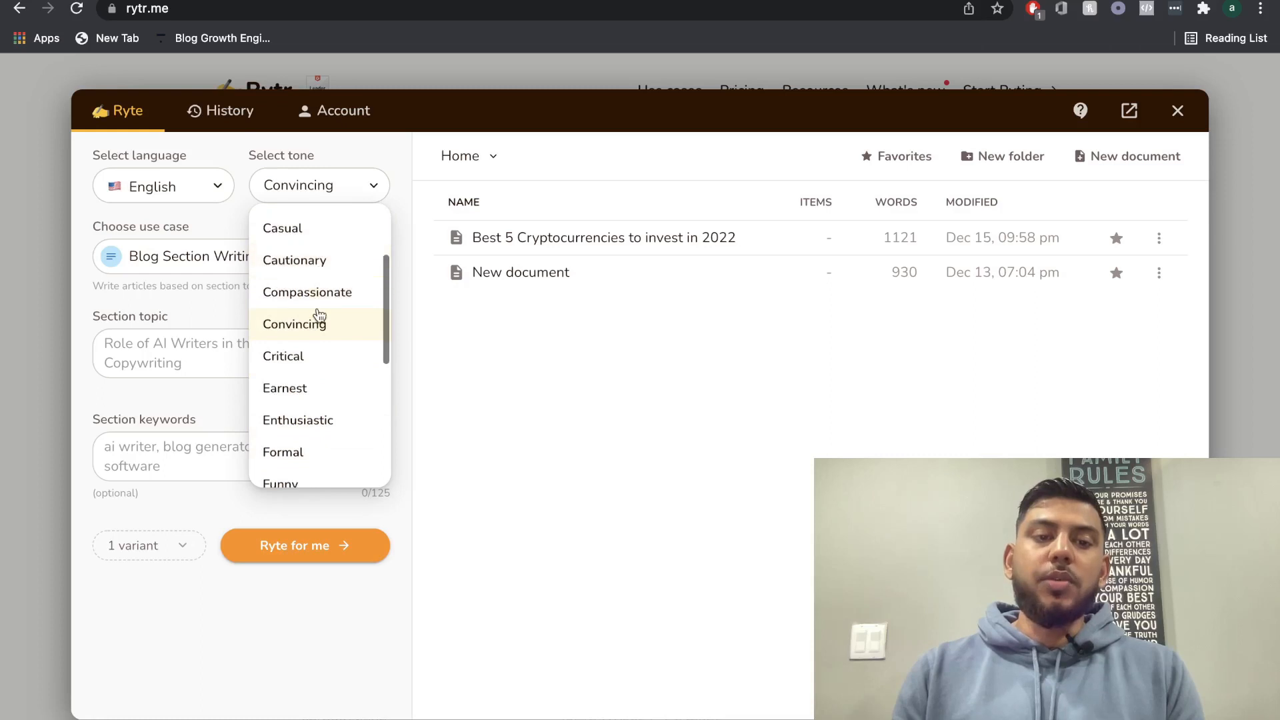
pyautogui.click(293, 323)
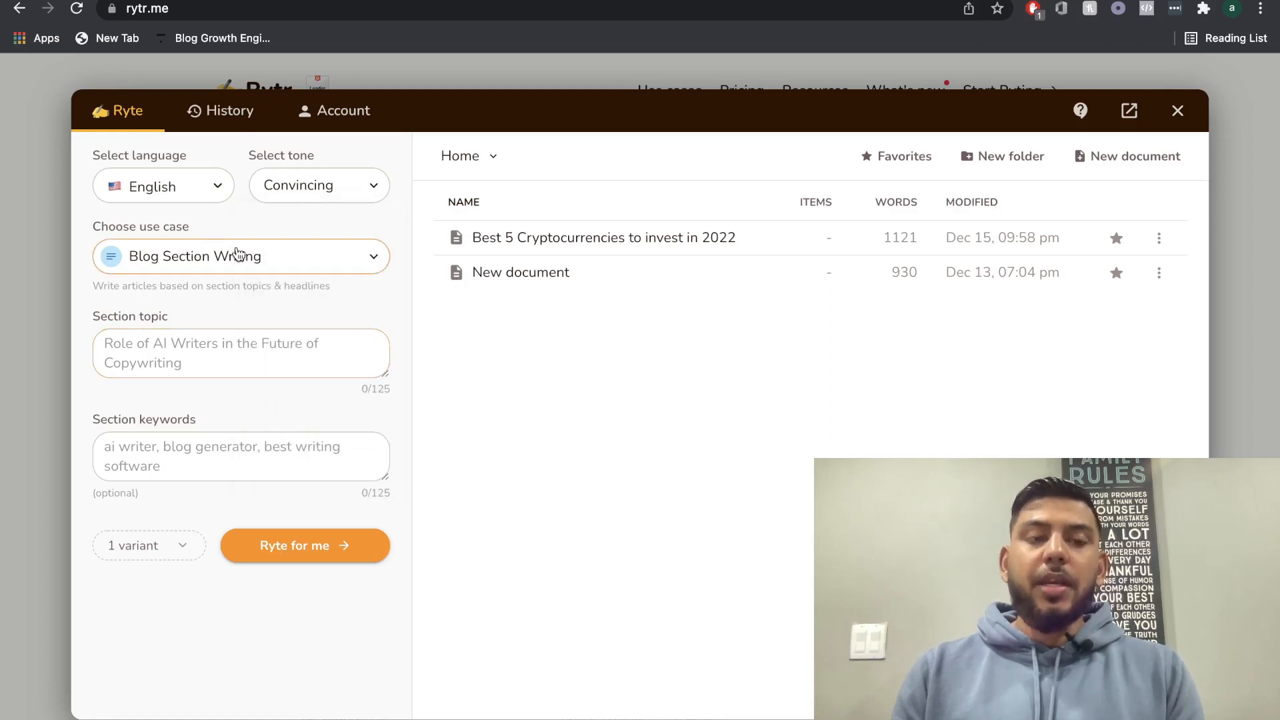
# Browse the use case dropdown list, from business pitches through video ideas
pyautogui.click(240, 256)
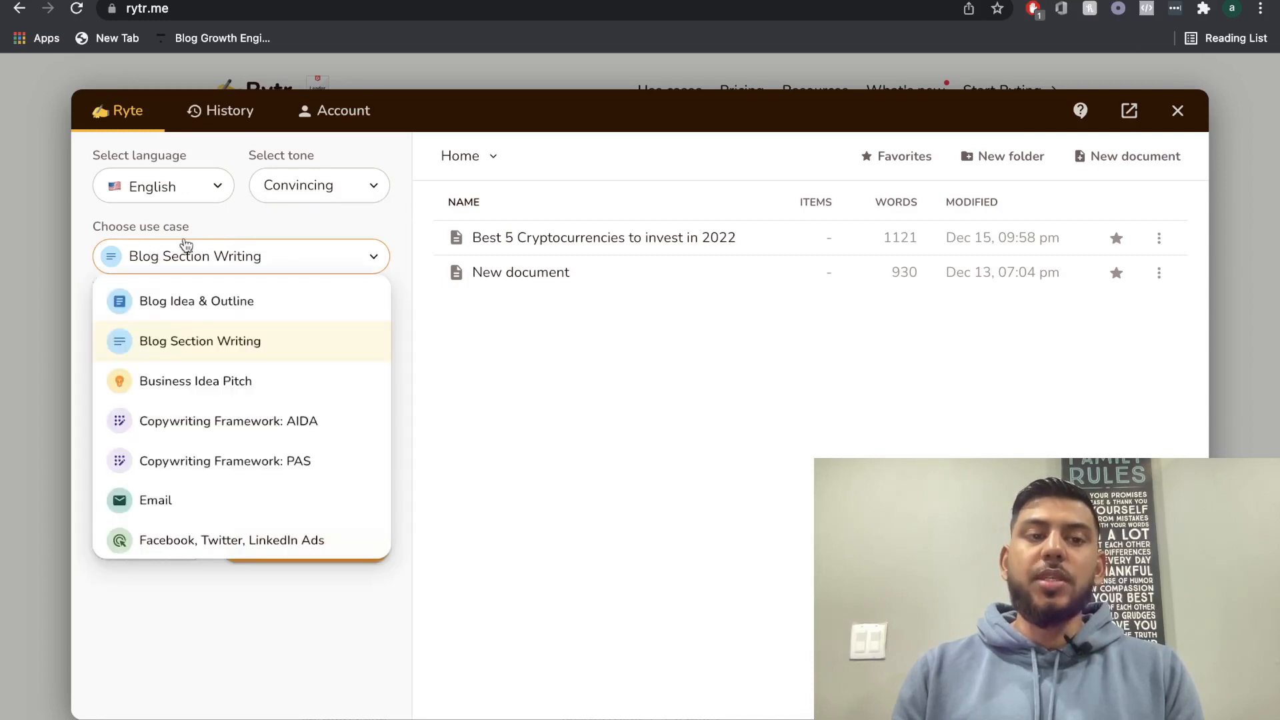
pyautogui.moveTo(226, 357)
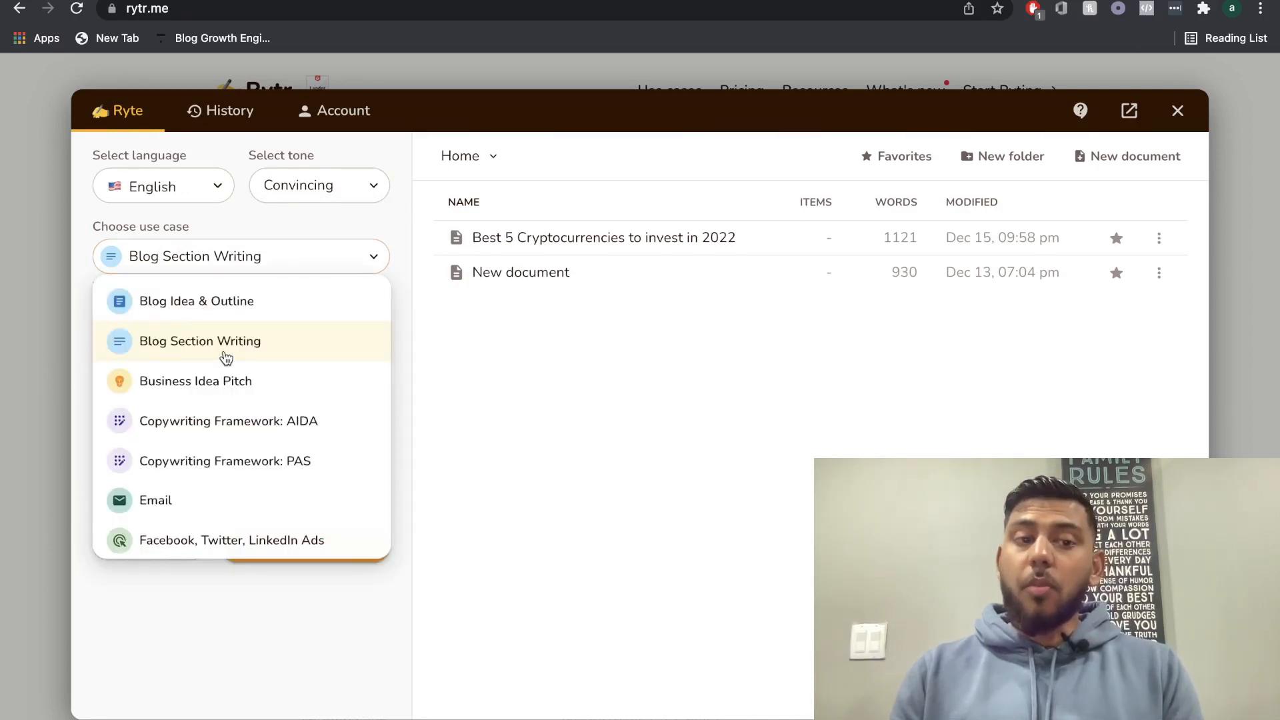
pyautogui.moveTo(207, 319)
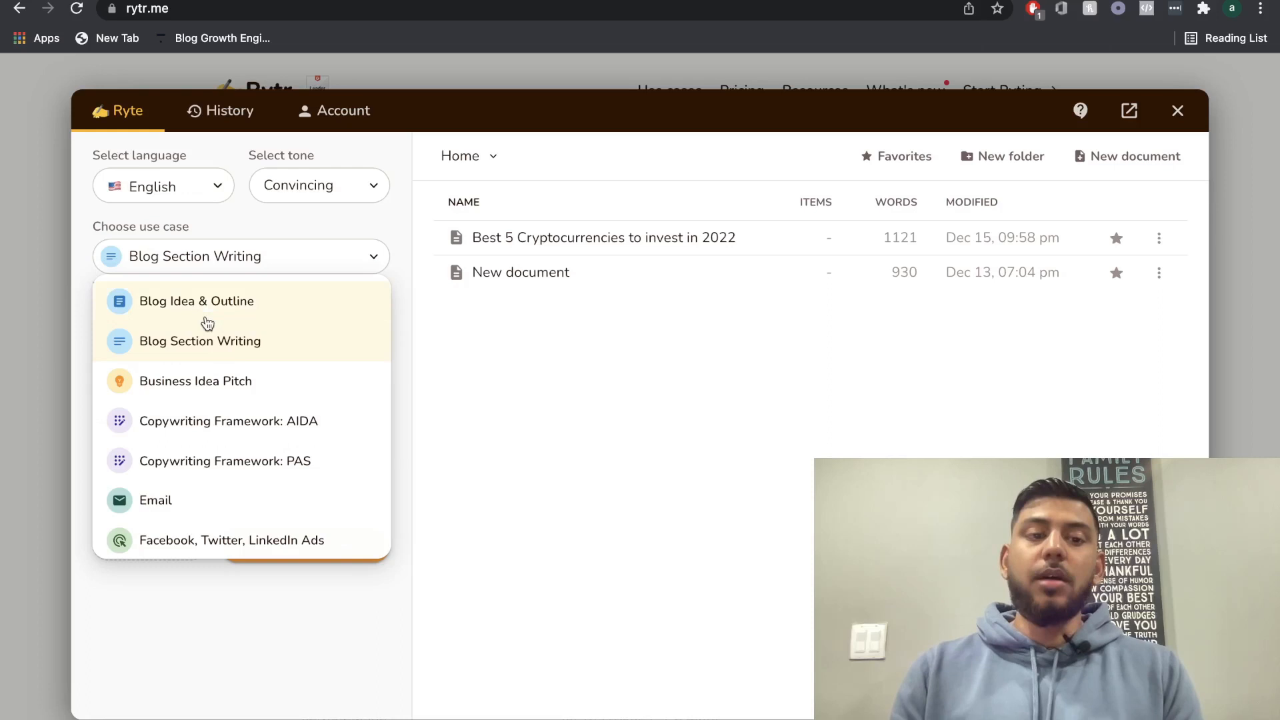
pyautogui.scroll(-3)
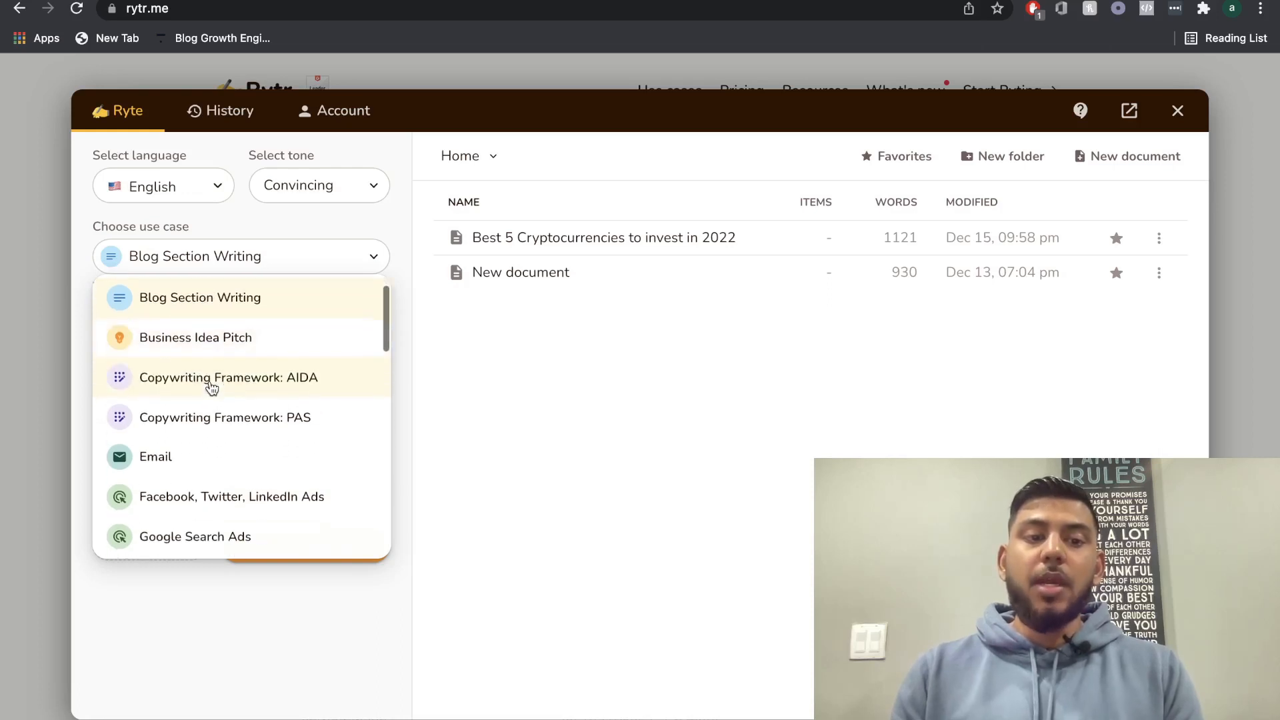
pyautogui.scroll(-3)
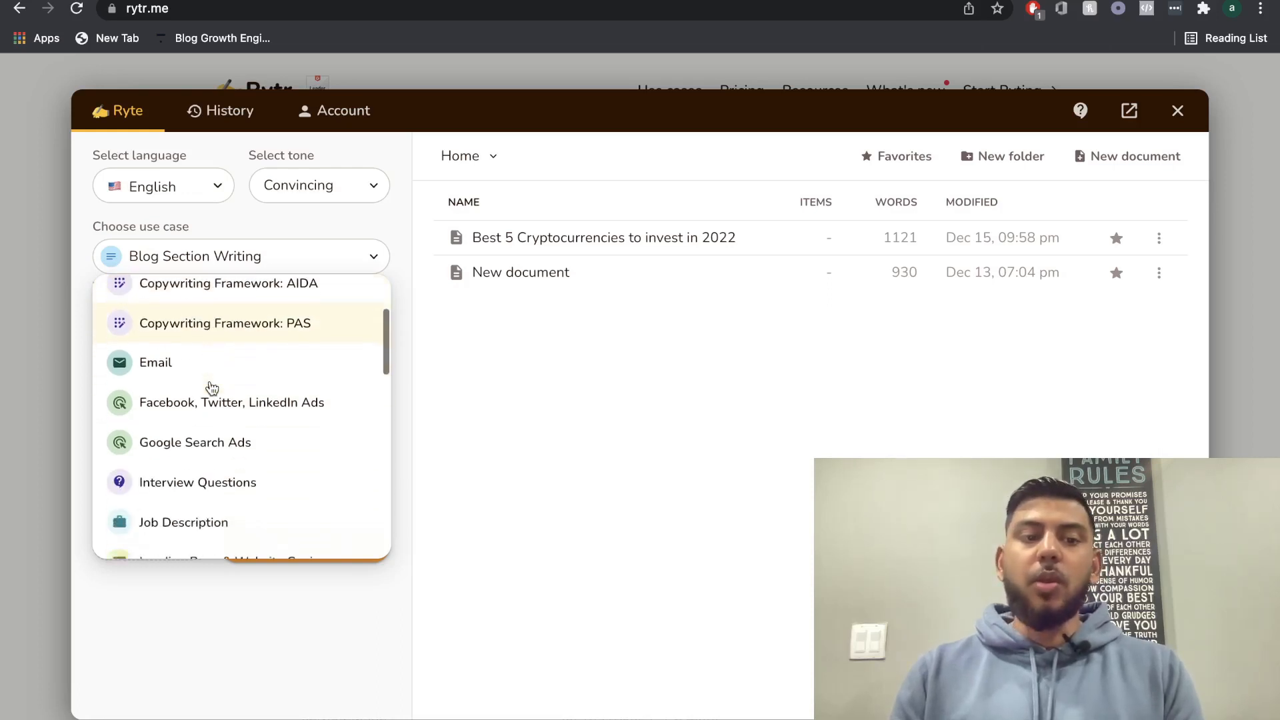
pyautogui.scroll(3)
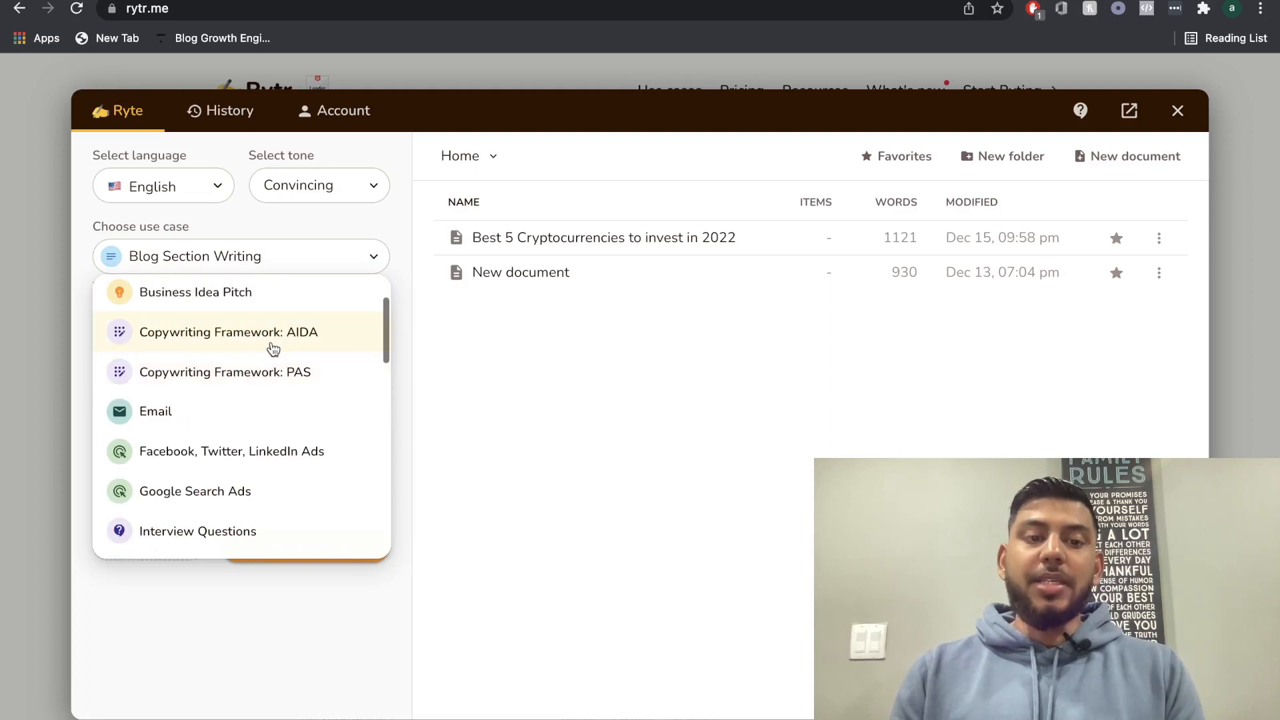
pyautogui.scroll(-3)
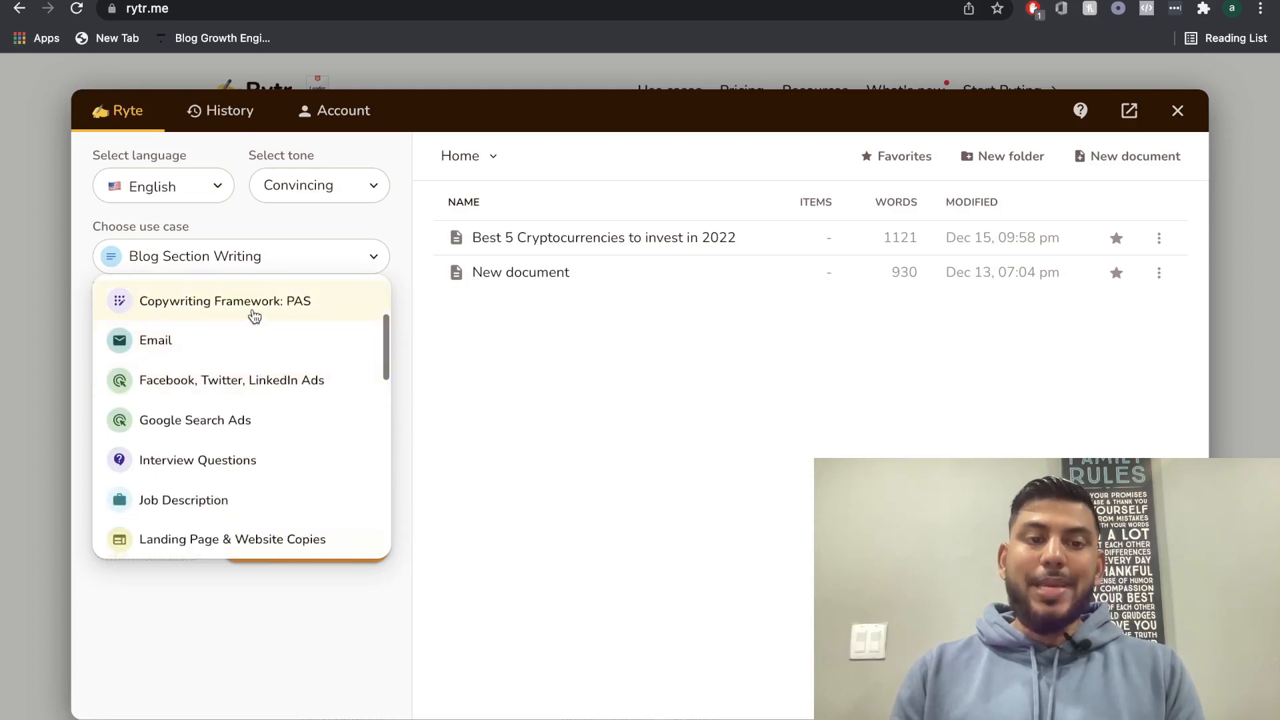
pyautogui.moveTo(323, 313)
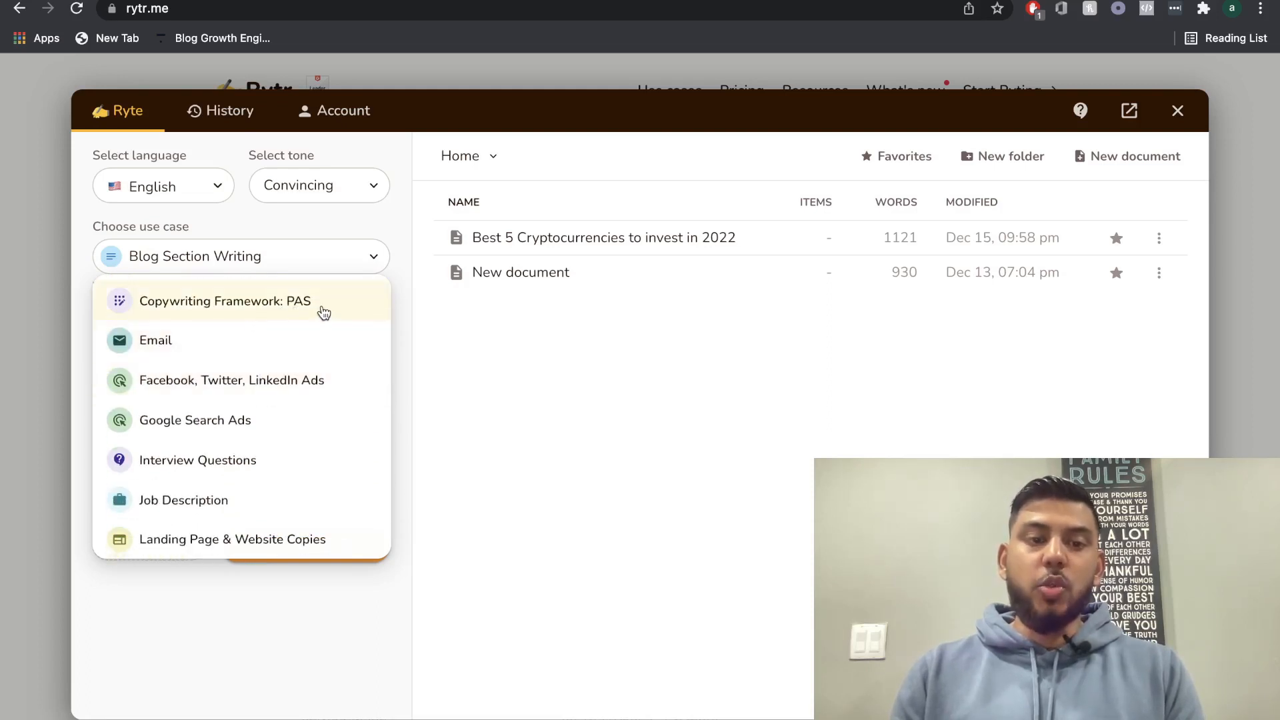
pyautogui.scroll(-3)
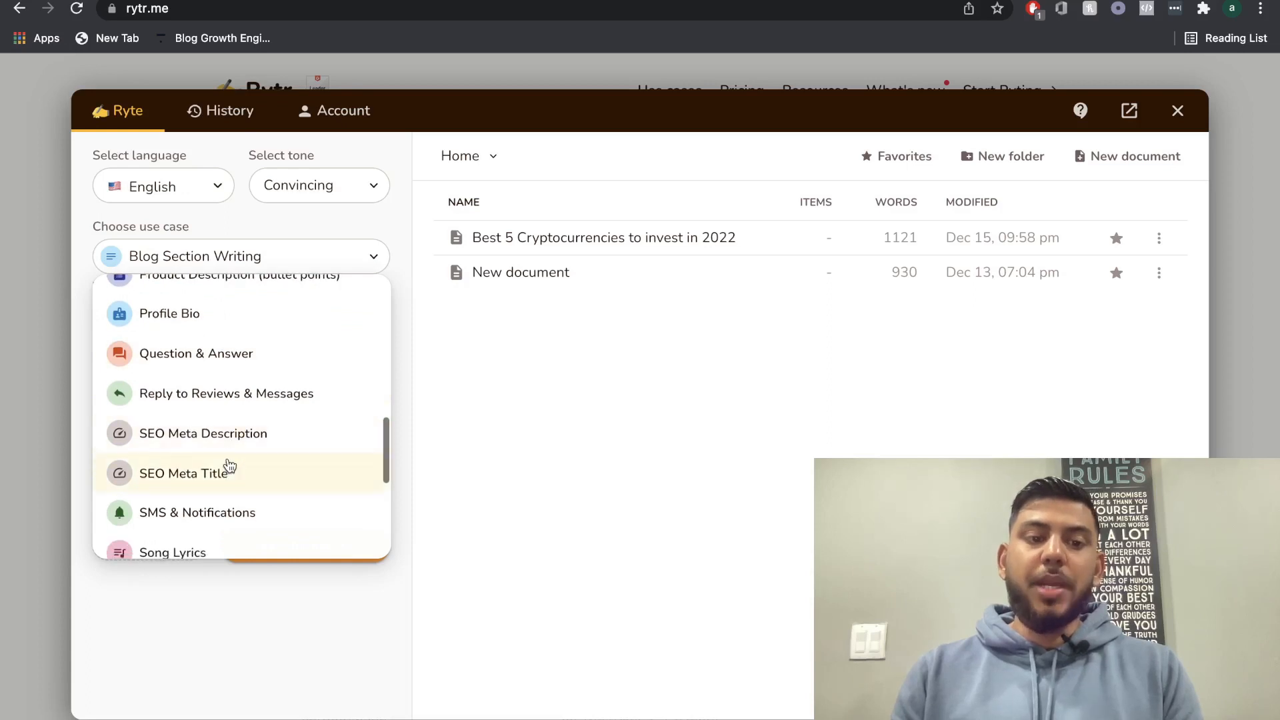
pyautogui.scroll(-3)
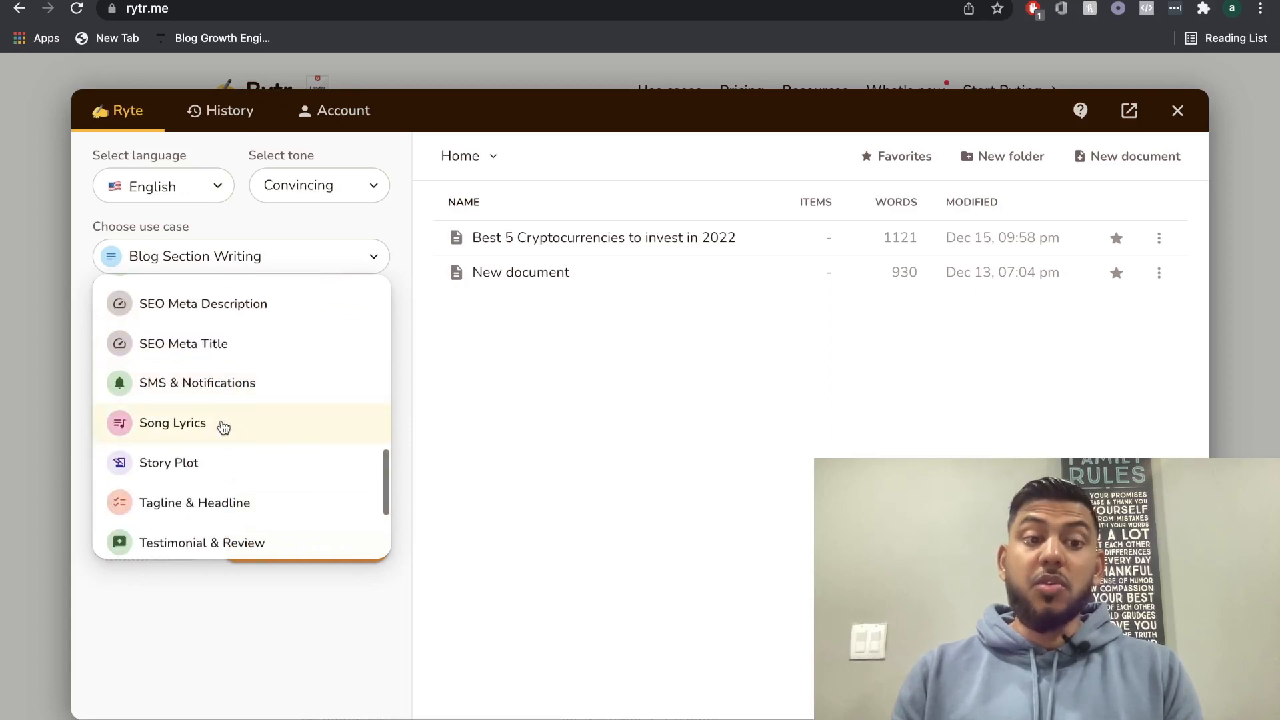
pyautogui.scroll(-3)
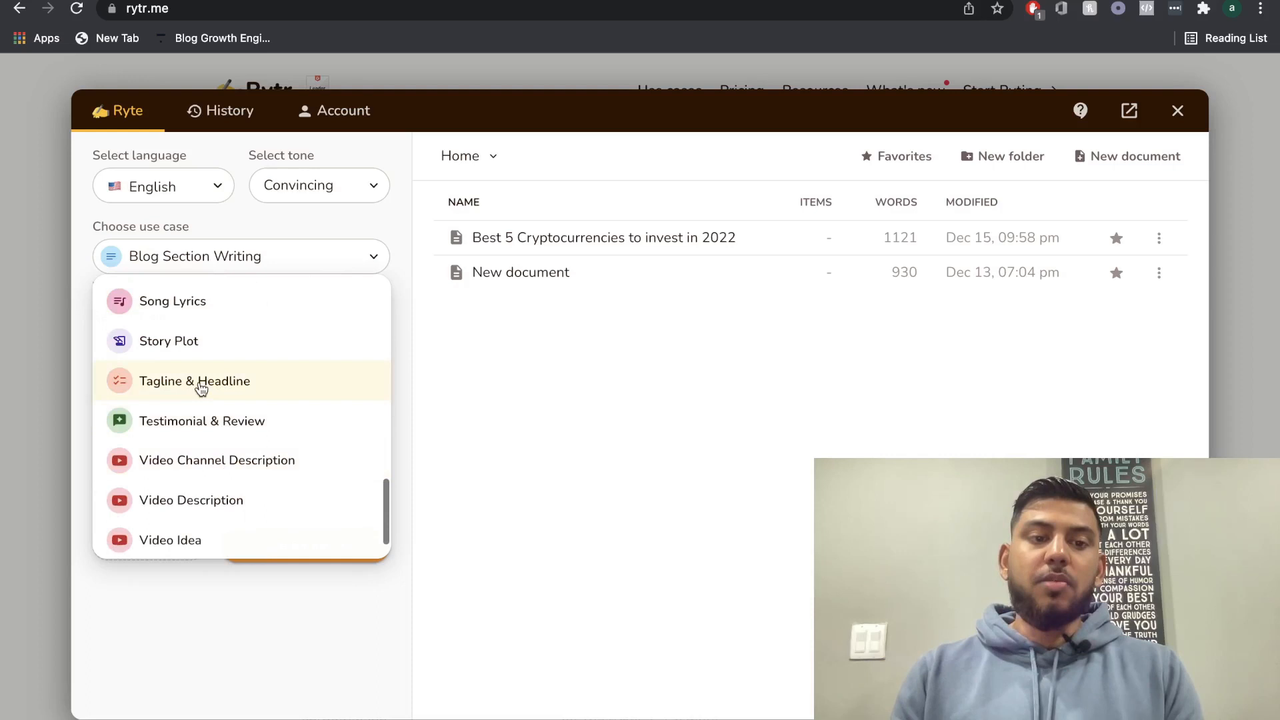
pyautogui.scroll(-3)
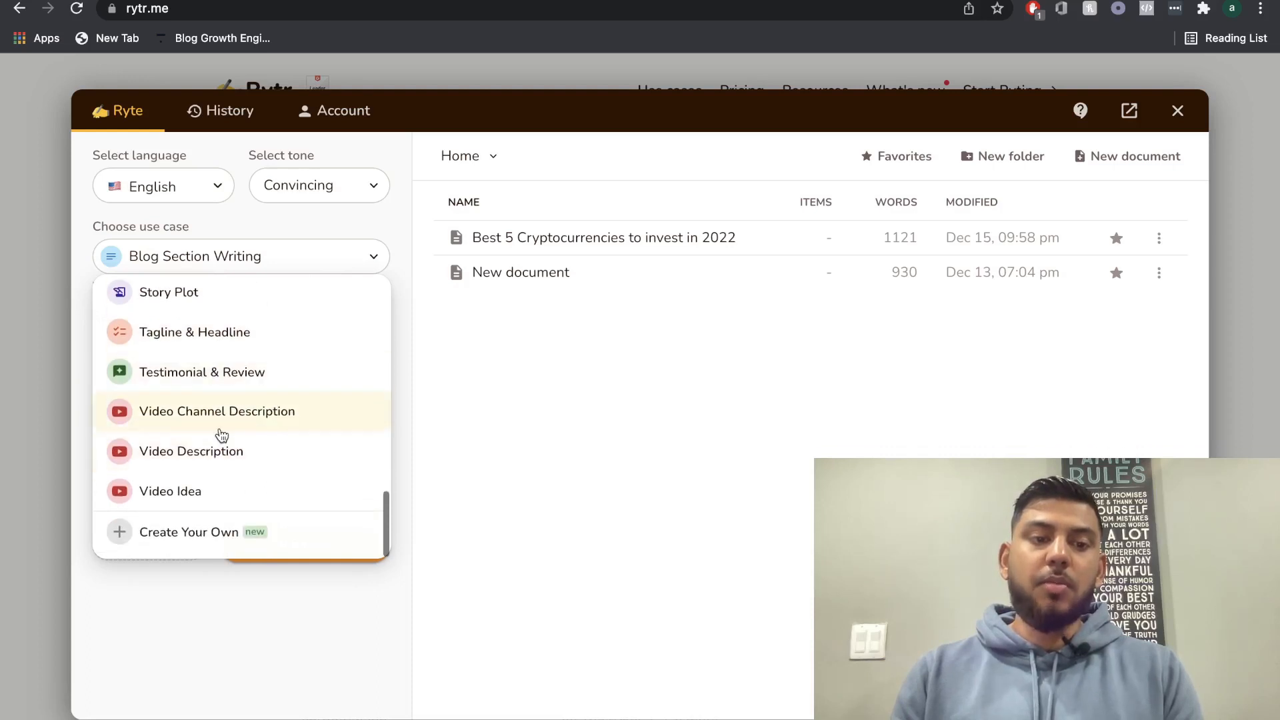
pyautogui.scroll(3)
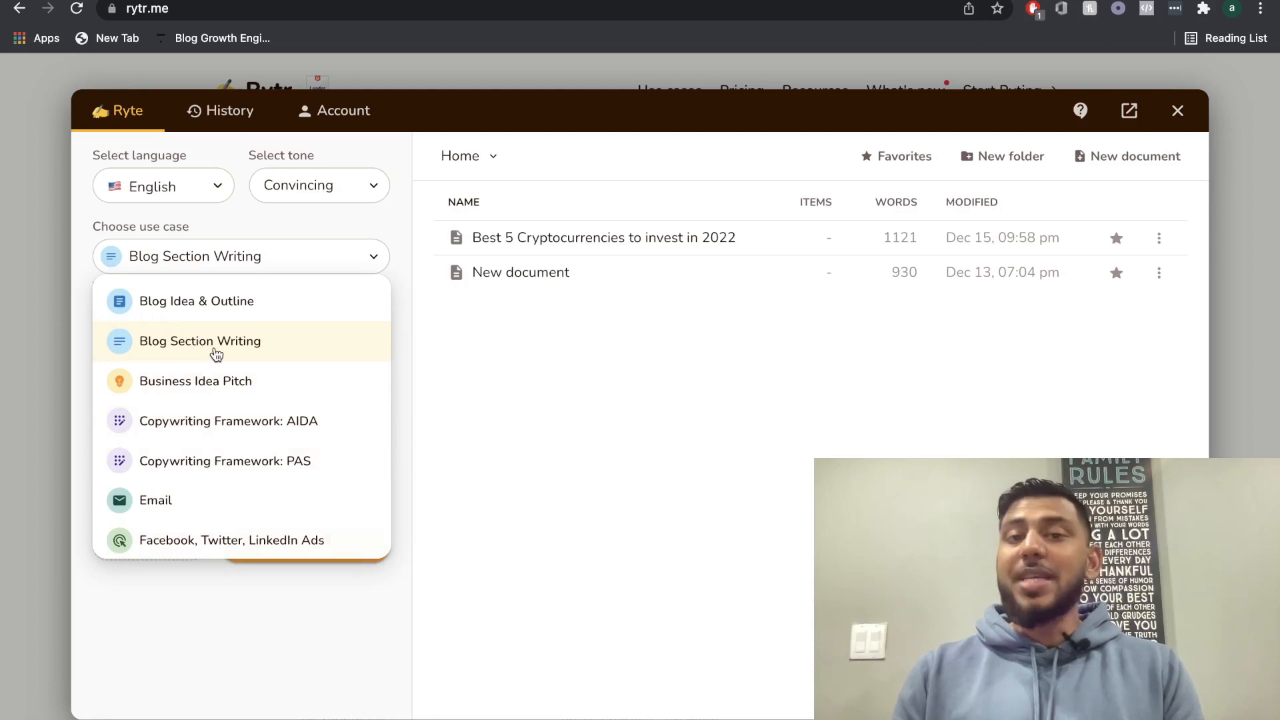
pyautogui.moveTo(243, 331)
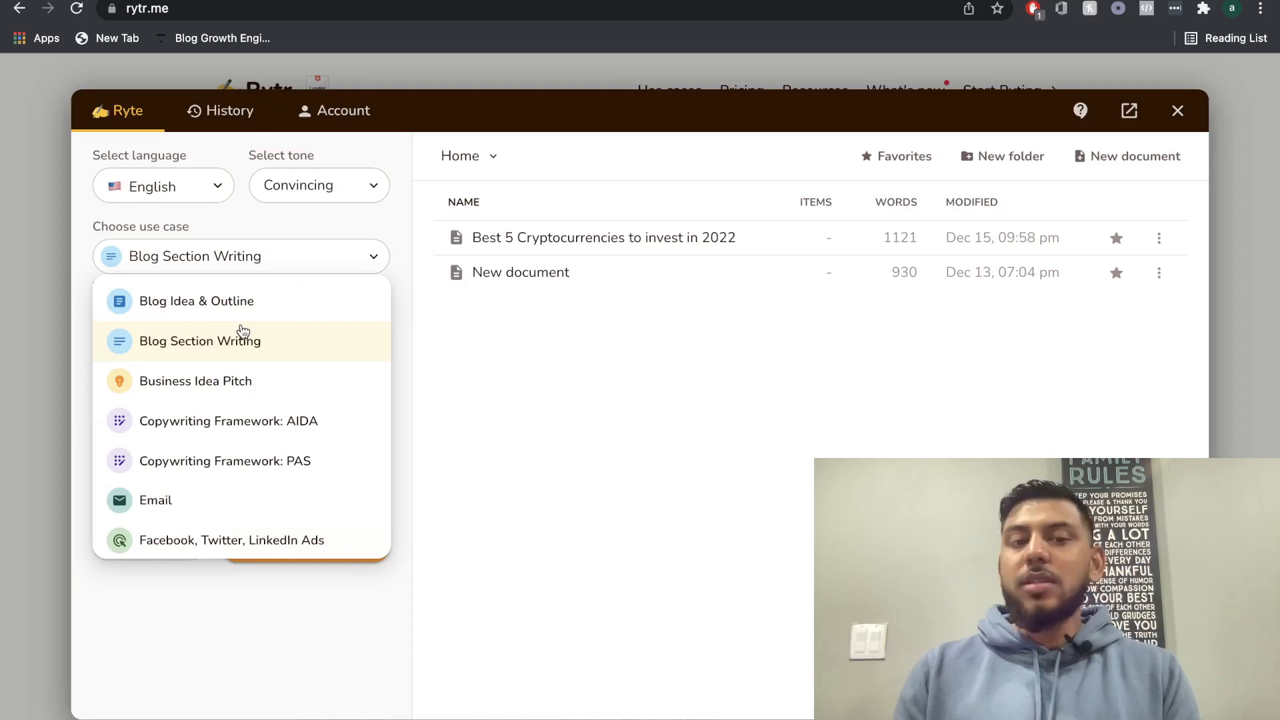
pyautogui.moveTo(214, 352)
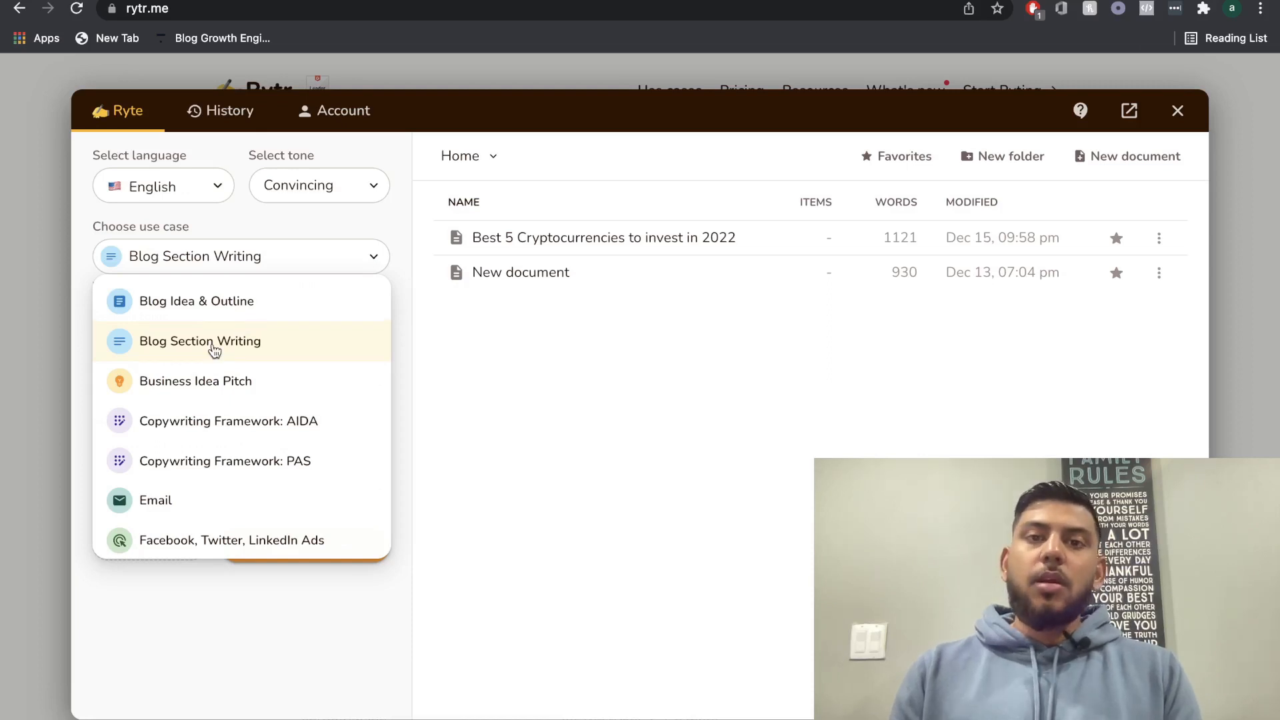
pyautogui.moveTo(207, 315)
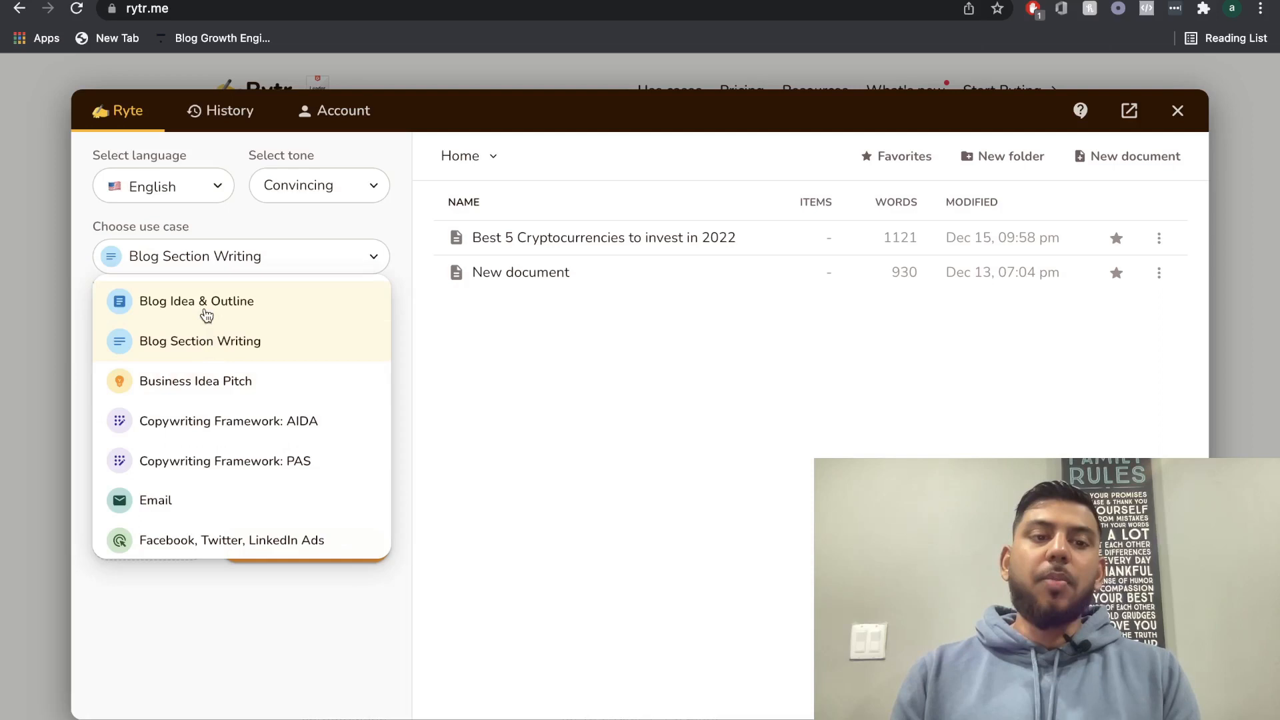
# Choose Blog Idea & Outline with keyword 'How to start an online business' and 3 variants
pyautogui.click(197, 302)
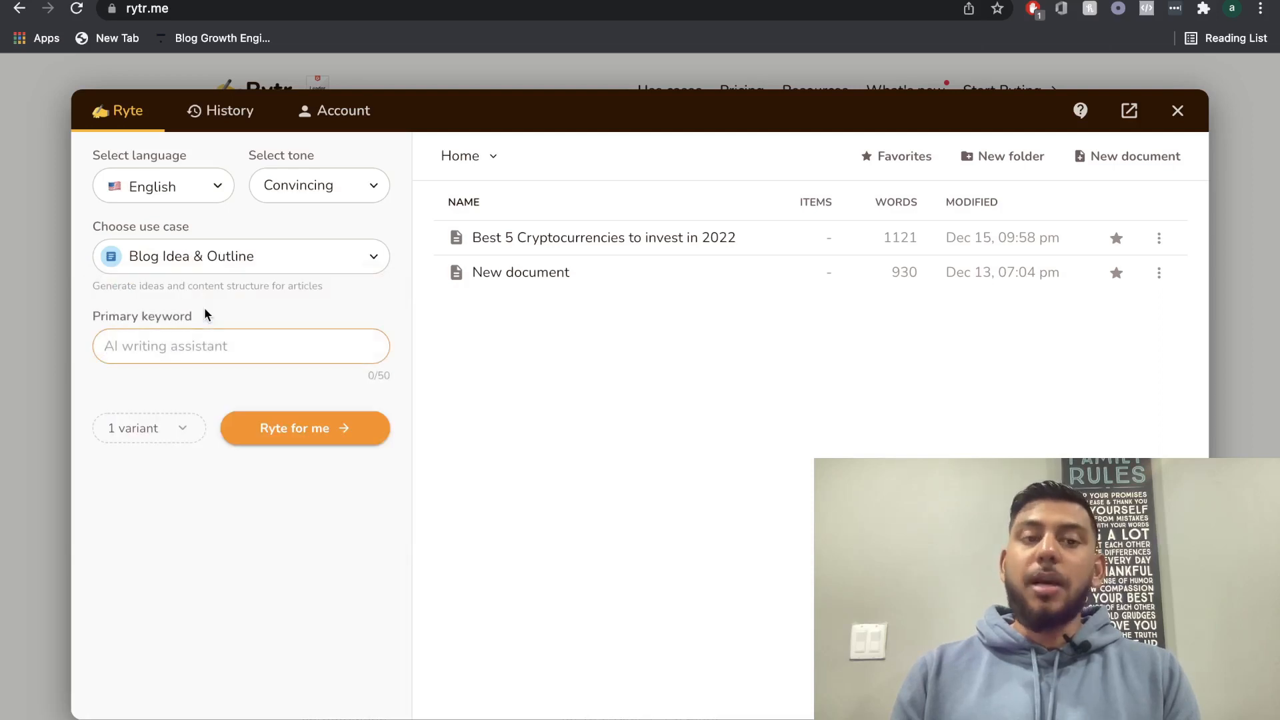
pyautogui.write('How to start an online business')
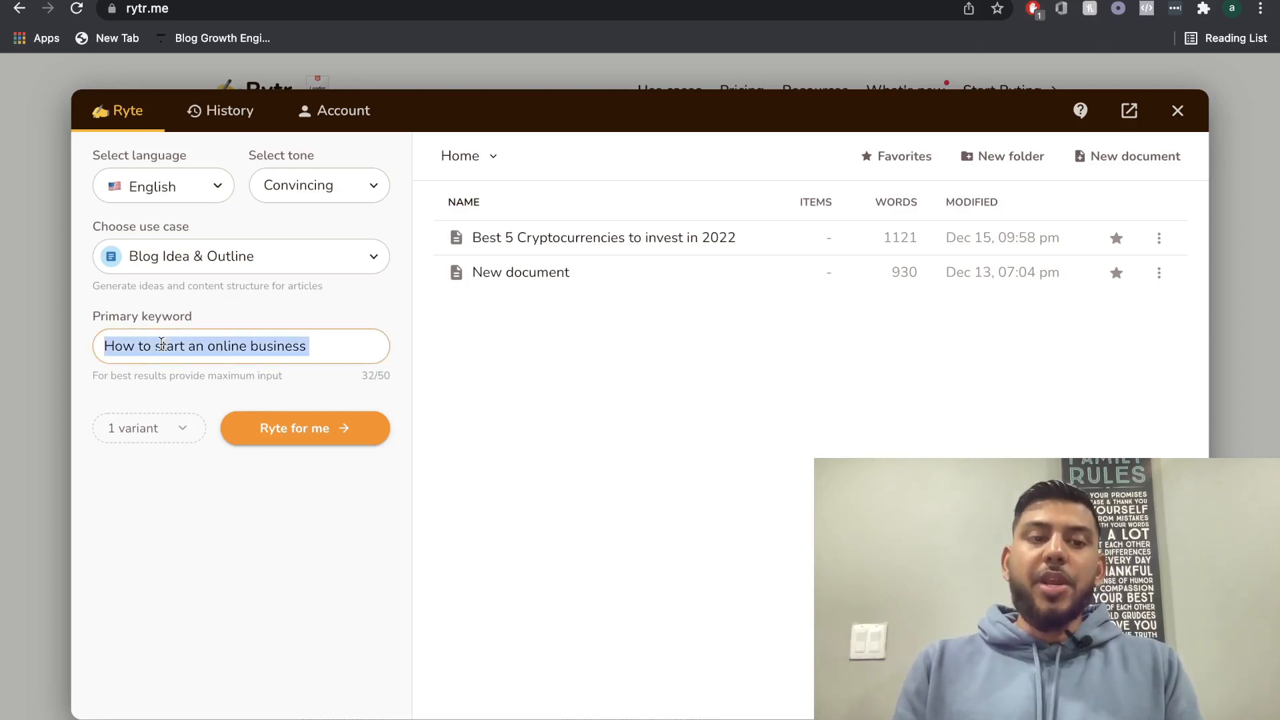
pyautogui.click(148, 428)
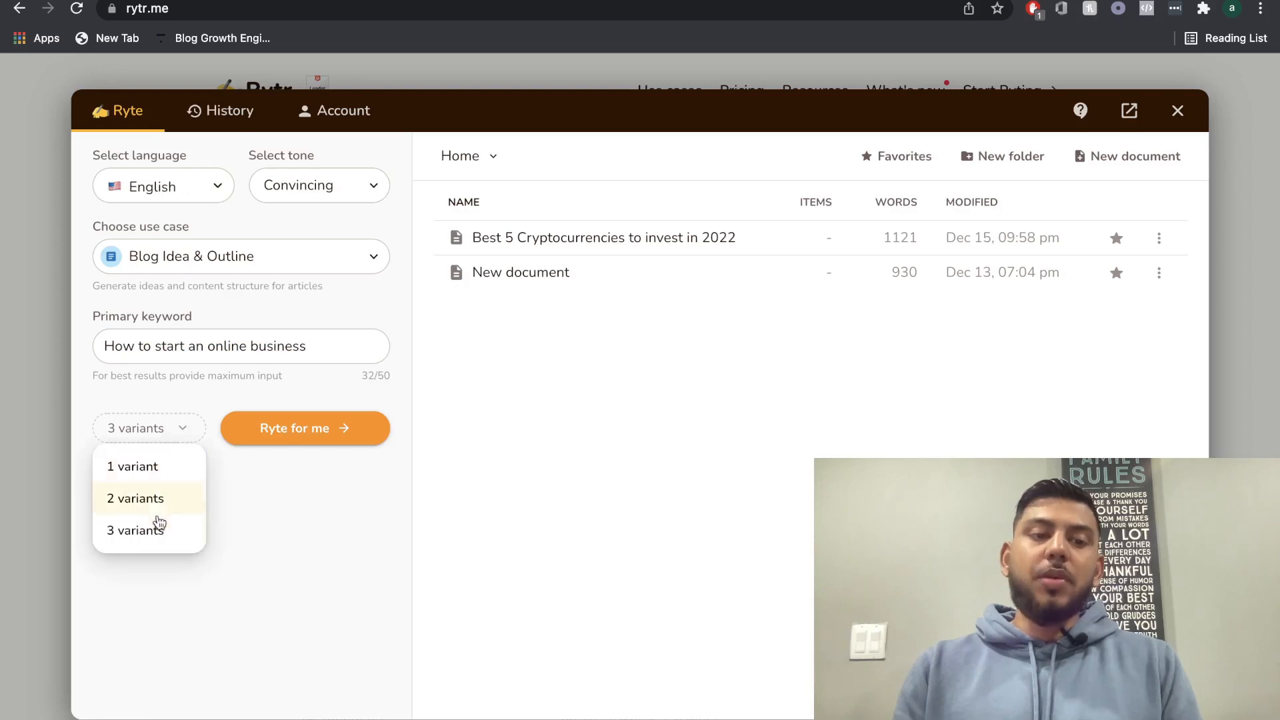
pyautogui.moveTo(251, 504)
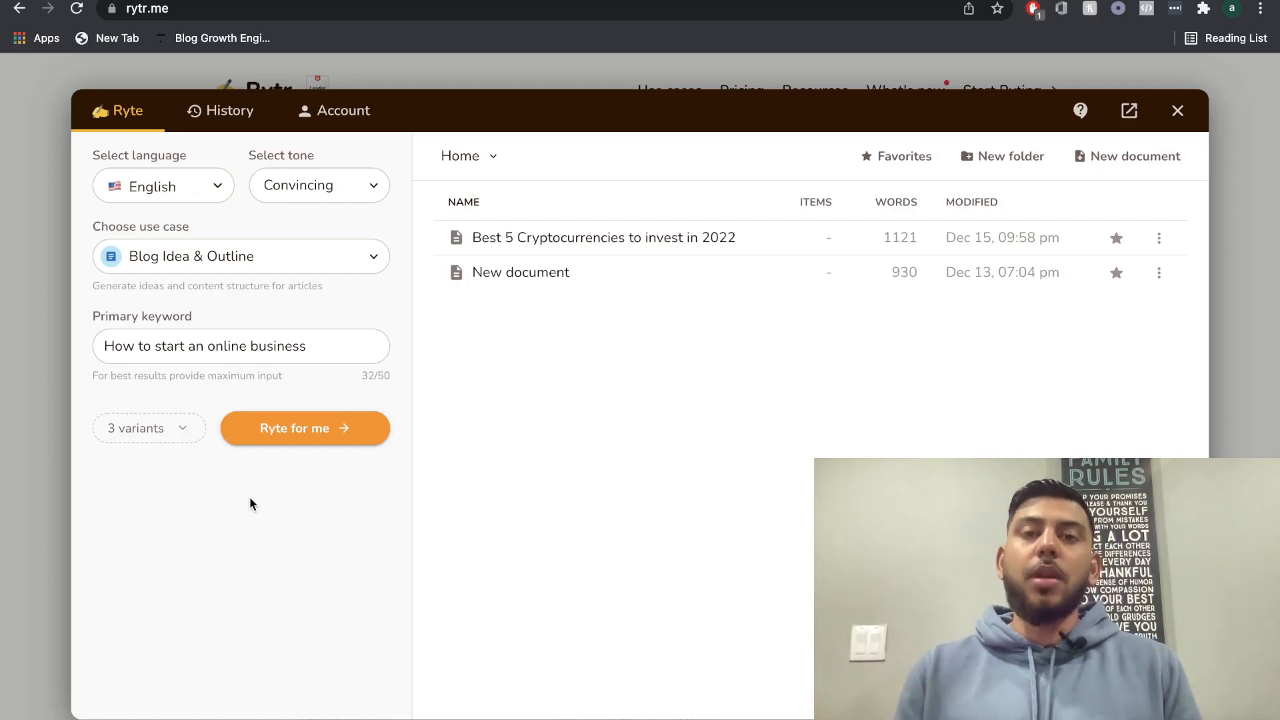
# Generate outlines, producing 'The Complete Guide to Starting an Online Business' at 418 words
pyautogui.click(305, 428)
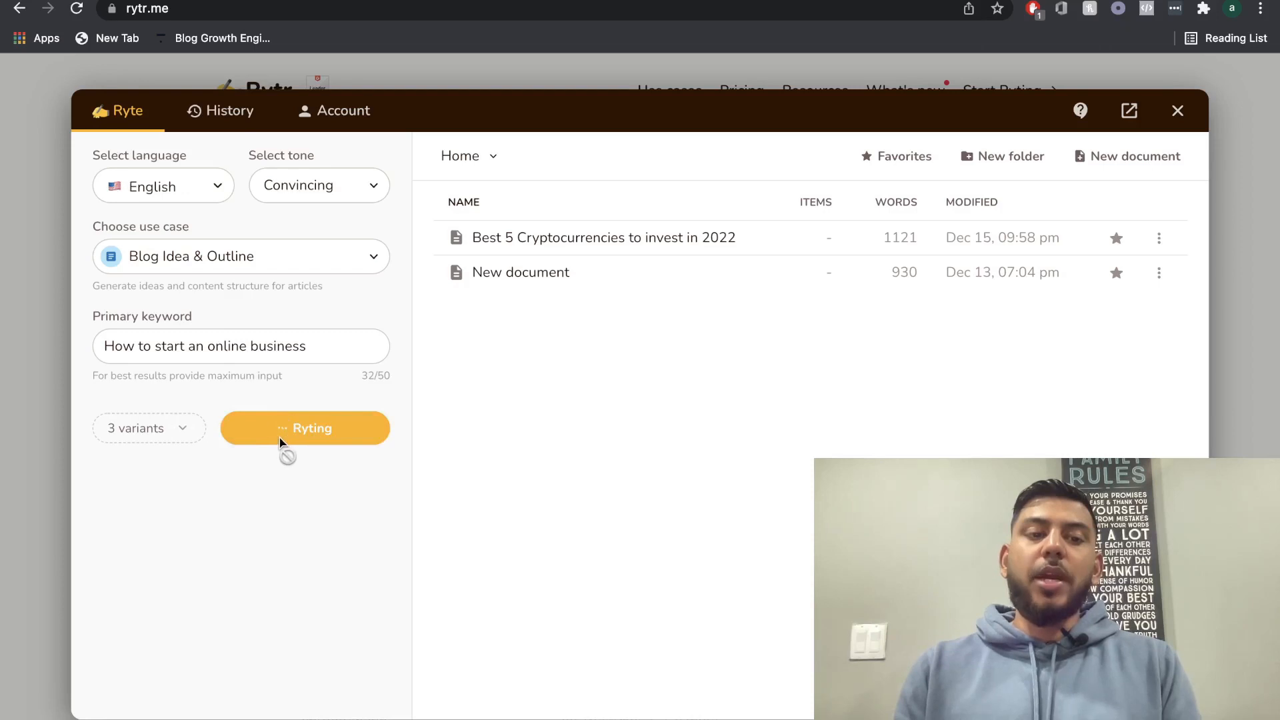
pyautogui.moveTo(415, 425)
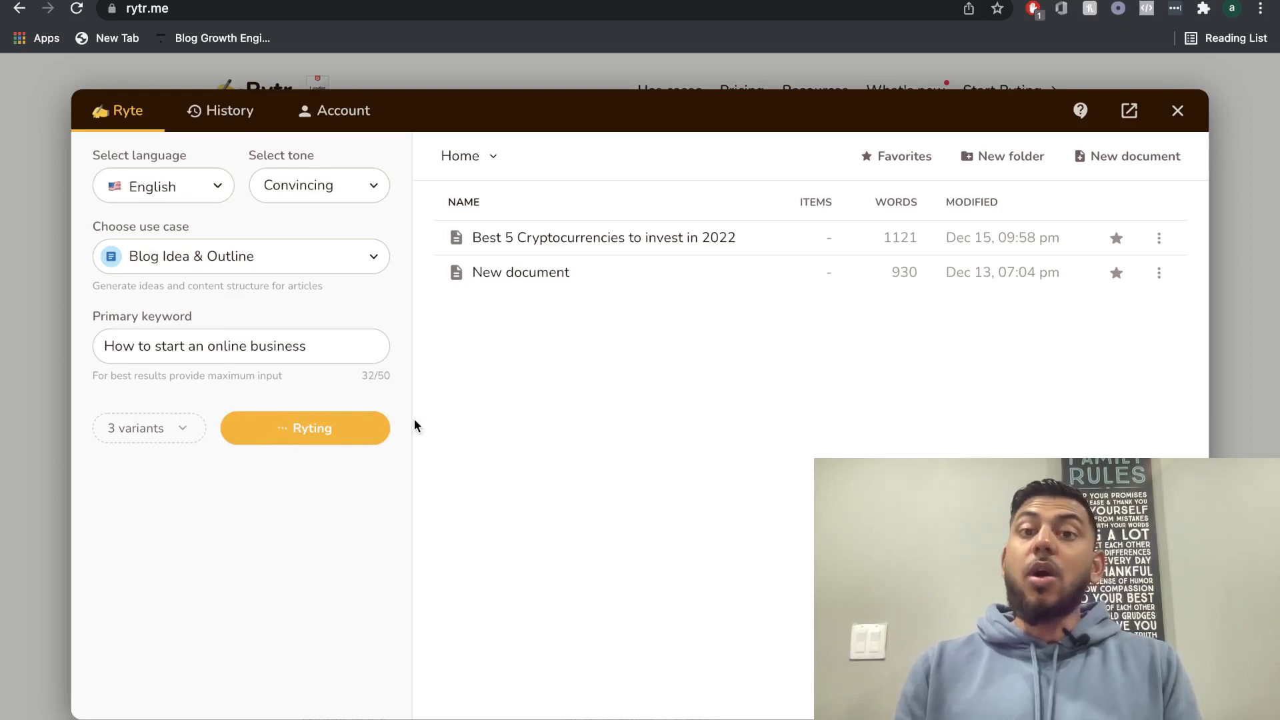
pyautogui.click(304, 428)
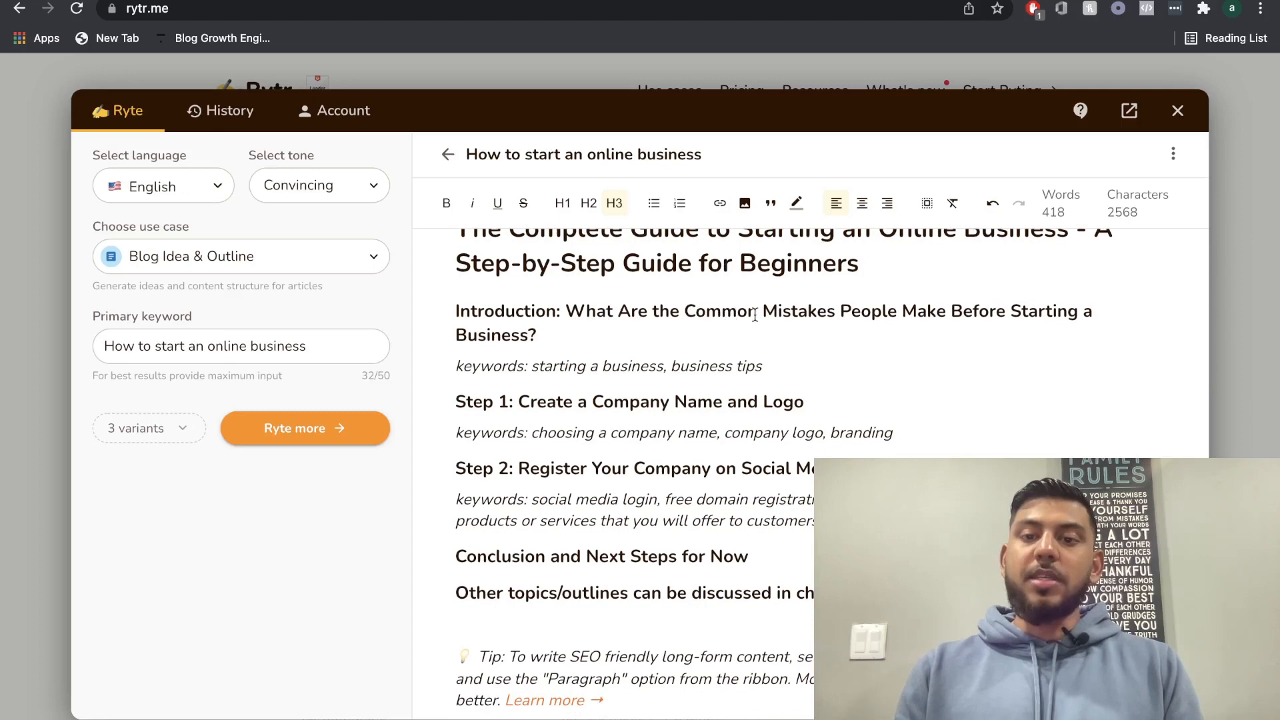
pyautogui.scroll(3)
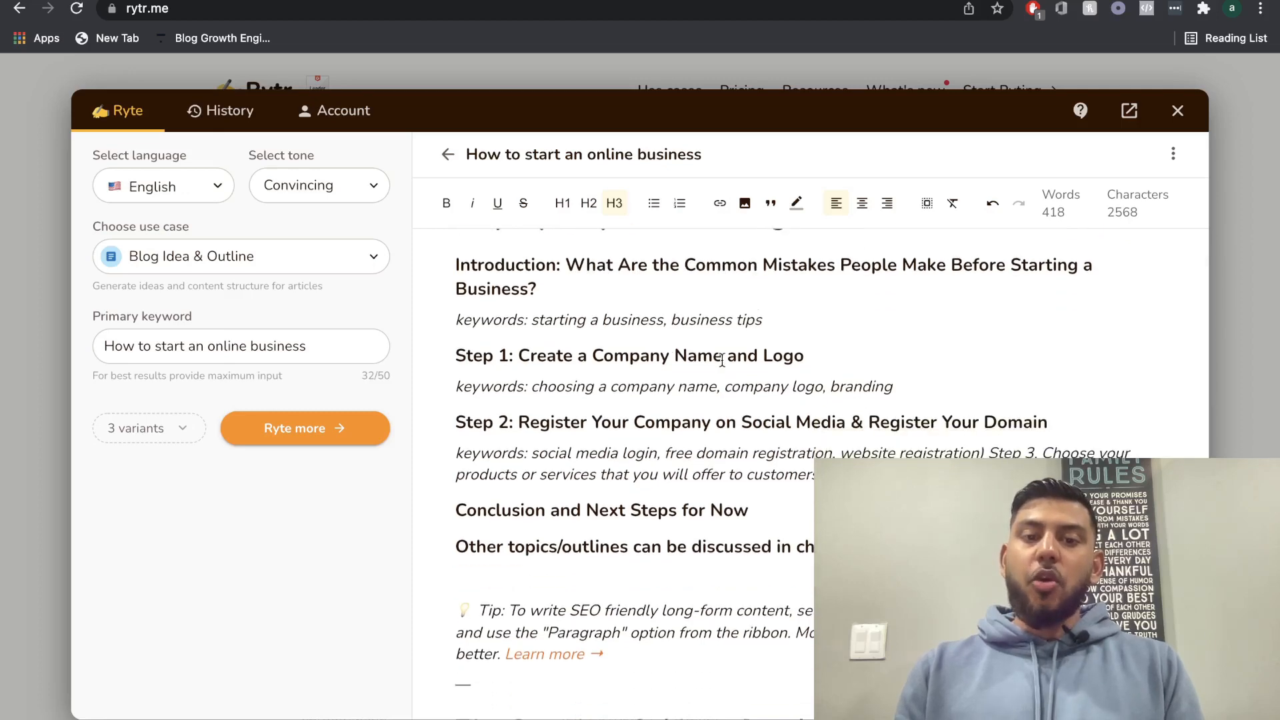
pyautogui.scroll(-3)
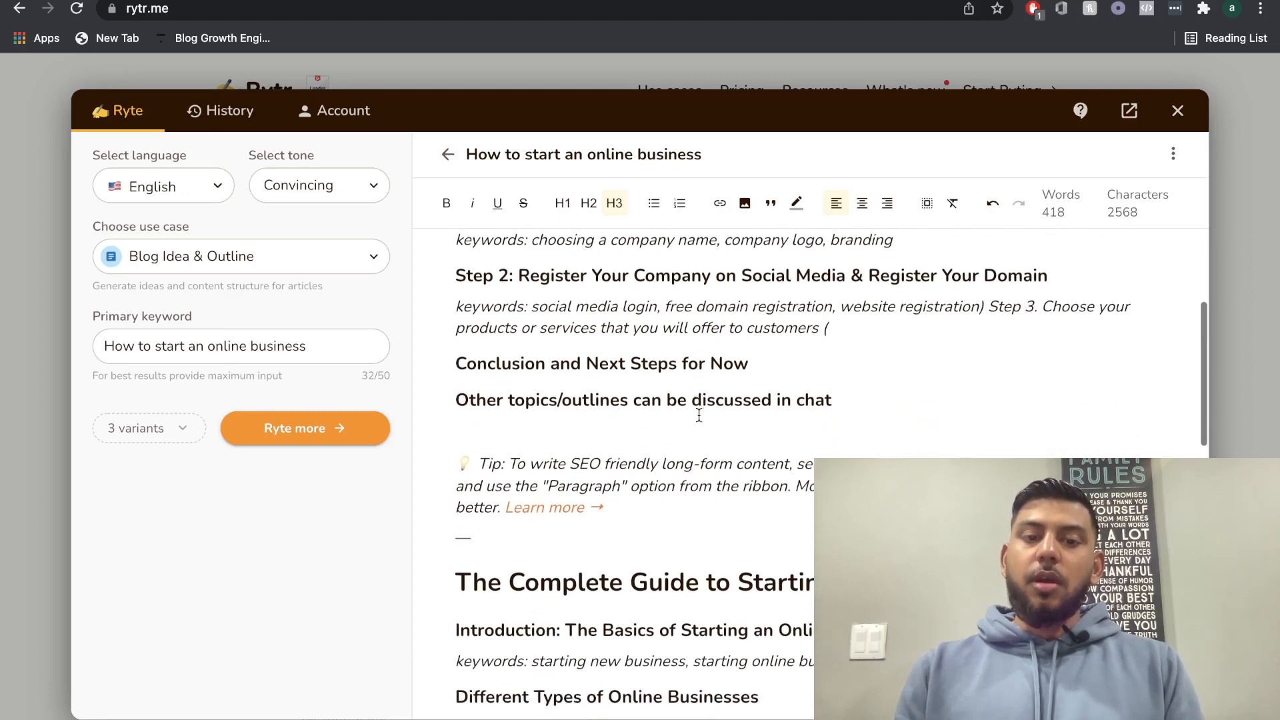
pyautogui.scroll(-3)
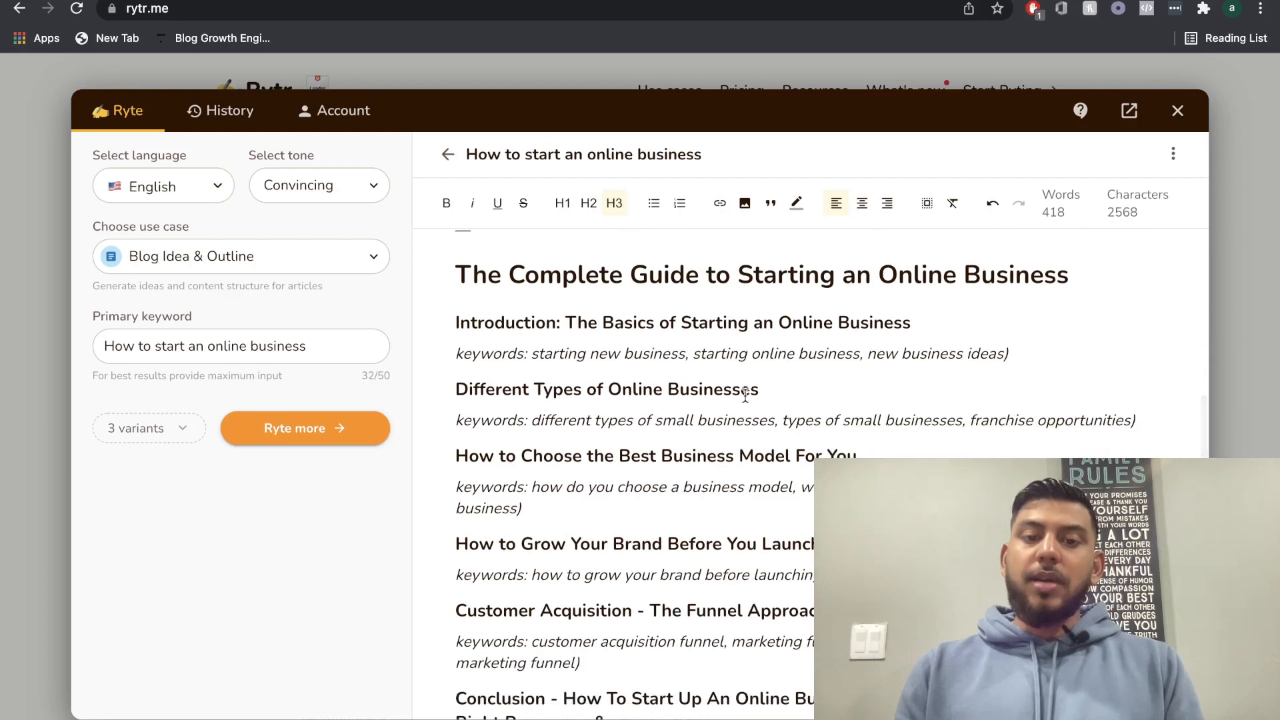
pyautogui.scroll(-3)
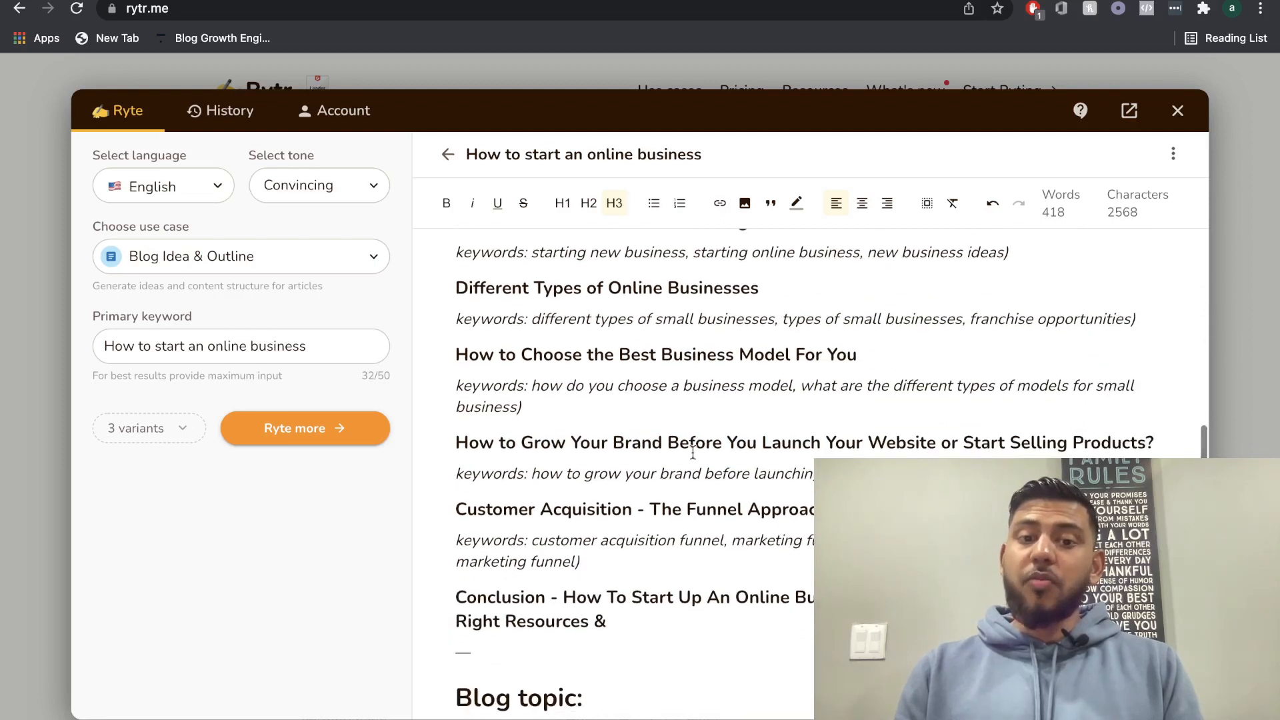
pyautogui.scroll(-3)
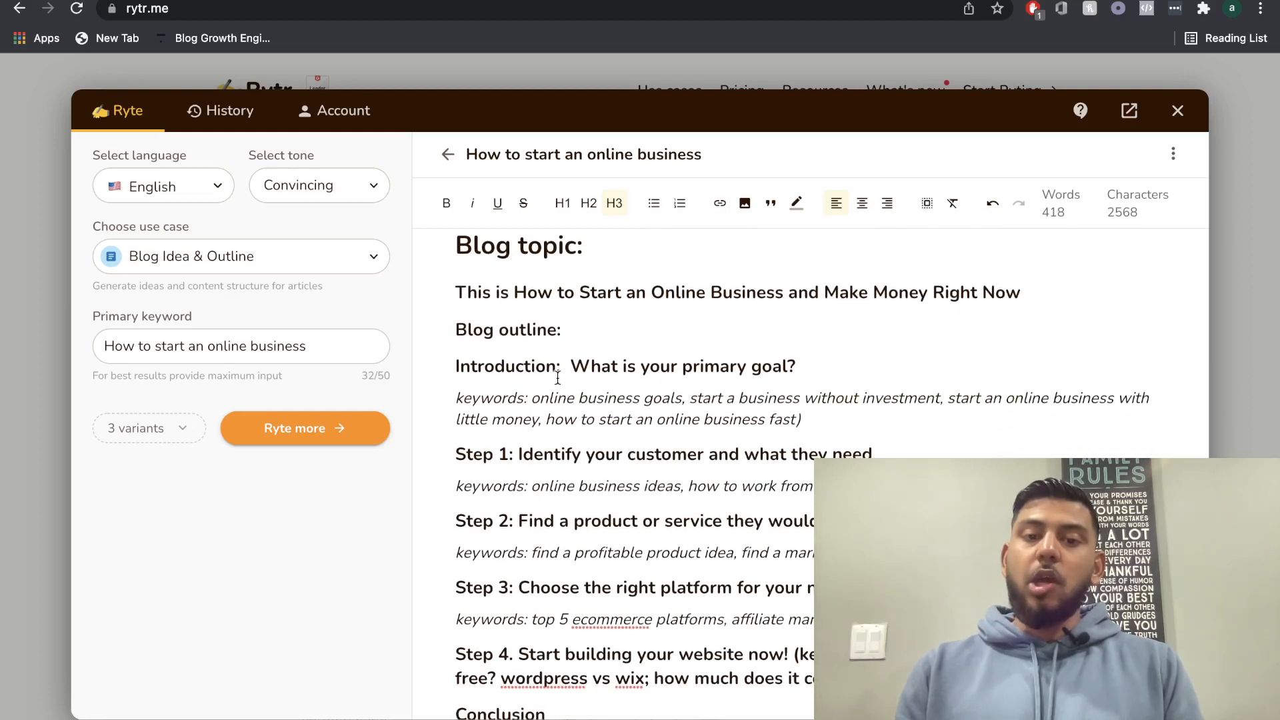
pyautogui.scroll(-3)
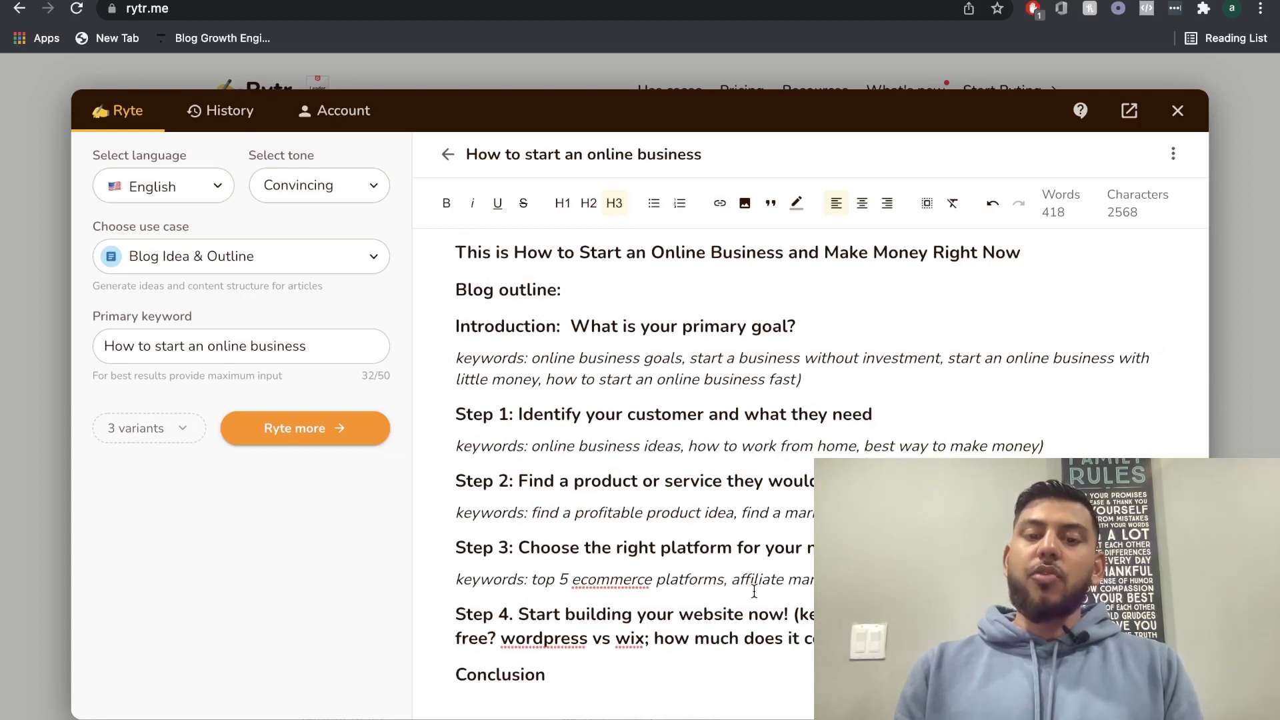
pyautogui.moveTo(644, 638)
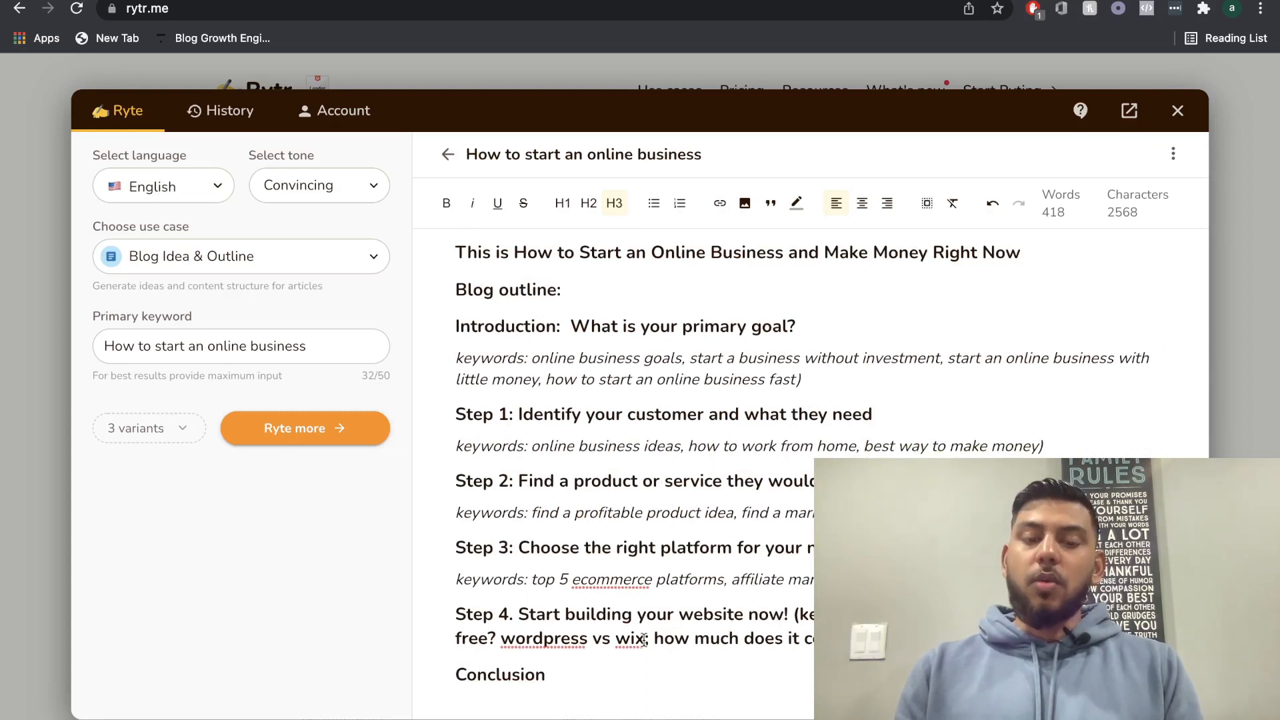
pyautogui.scroll(-3)
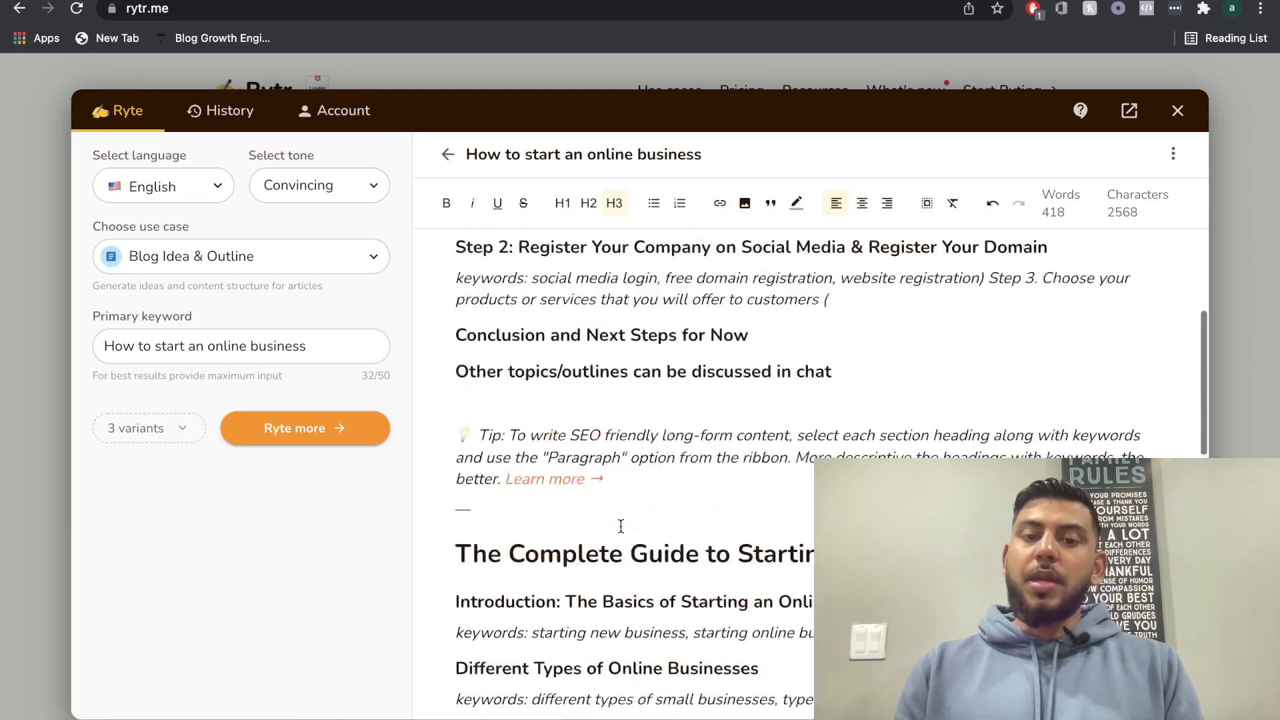
pyautogui.scroll(3)
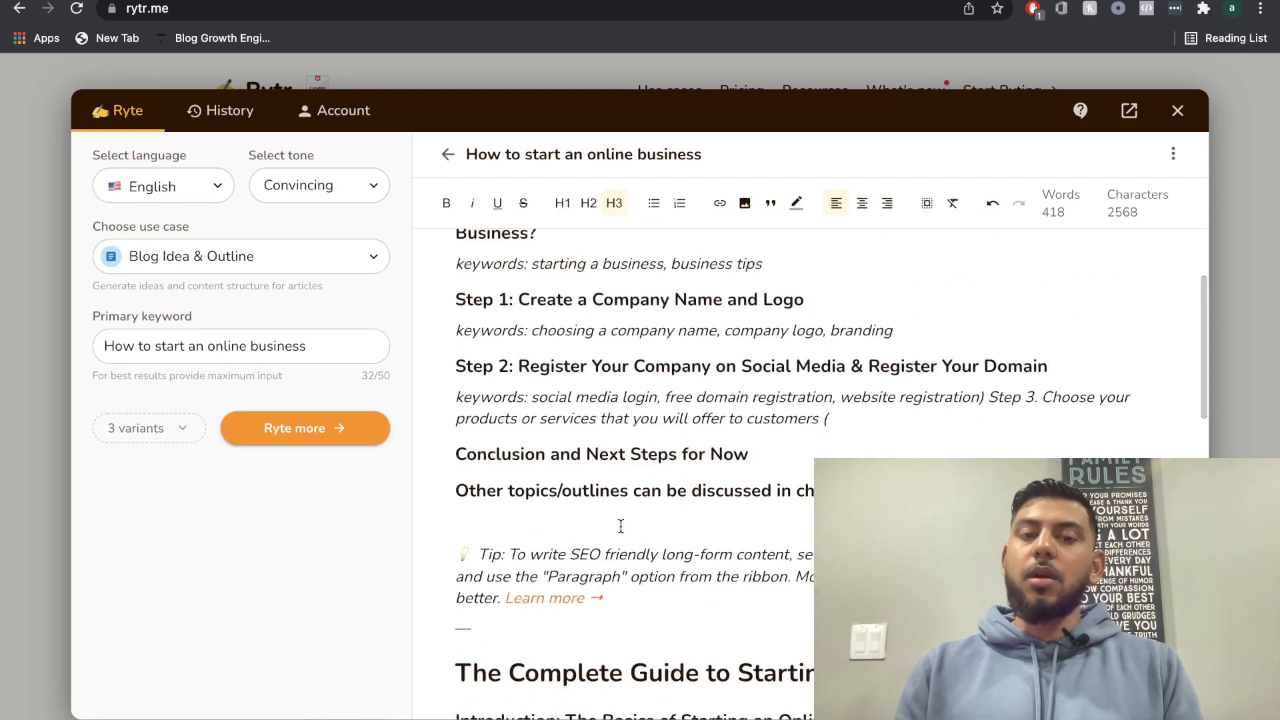
pyautogui.scroll(-3)
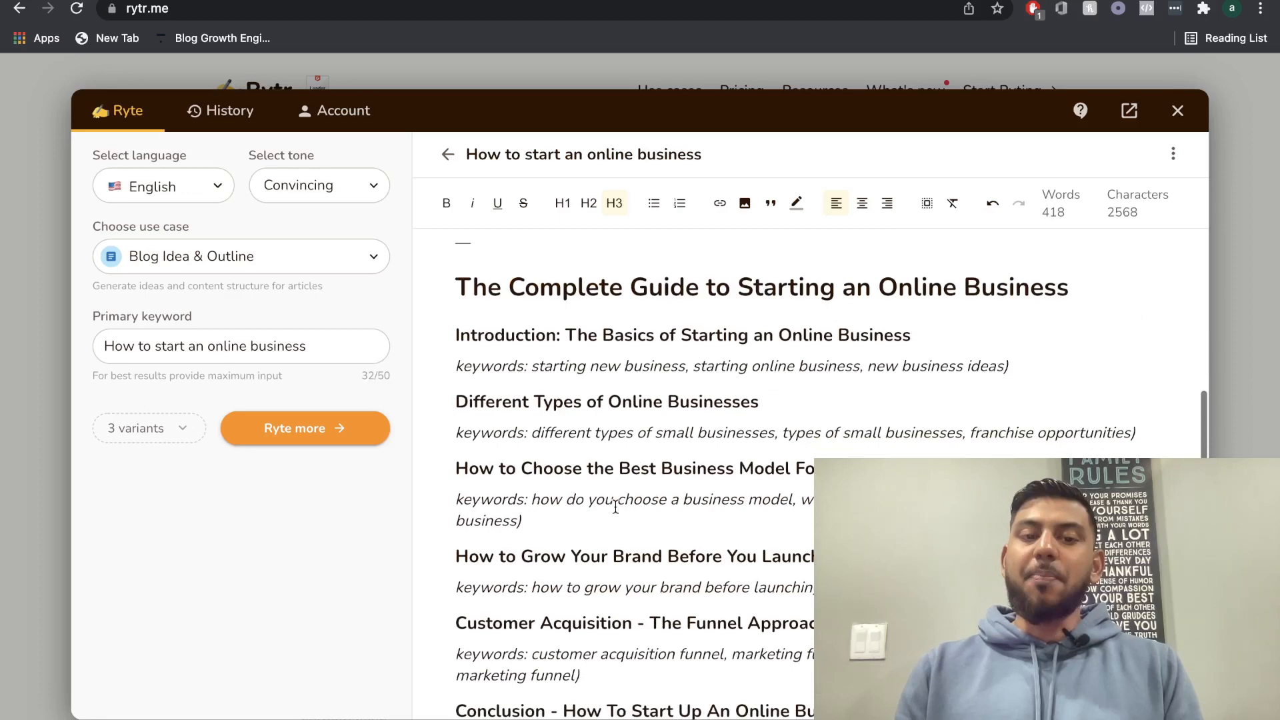
pyautogui.scroll(-3)
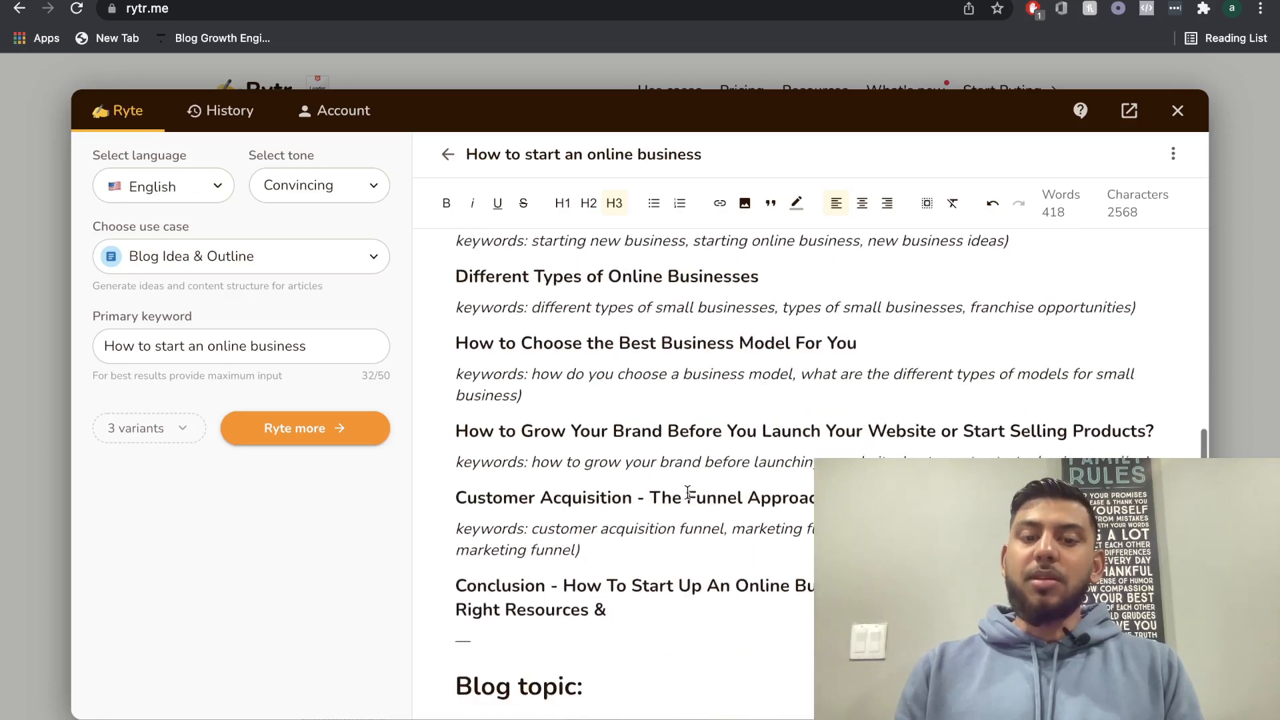
pyautogui.scroll(3)
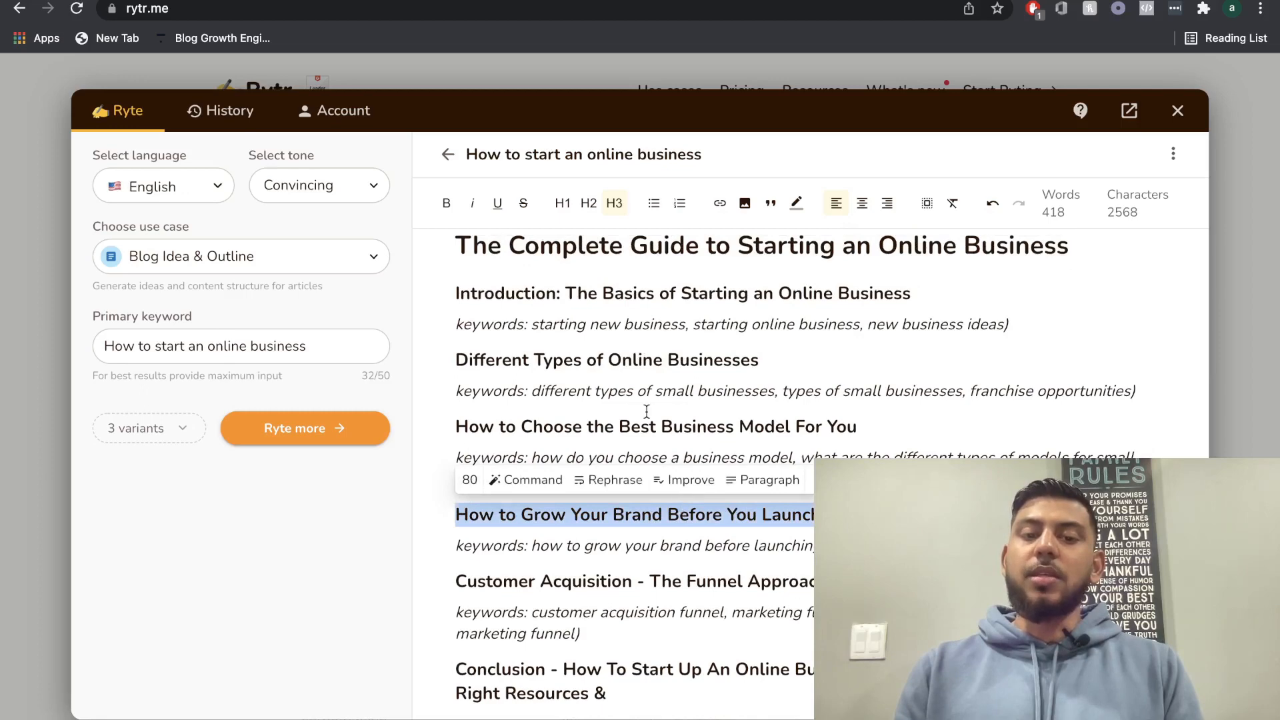
pyautogui.doubleClick(636, 360)
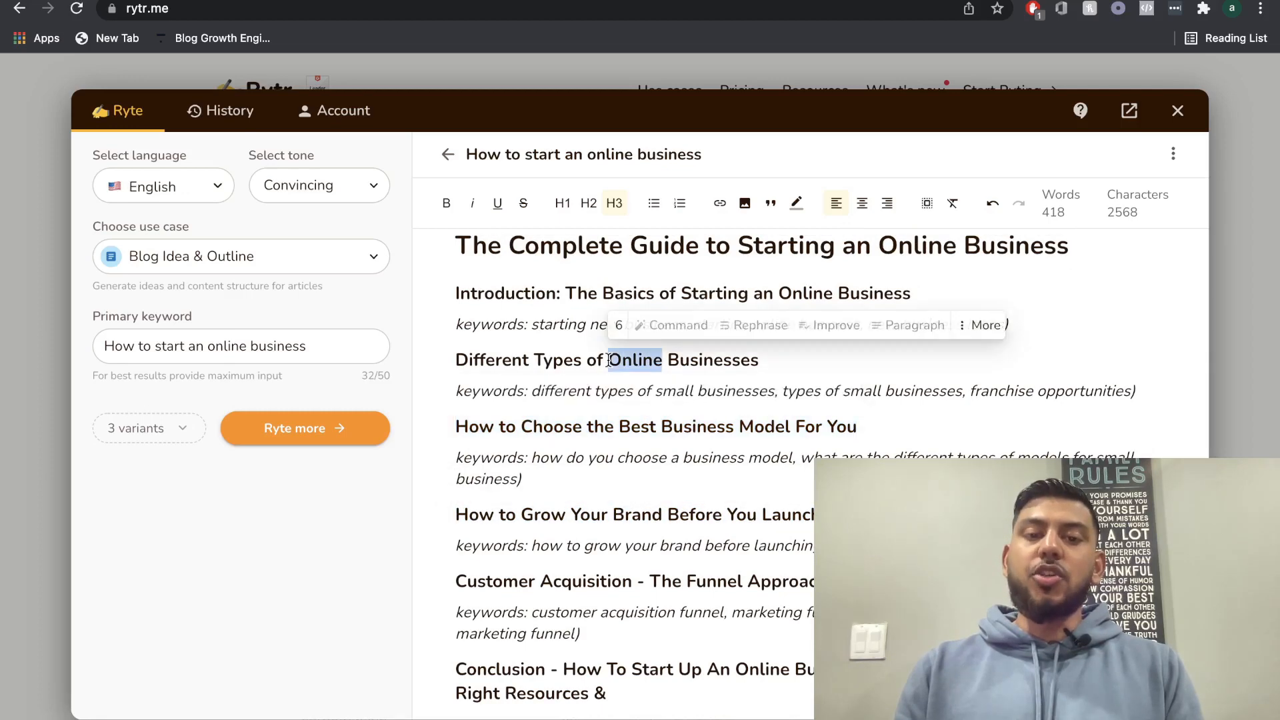
pyautogui.scroll(-3)
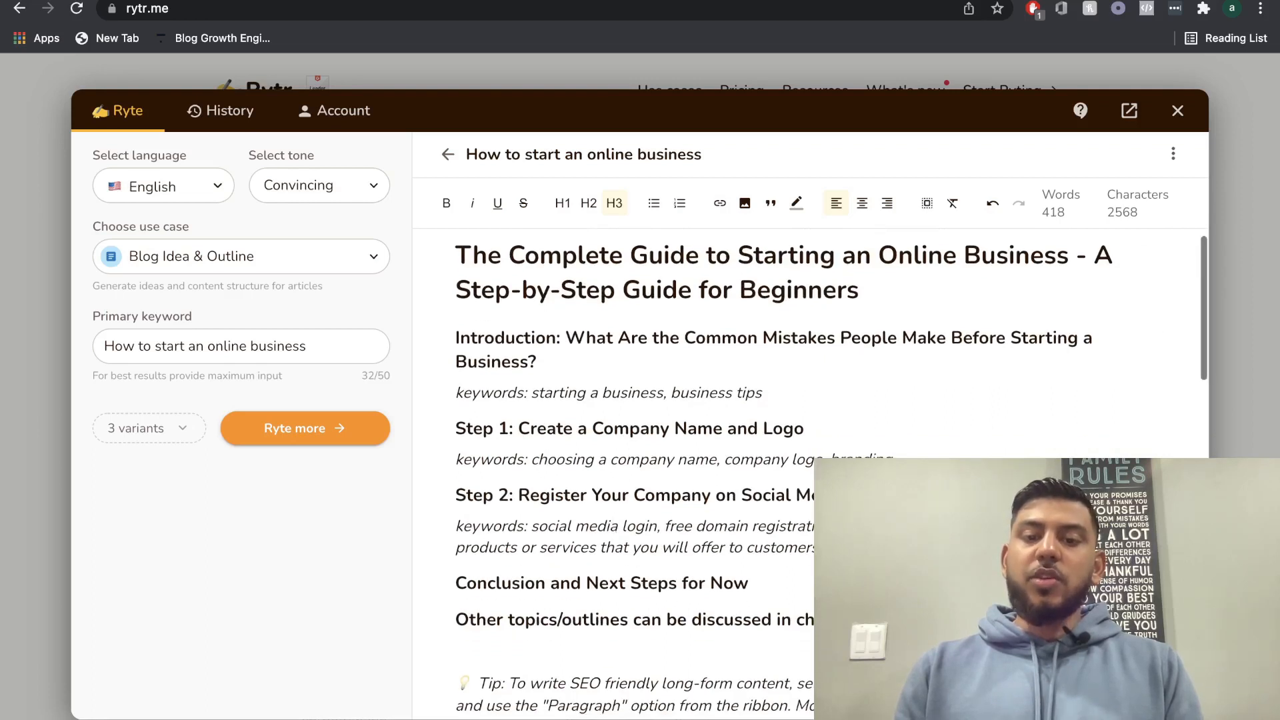
# Trim the document to the Complete Guide outline plus the Step 2 line, 170 words
pyautogui.scroll(-3)
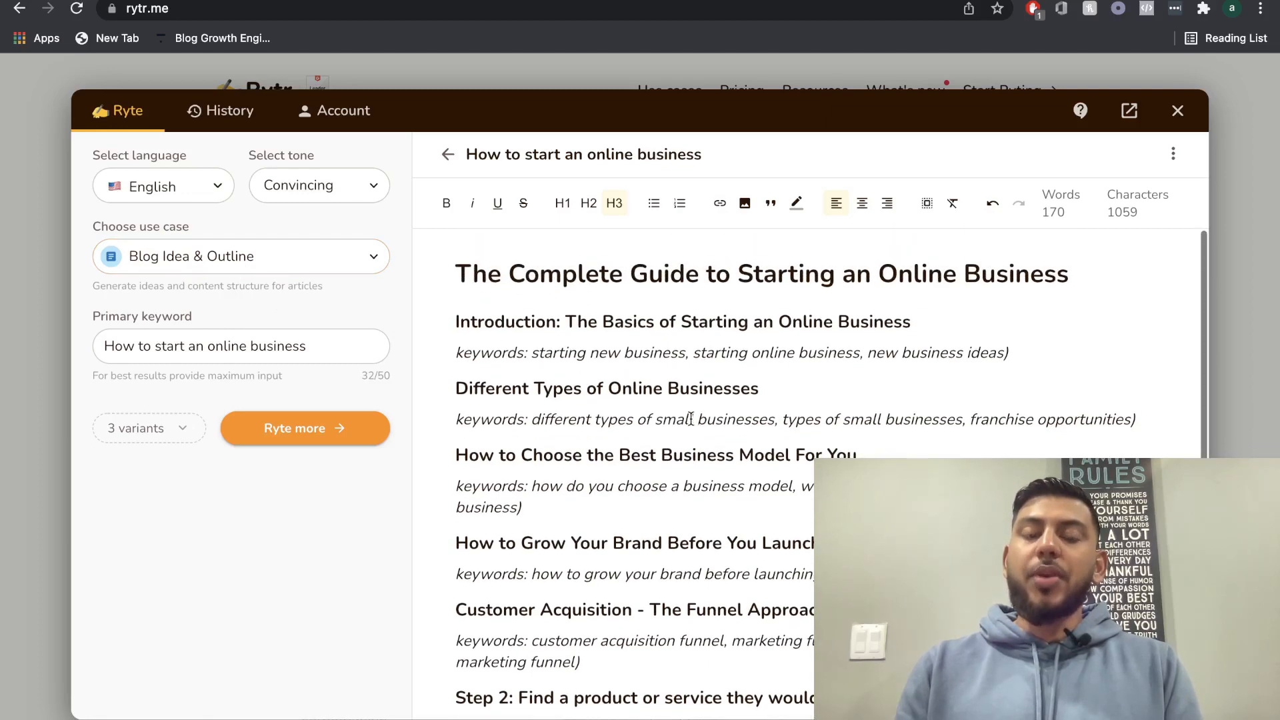
pyautogui.scroll(-3)
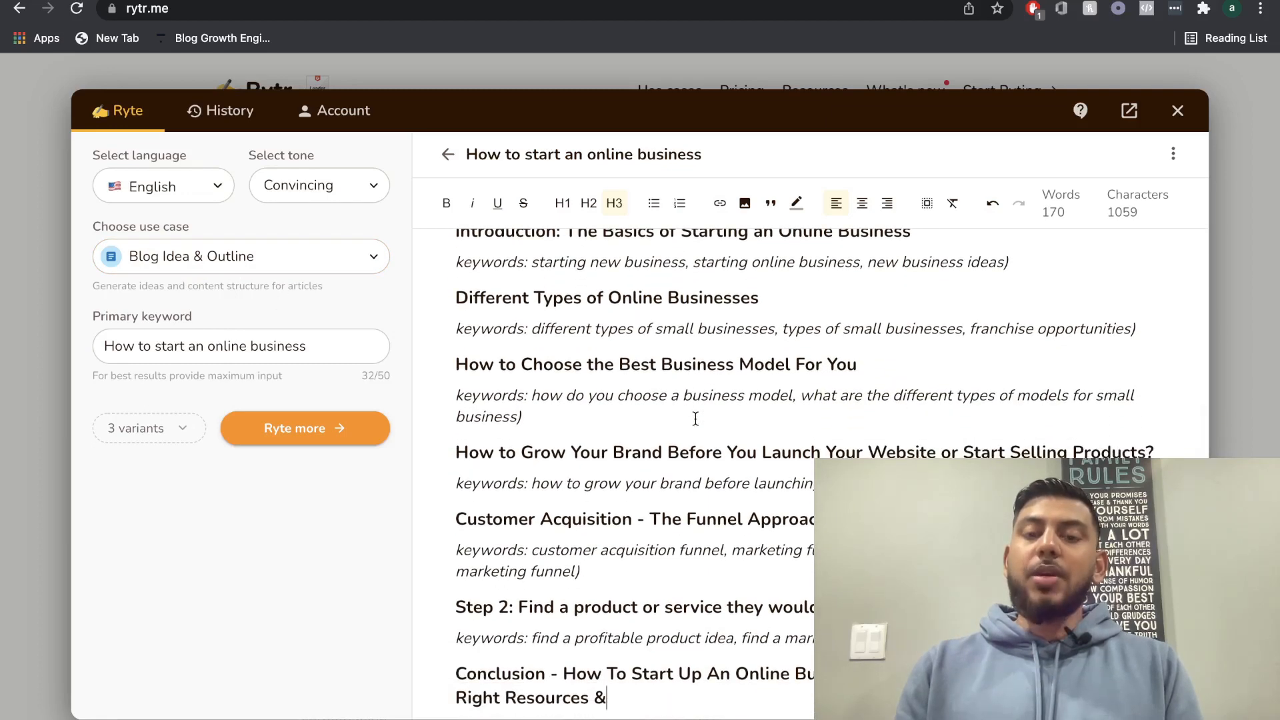
pyautogui.scroll(3)
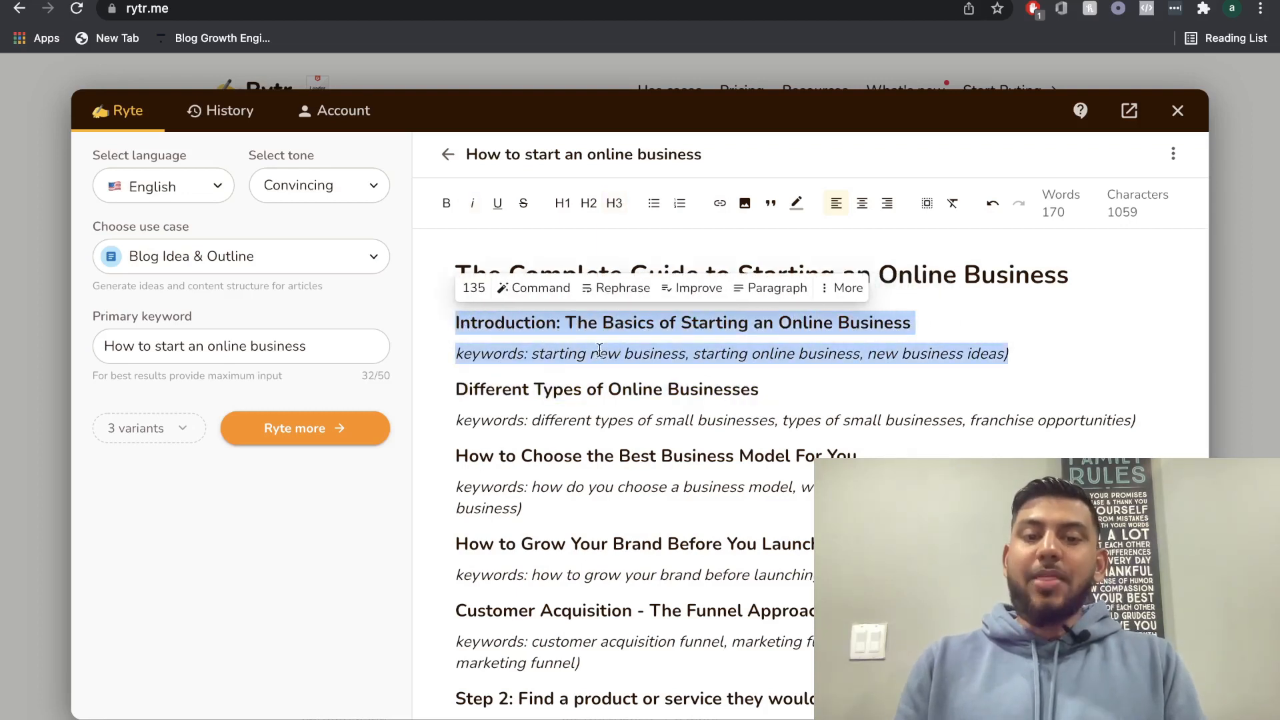
pyautogui.moveTo(776, 287)
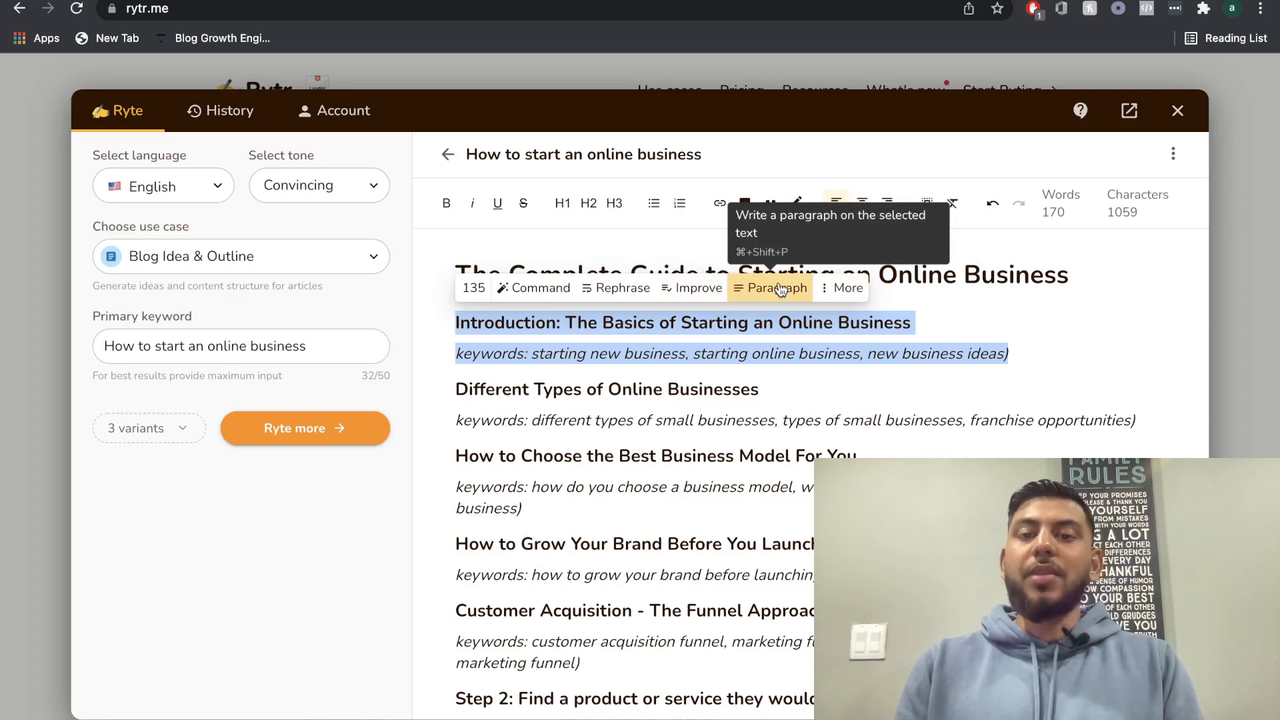
pyautogui.click(775, 287)
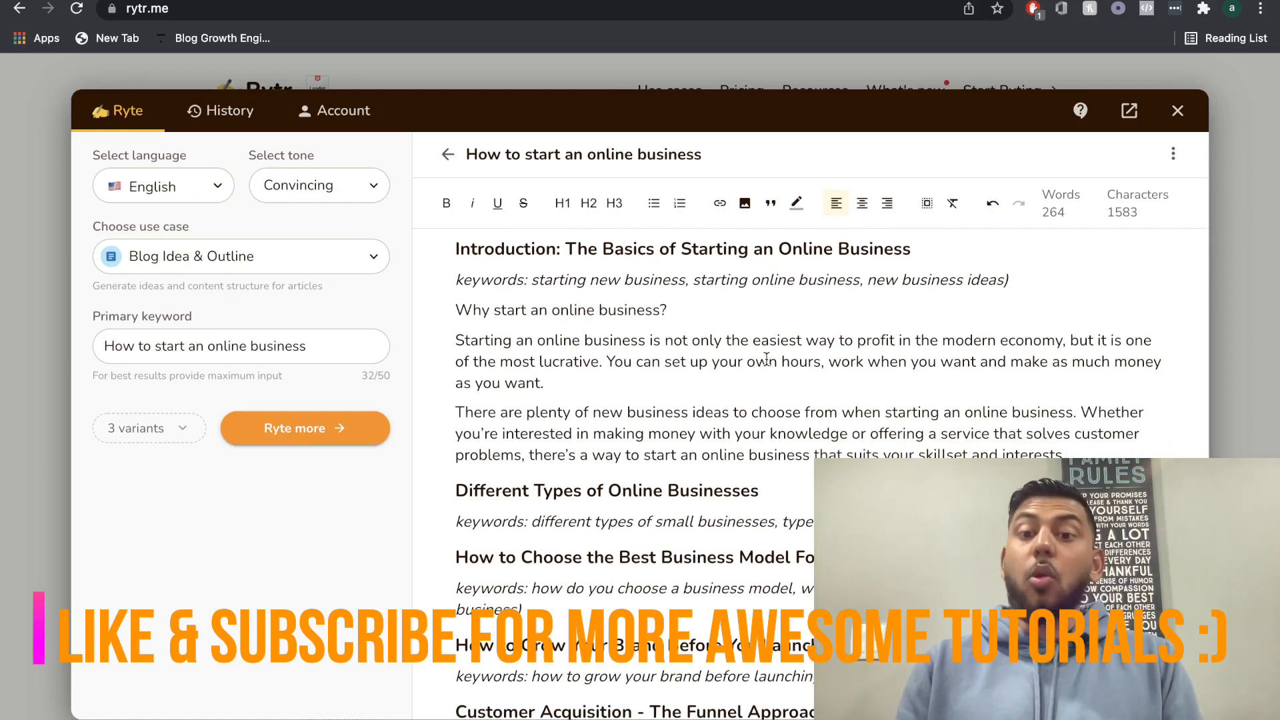
pyautogui.scroll(3)
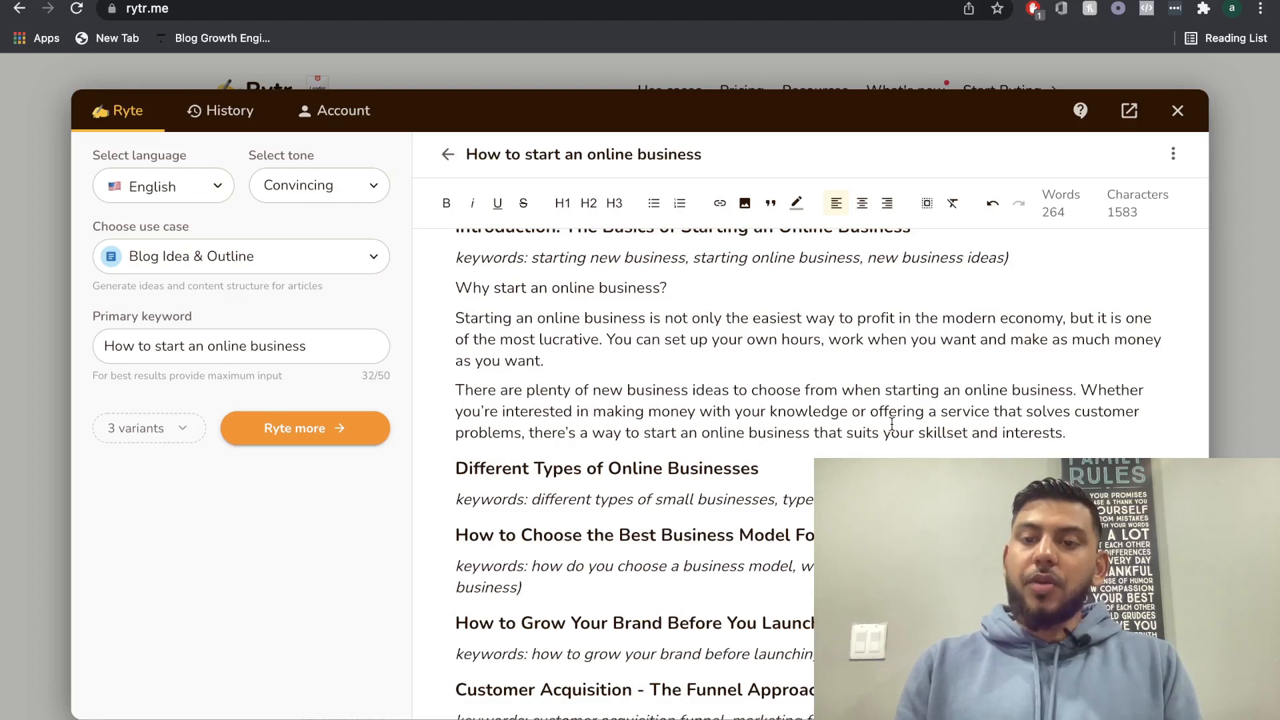
pyautogui.scroll(3)
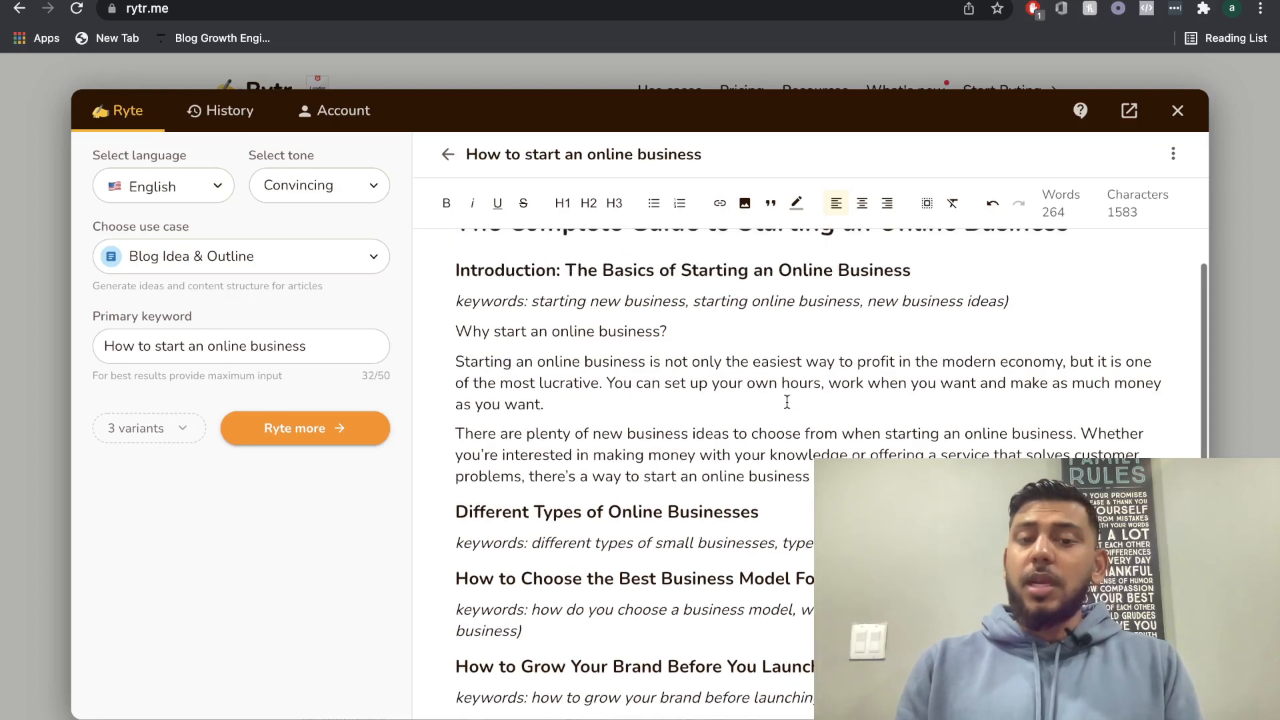
pyautogui.scroll(3)
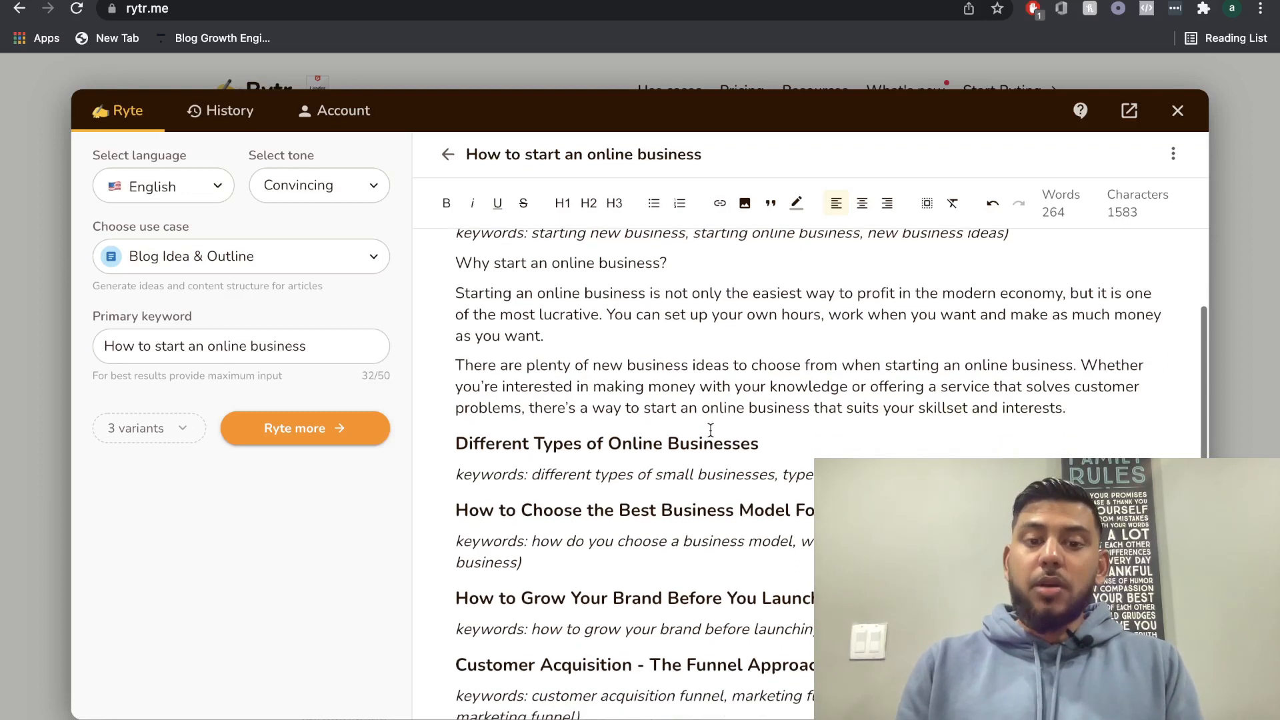
pyautogui.scroll(-3)
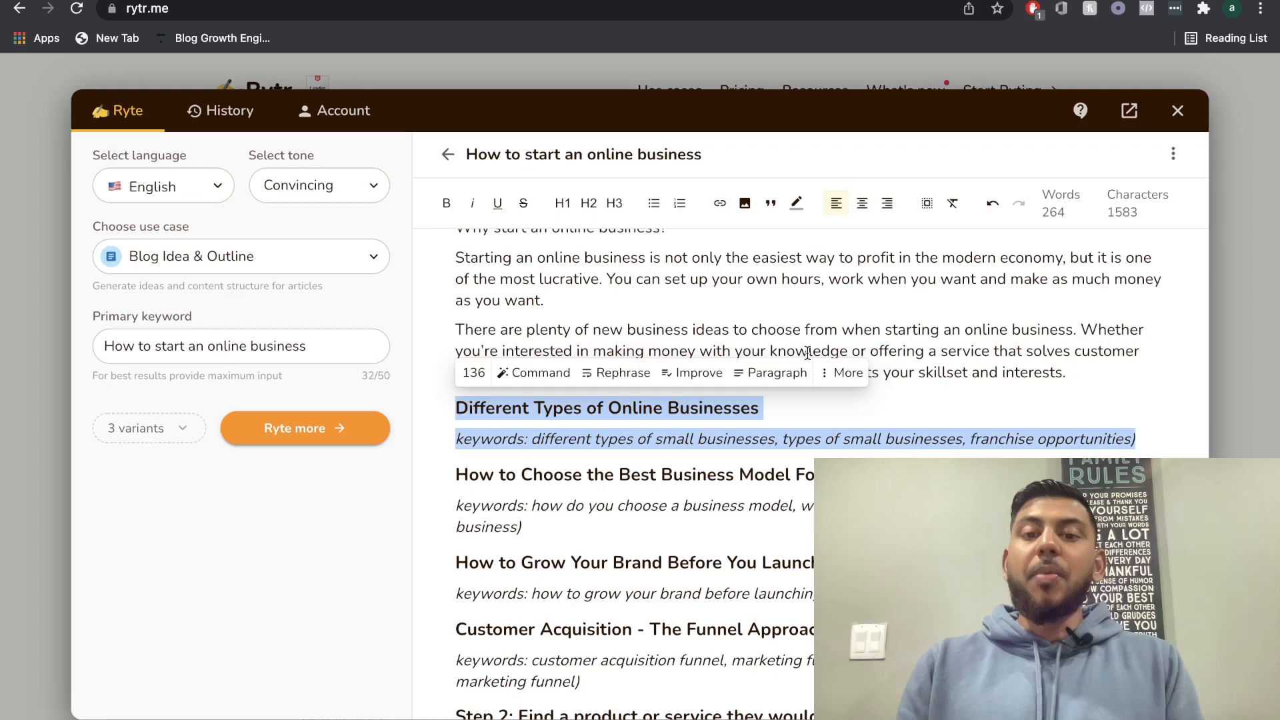
# Expand the second introduction paragraph so it opens 'starting an online business has never been easier'
pyautogui.scroll(3)
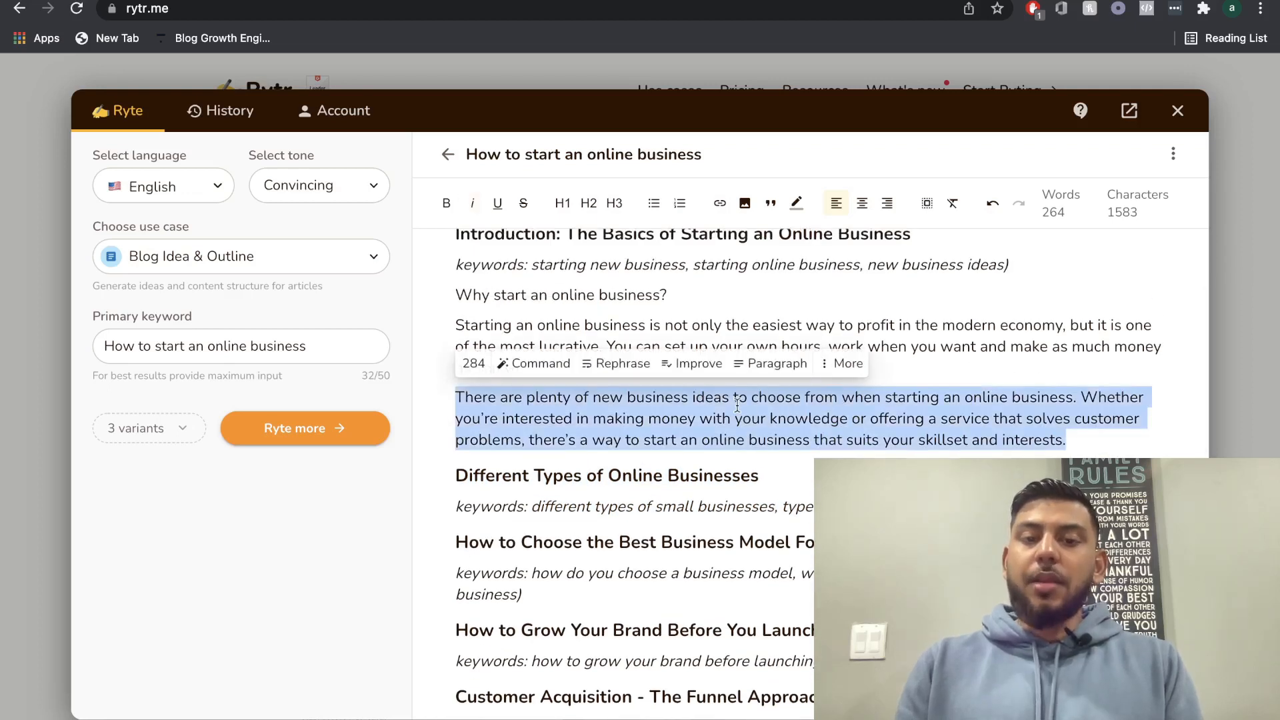
pyautogui.click(841, 362)
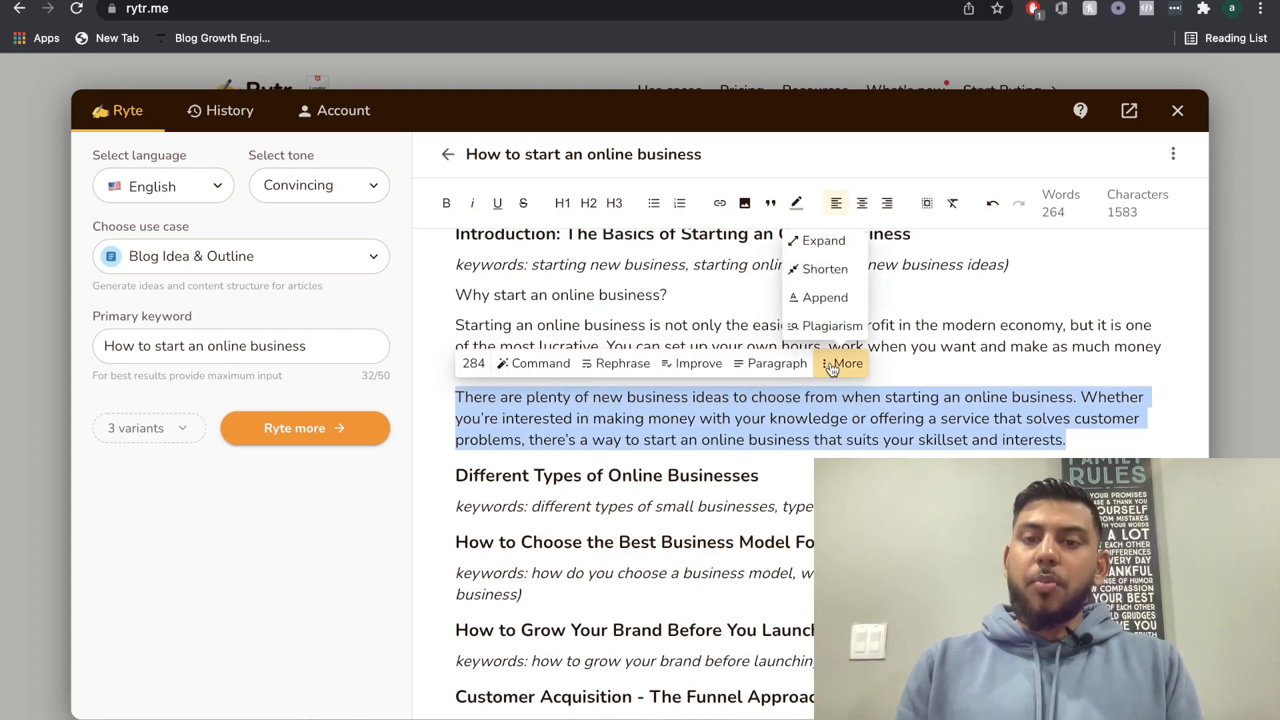
pyautogui.moveTo(820, 240)
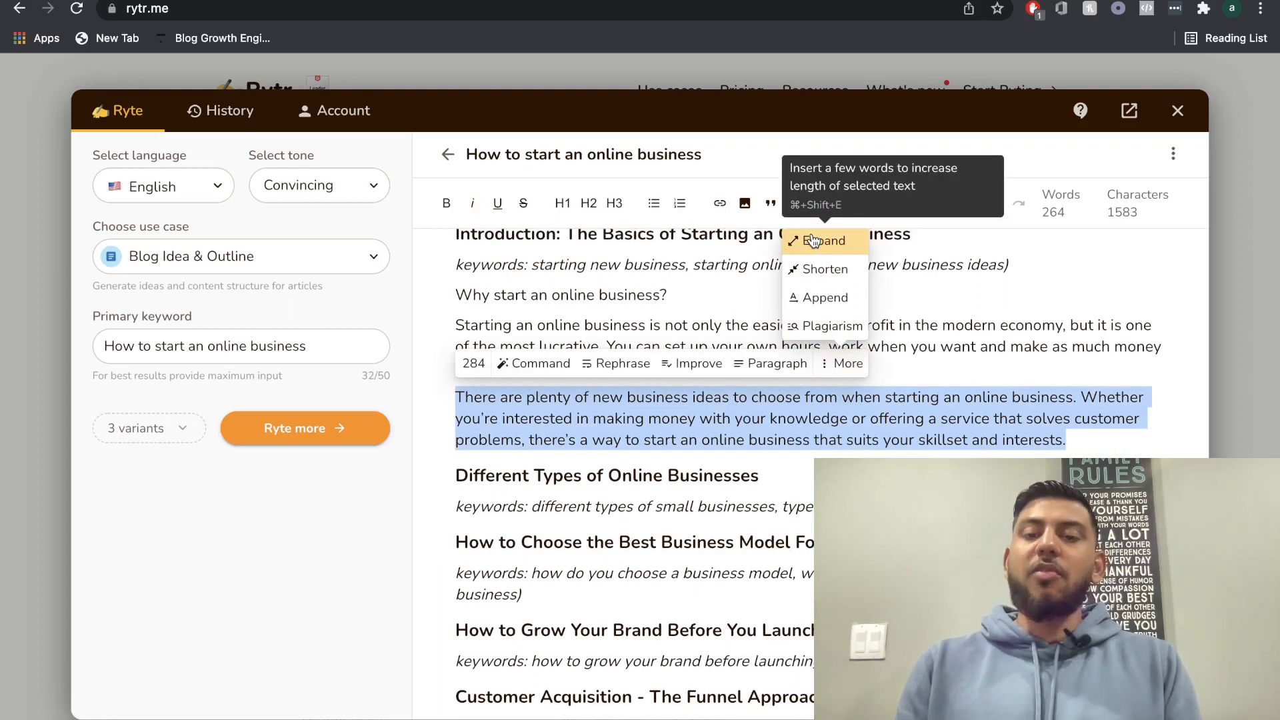
pyautogui.moveTo(827, 330)
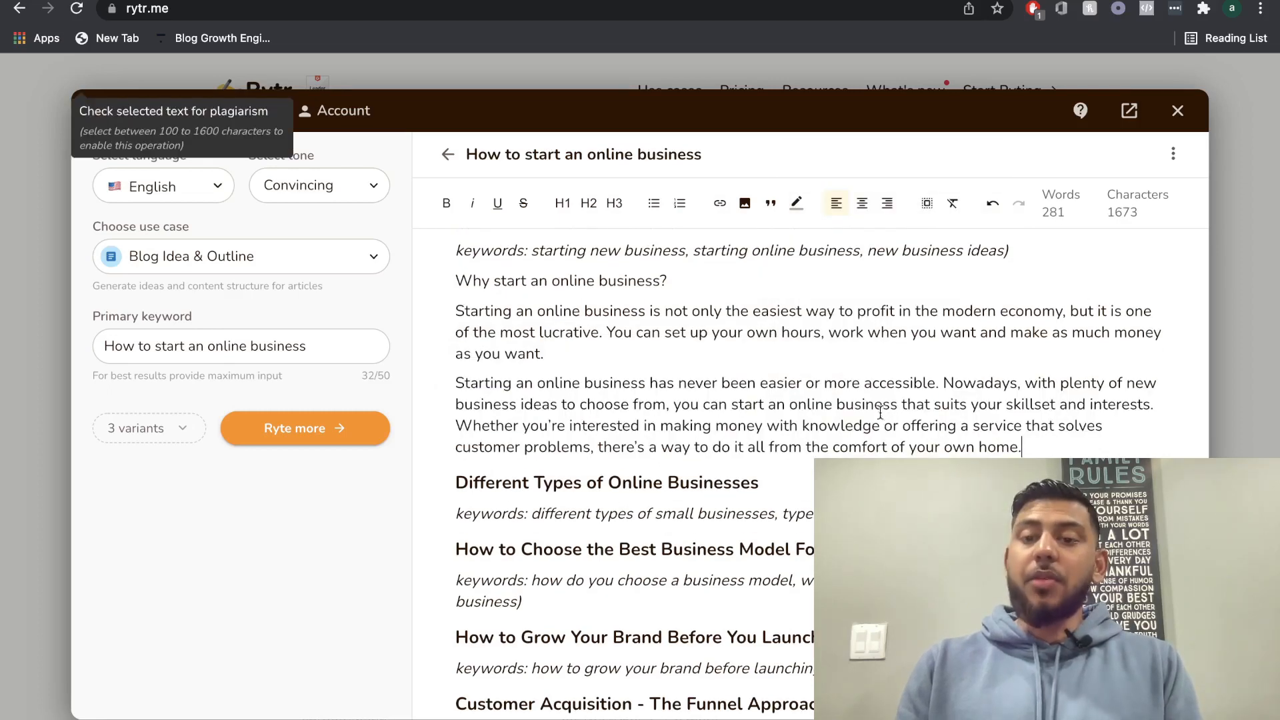
pyautogui.scroll(3)
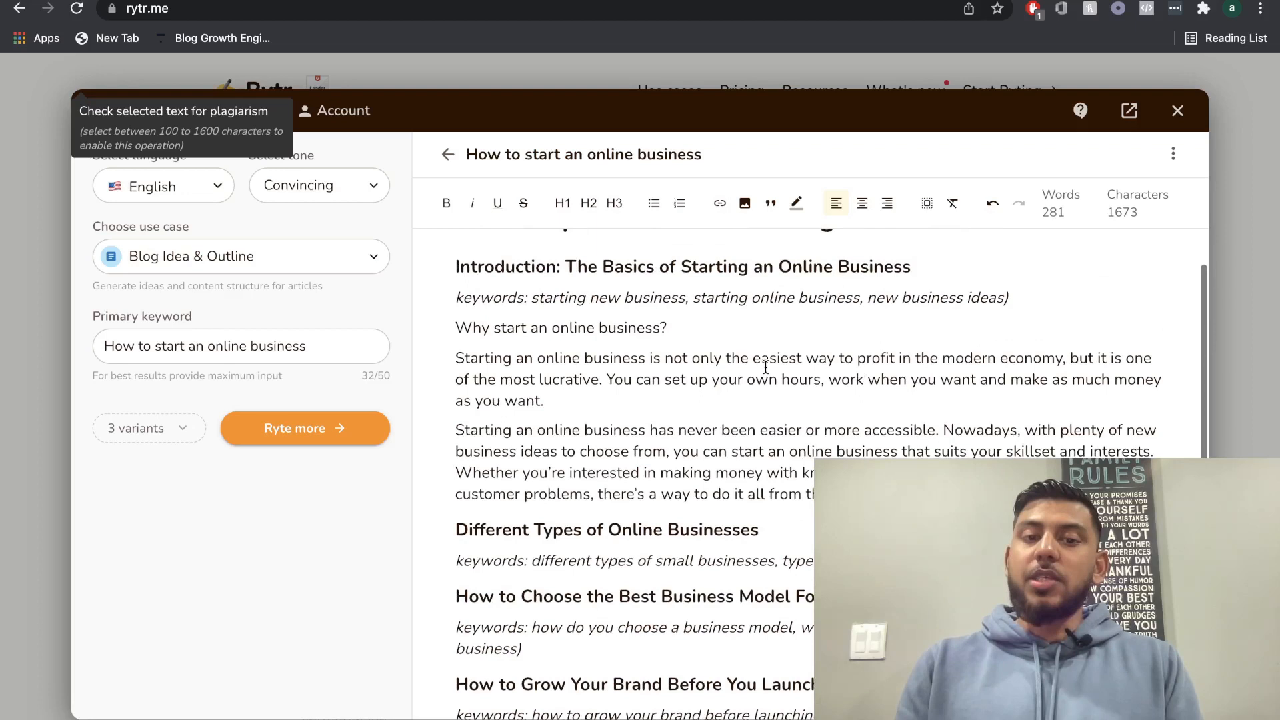
# Append a third introduction paragraph about earning from knowledge via a blog or YouTube
pyautogui.scroll(3)
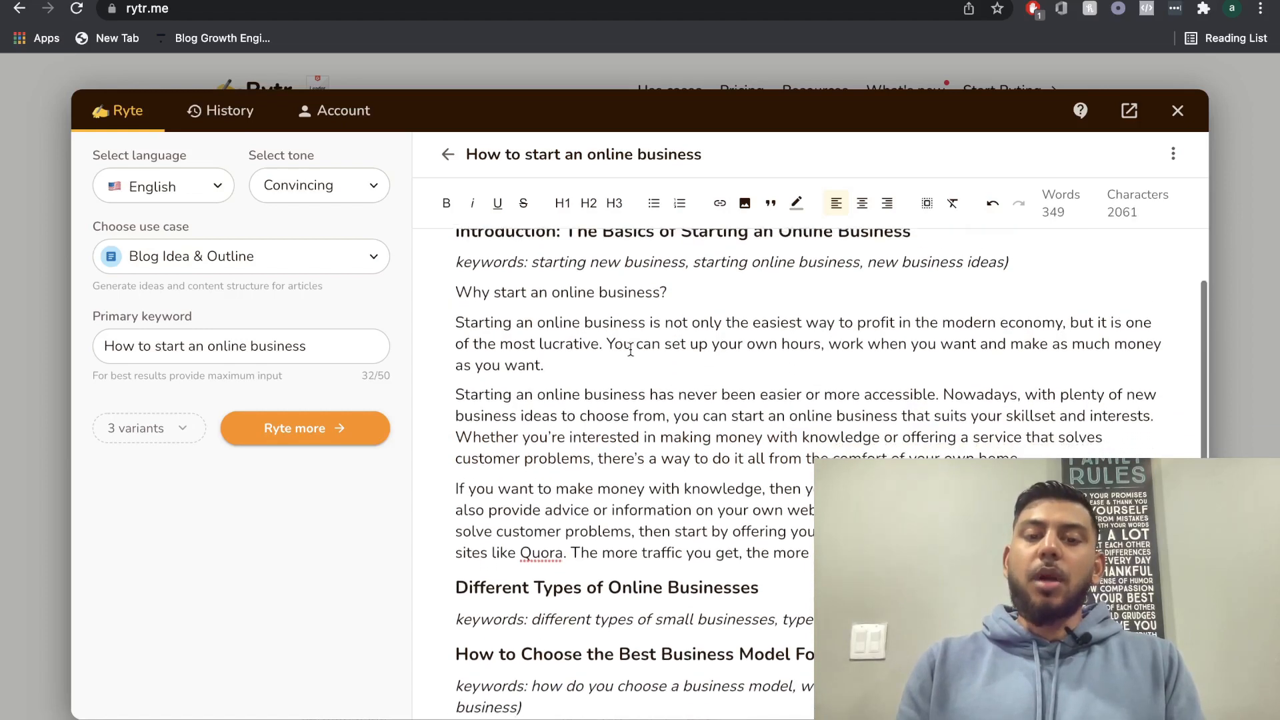
pyautogui.scroll(-3)
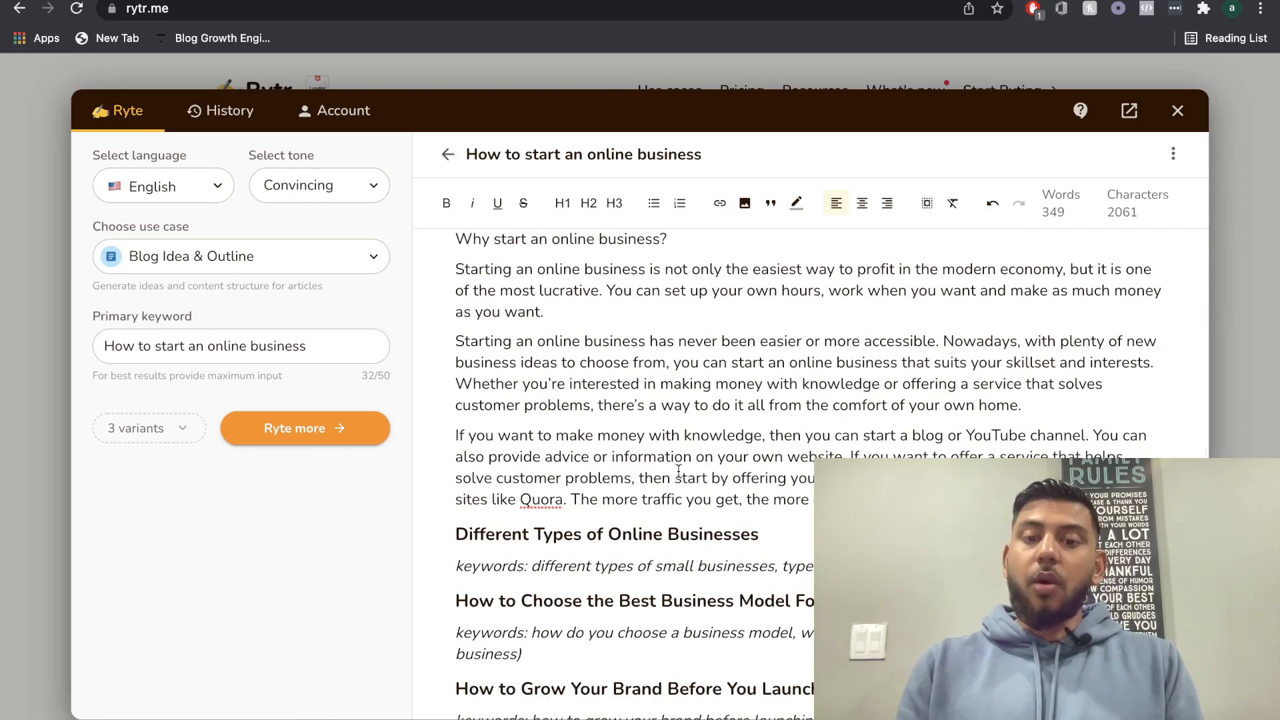
pyautogui.scroll(-3)
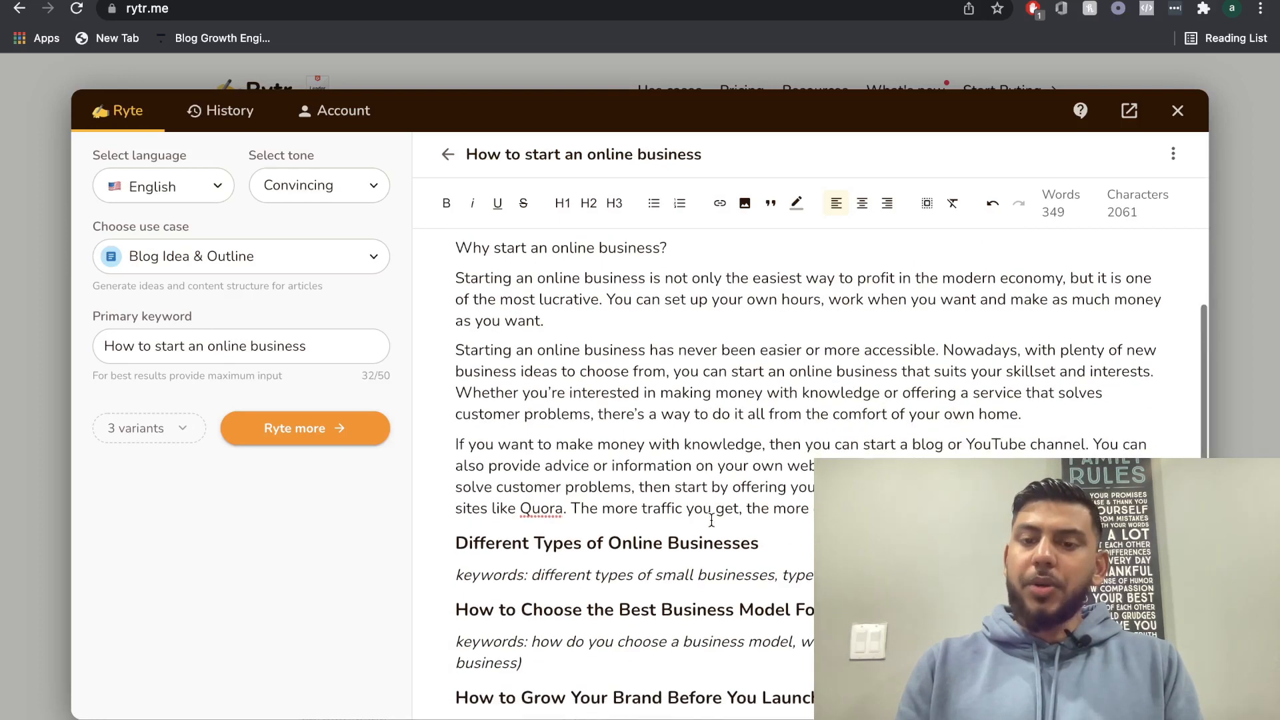
pyautogui.scroll(3)
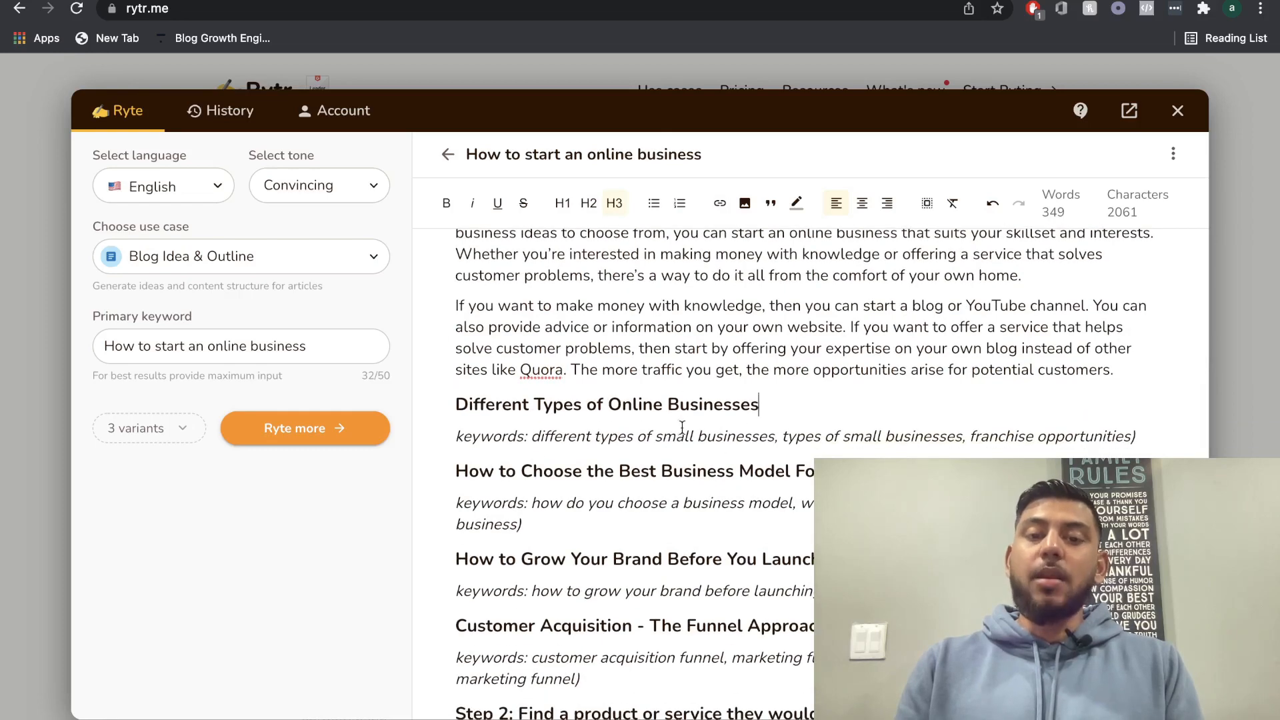
# Generate two paragraphs under 'Different Types of Online Businesses', bringing the outline to 432 words
pyautogui.scroll(3)
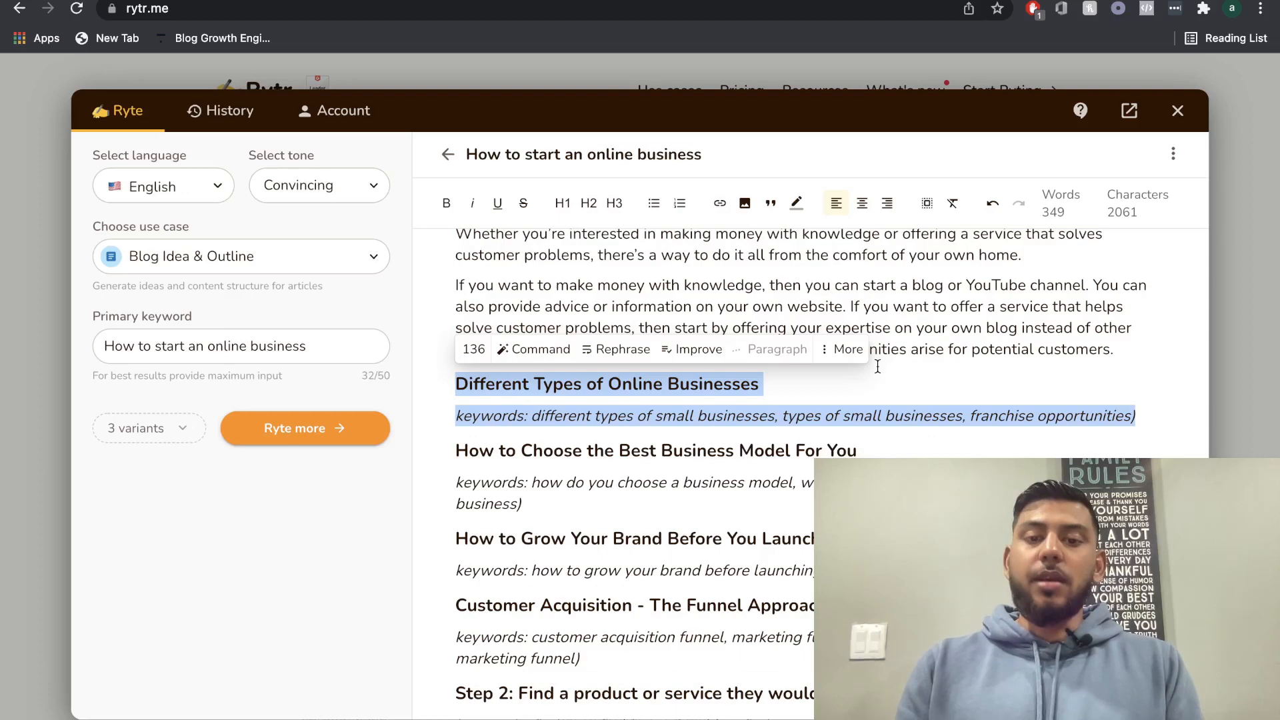
pyautogui.click(304, 428)
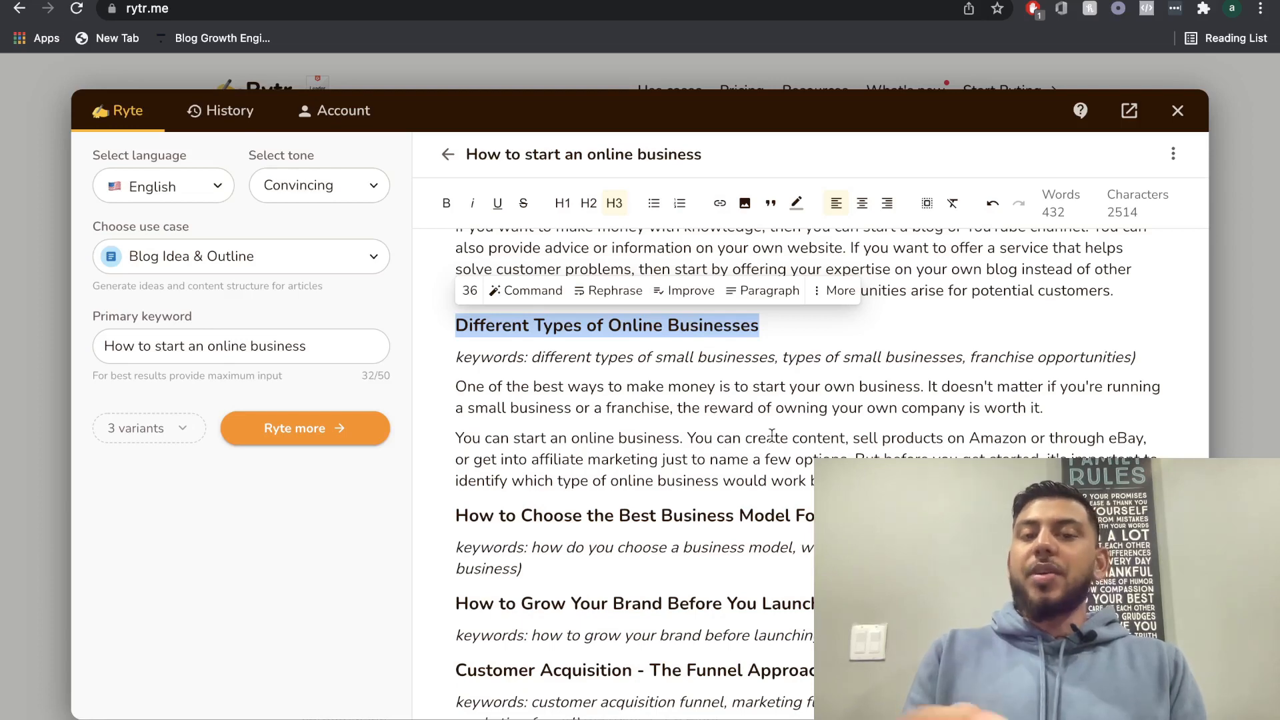
pyautogui.scroll(-3)
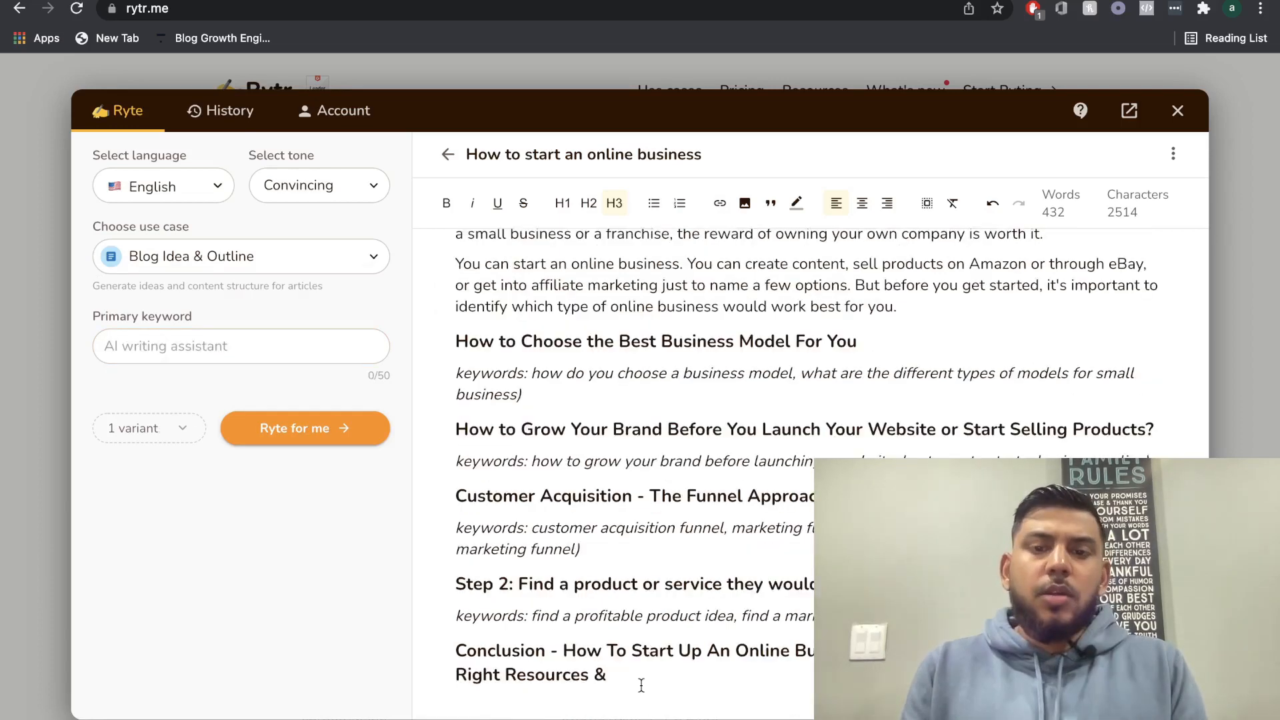
# Enter 'Different Types of Online Businesses' as the primary keyword and generate outlines (855 words)
pyautogui.scroll(3)
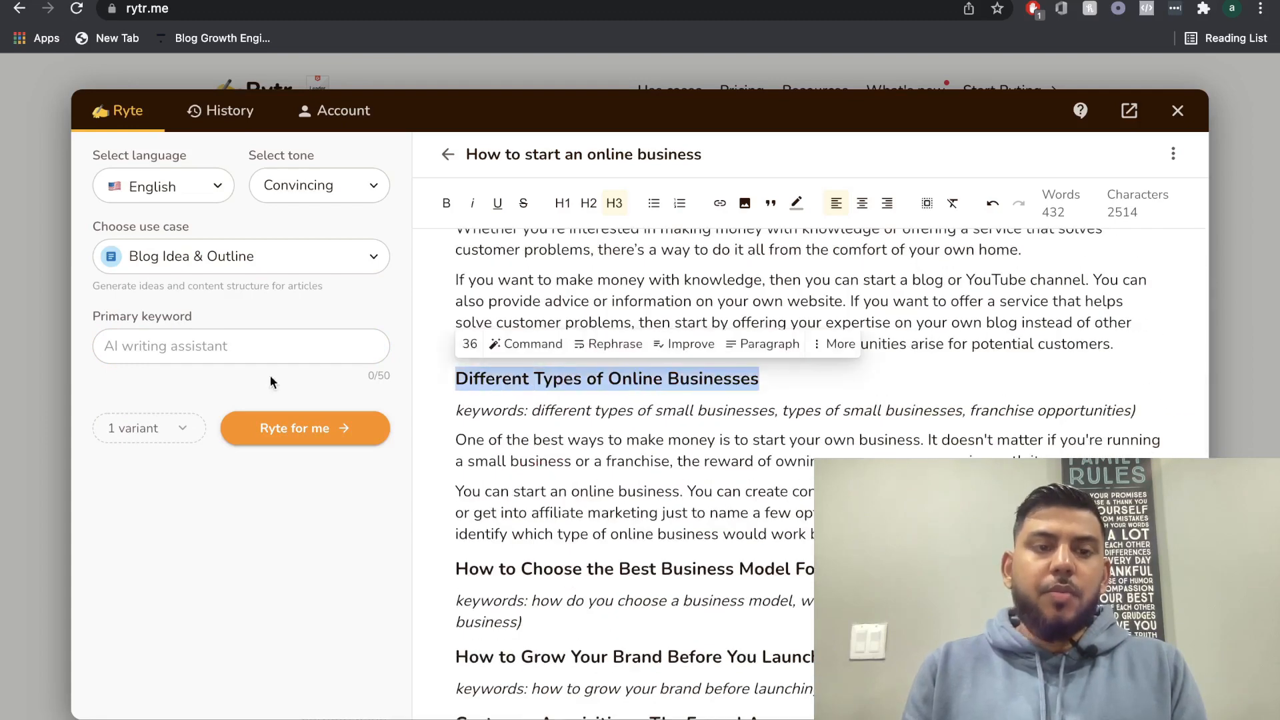
pyautogui.write('Different Types of Online Businesses')
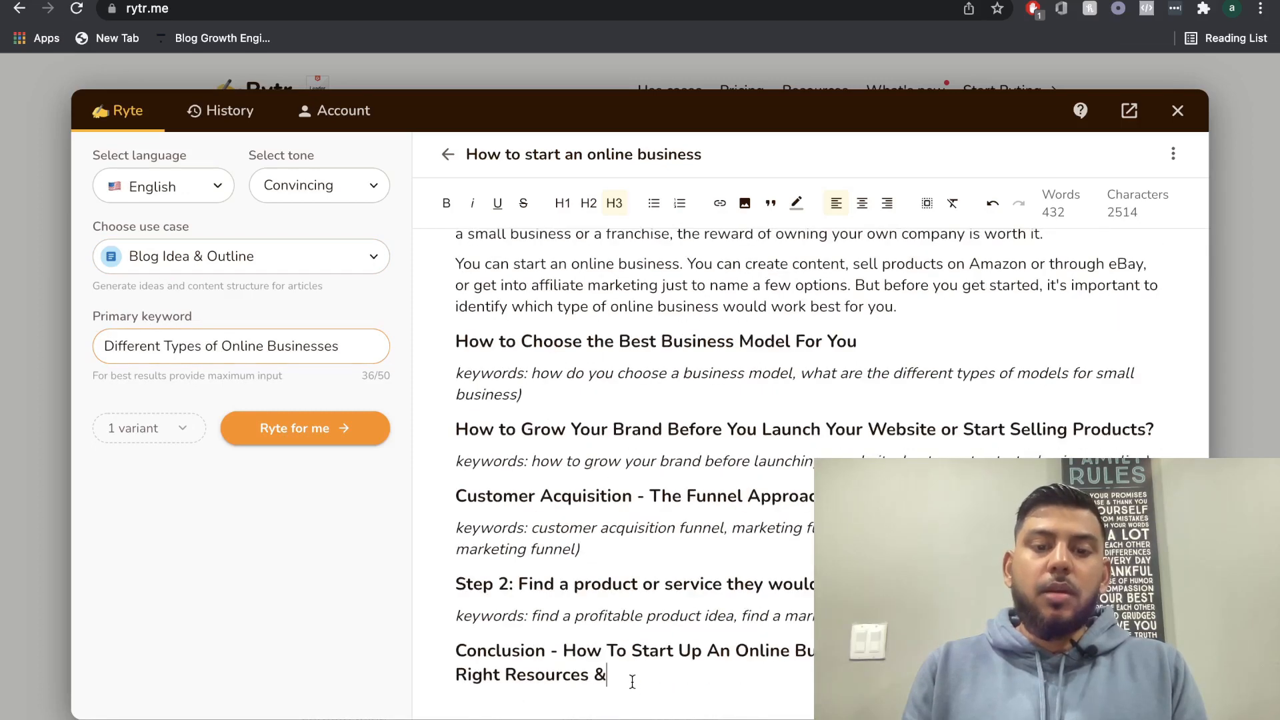
pyautogui.click(304, 428)
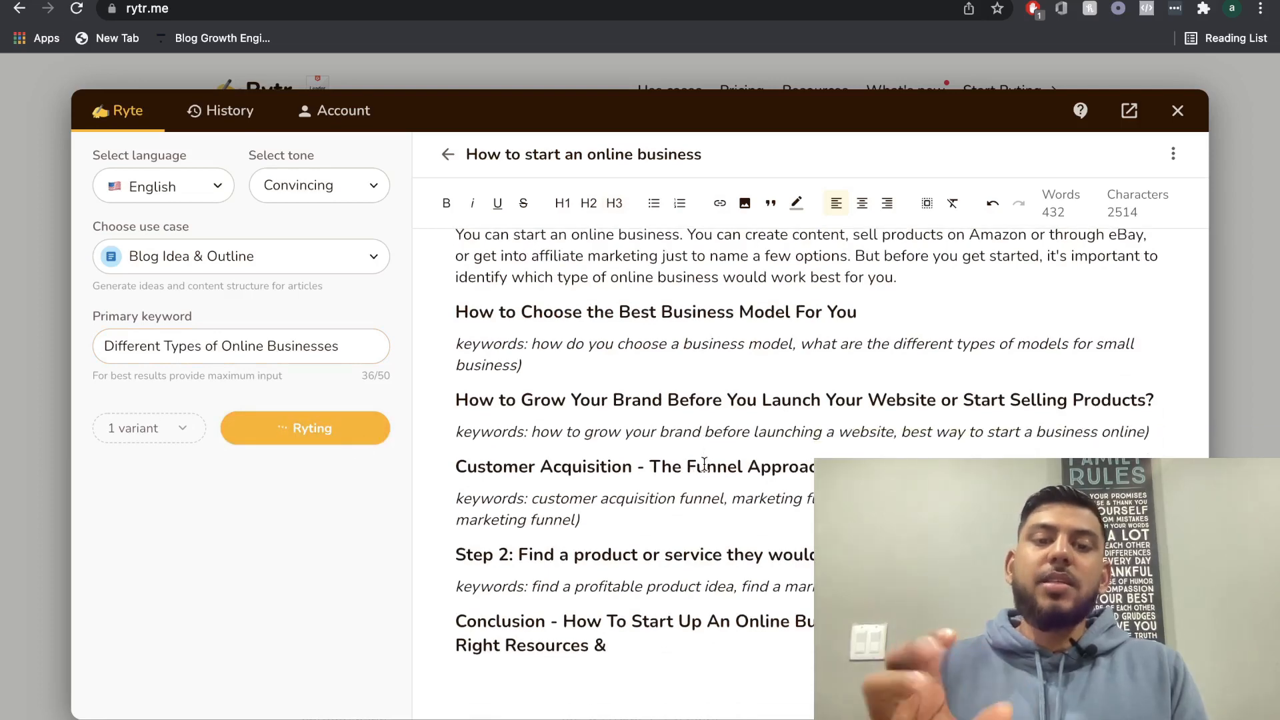
pyautogui.click(304, 428)
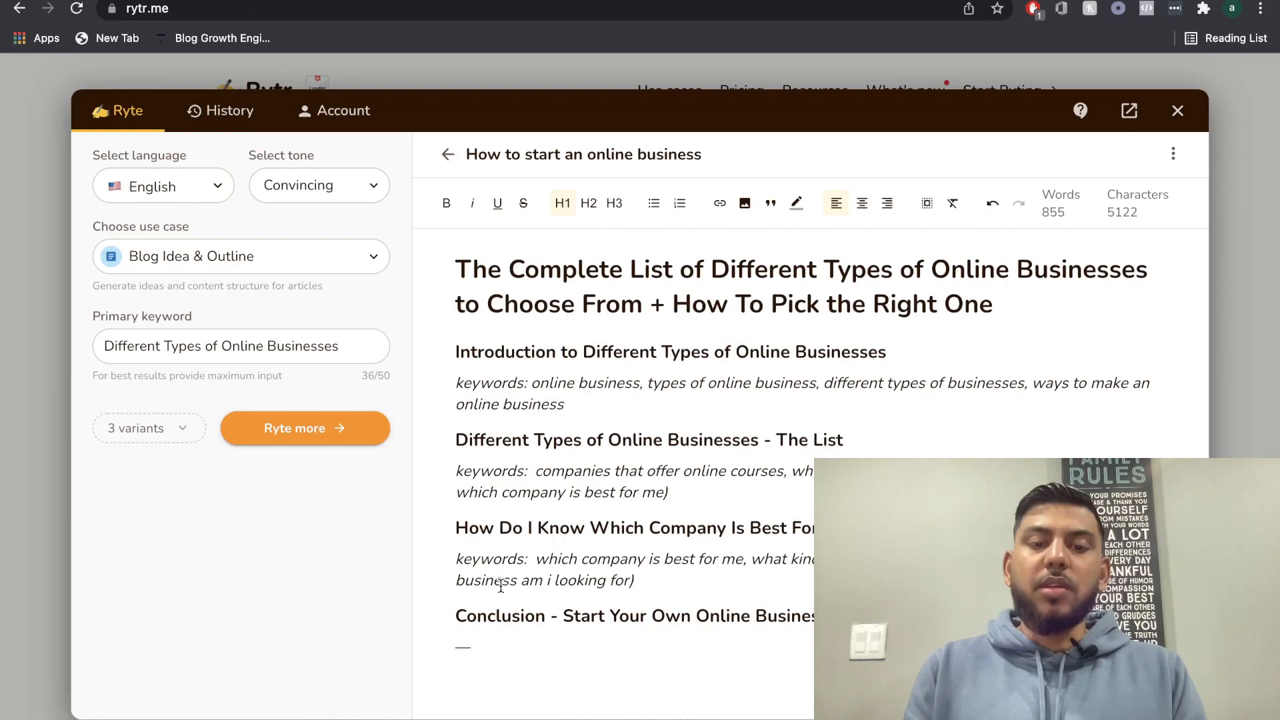
pyautogui.click(304, 428)
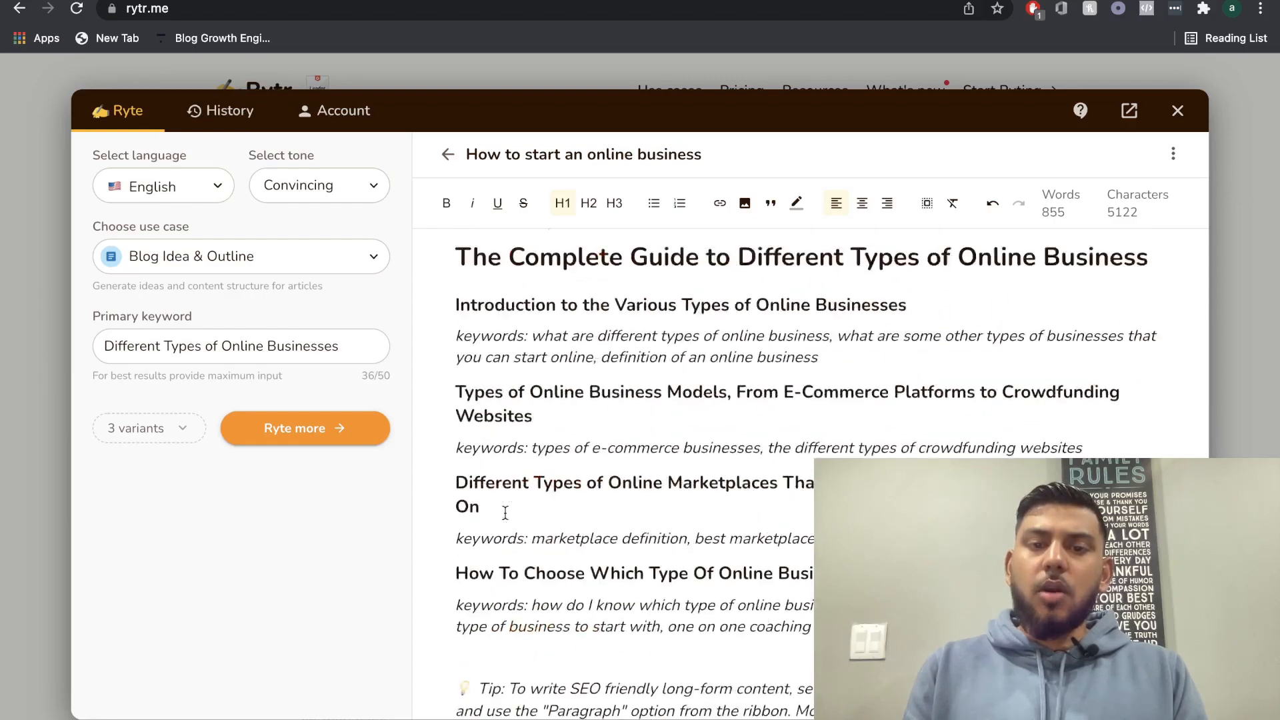
pyautogui.scroll(-3)
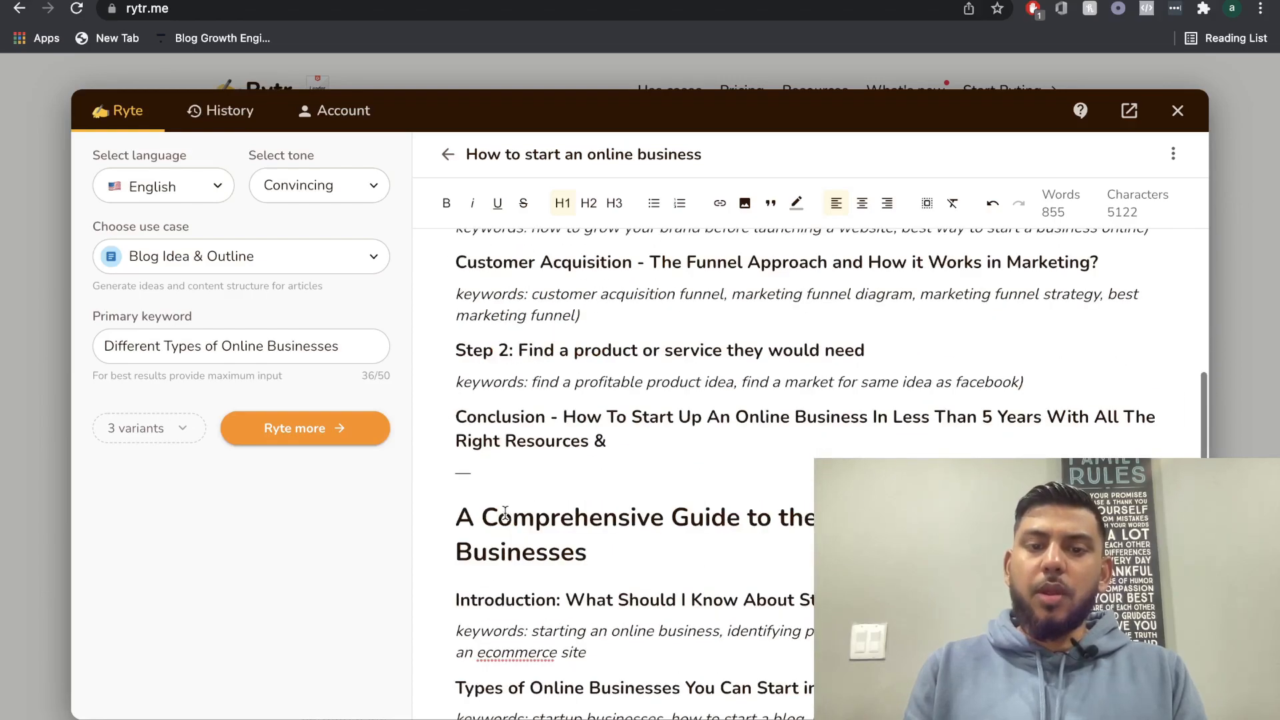
pyautogui.scroll(-3)
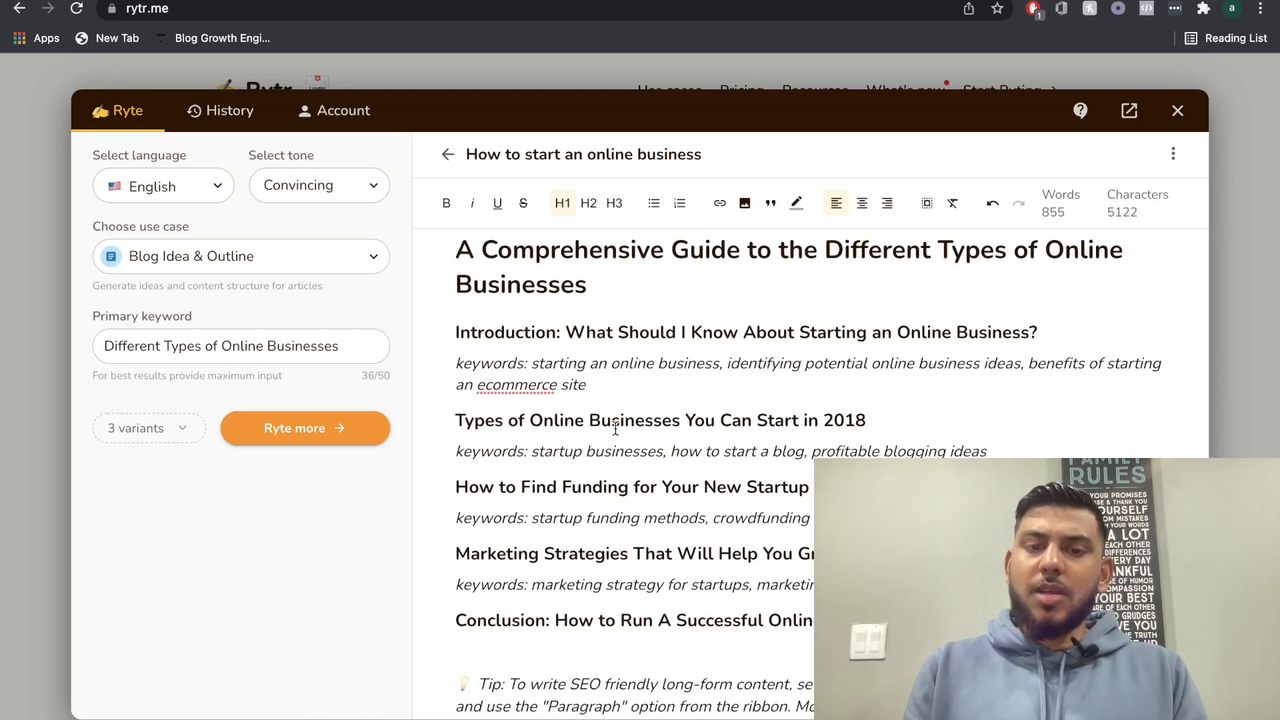
pyautogui.scroll(-3)
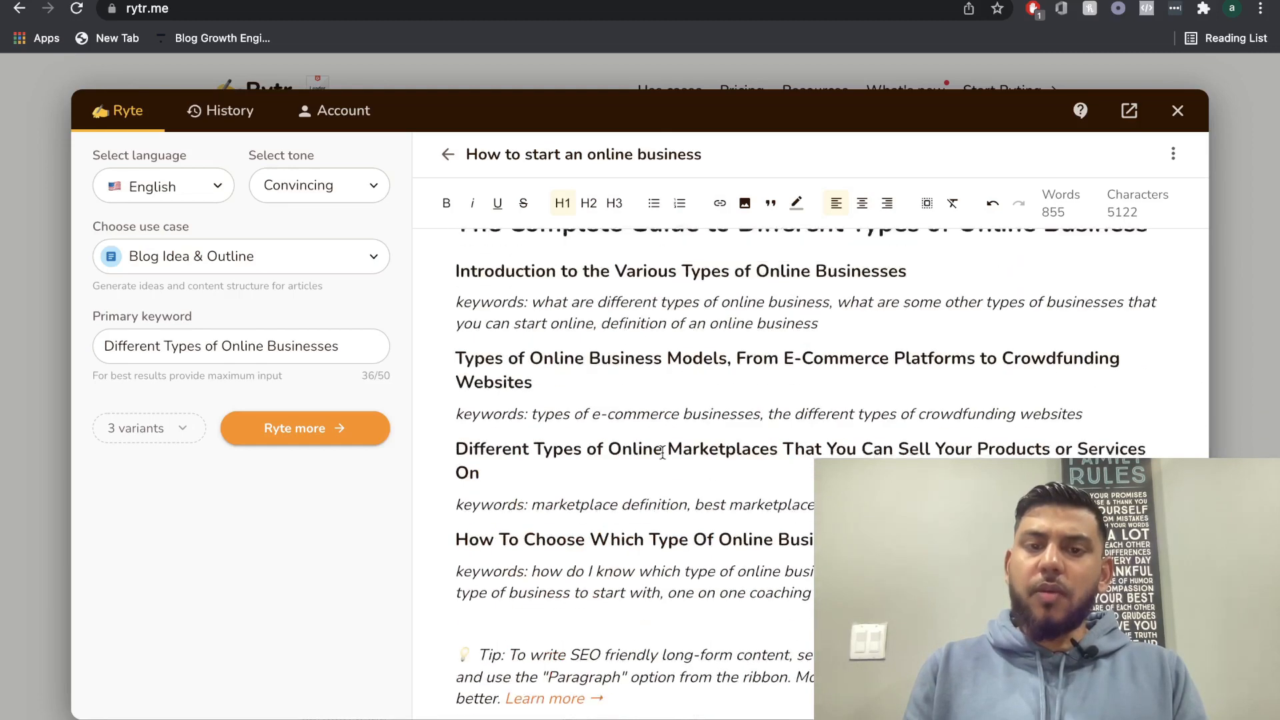
pyautogui.scroll(3)
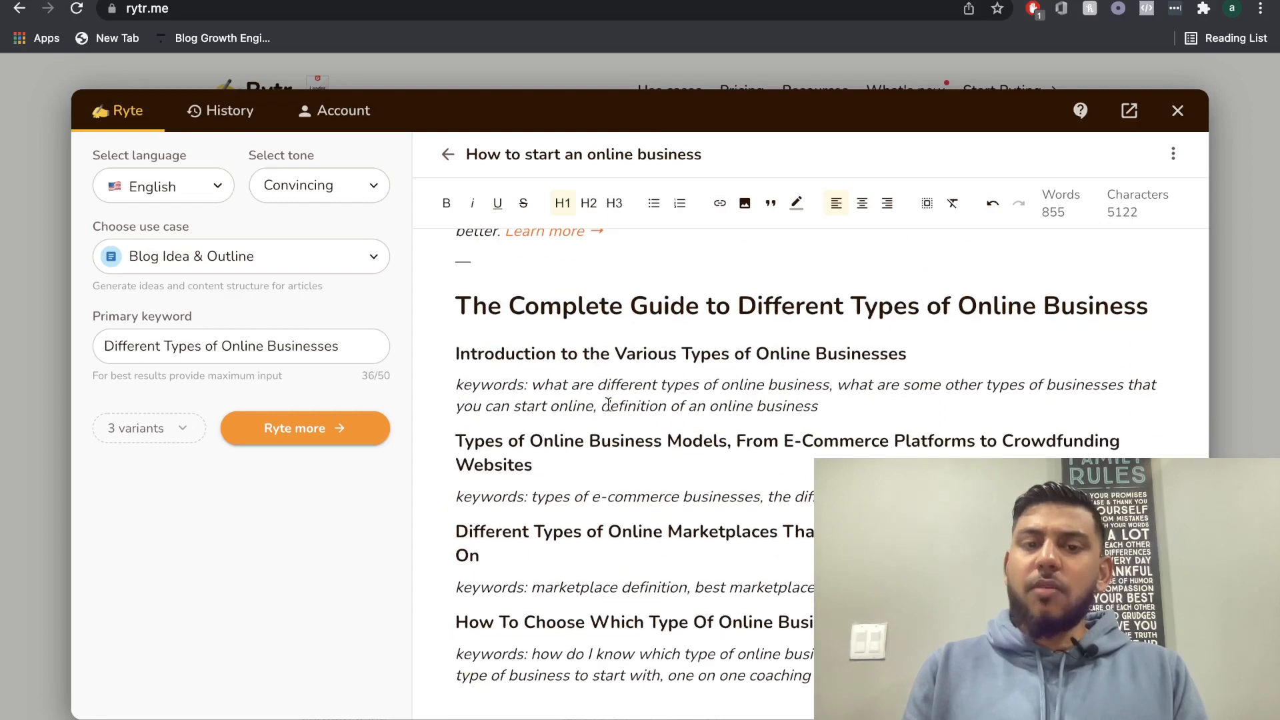
pyautogui.scroll(-3)
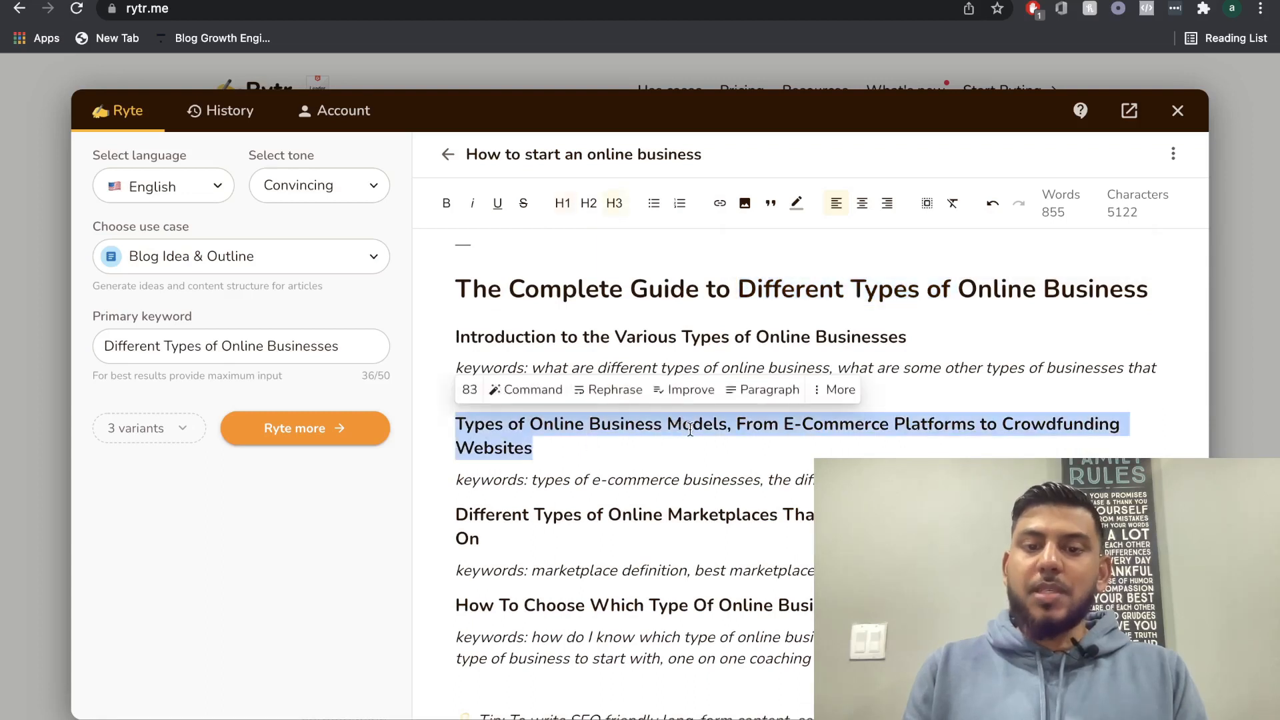
pyautogui.moveTo(799, 436)
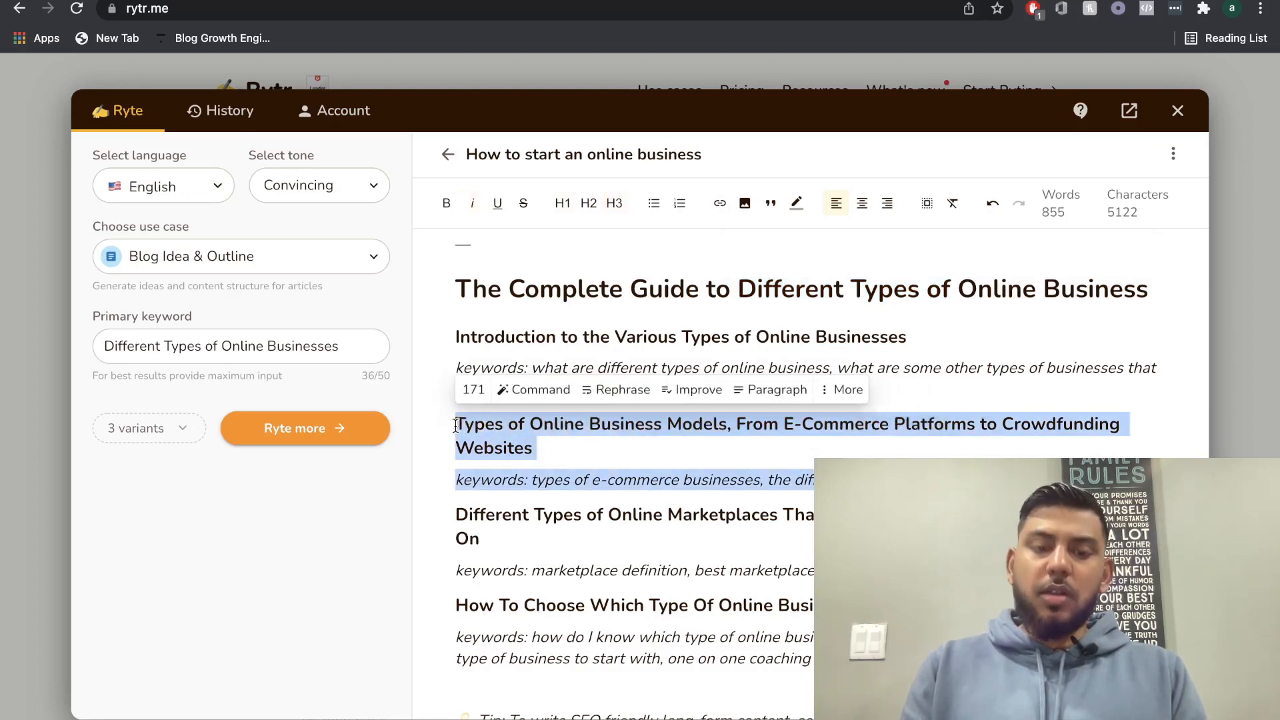
# Add the 'Types of Online Business Models' outline variant with keywords below the article (900 words)
pyautogui.scroll(-3)
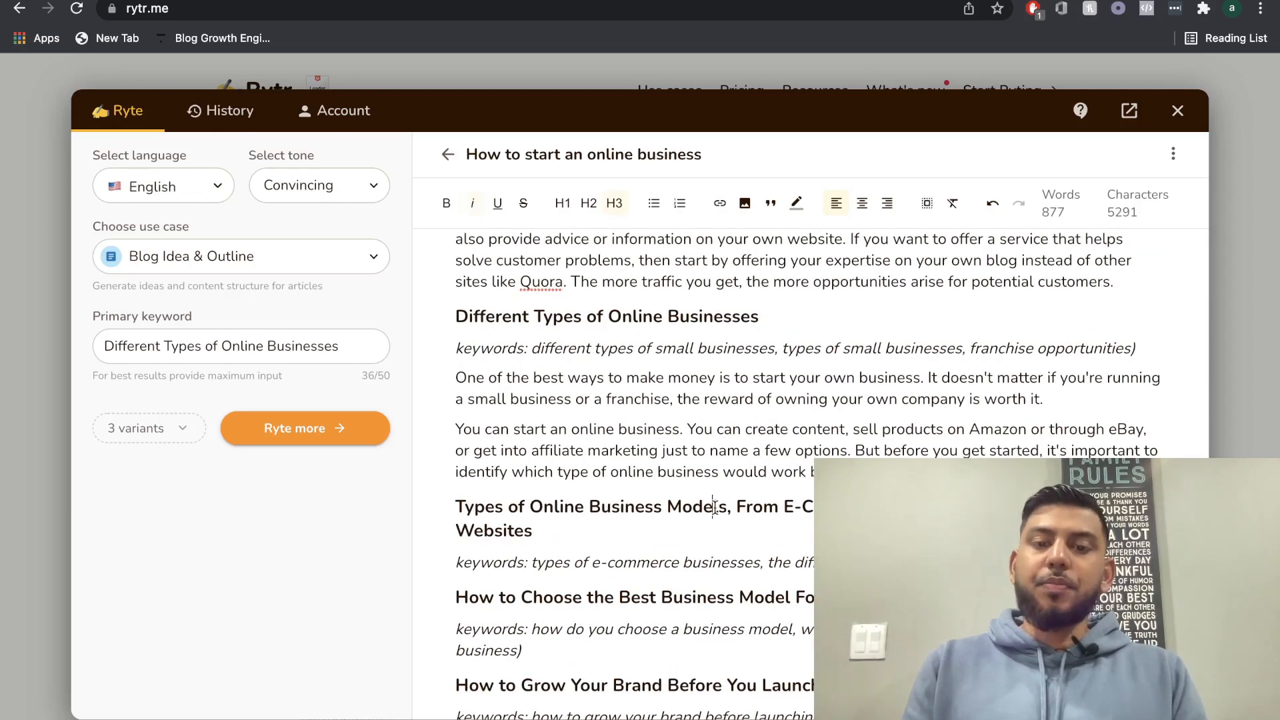
pyautogui.doubleClick(594, 506)
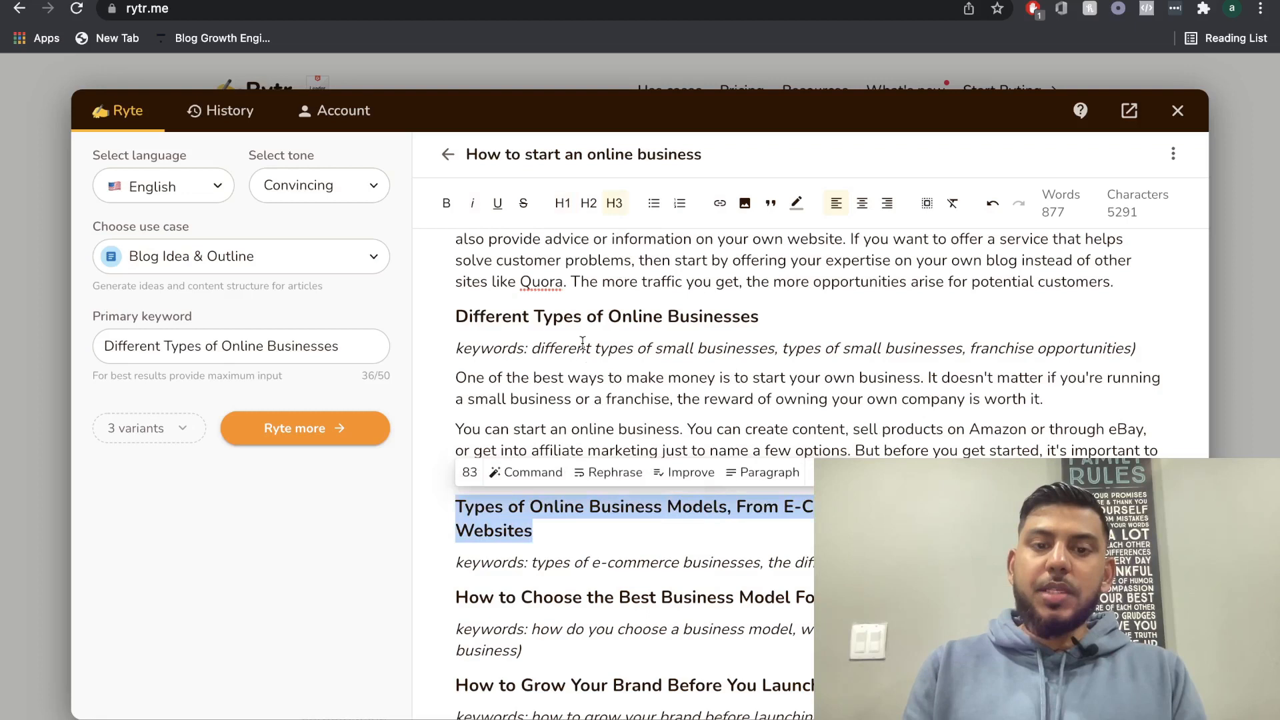
pyautogui.click(588, 202)
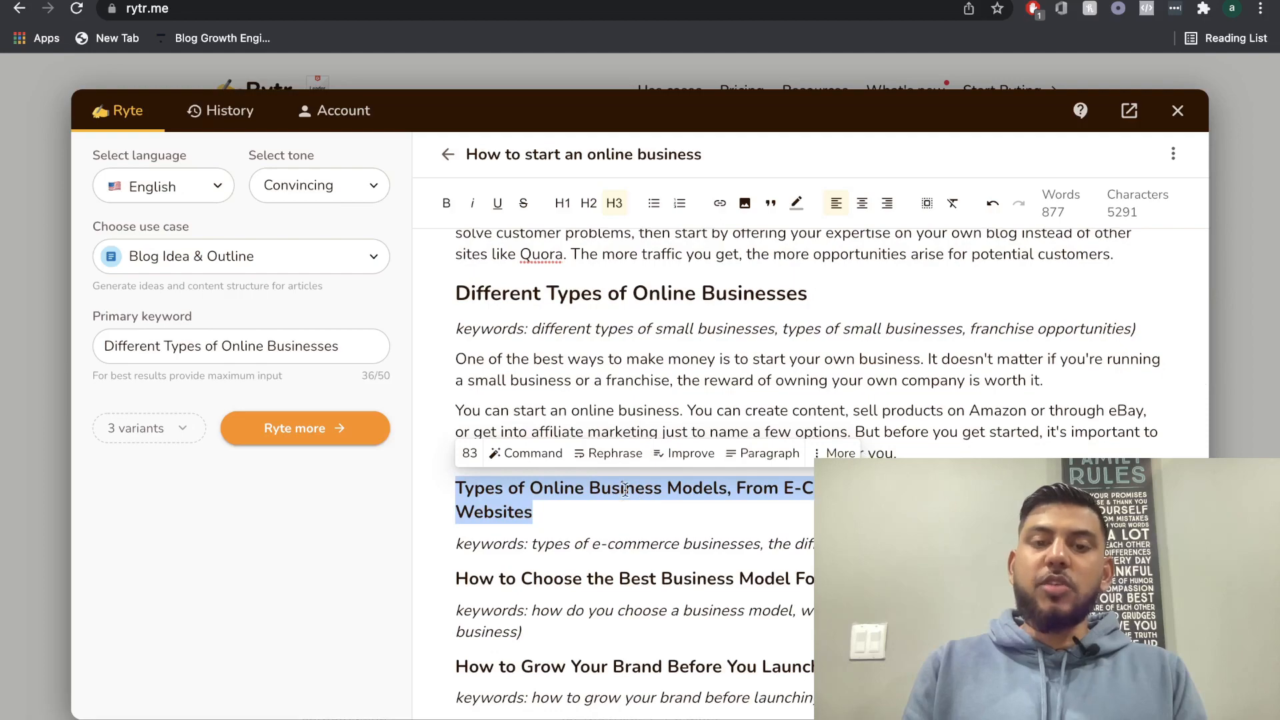
pyautogui.scroll(3)
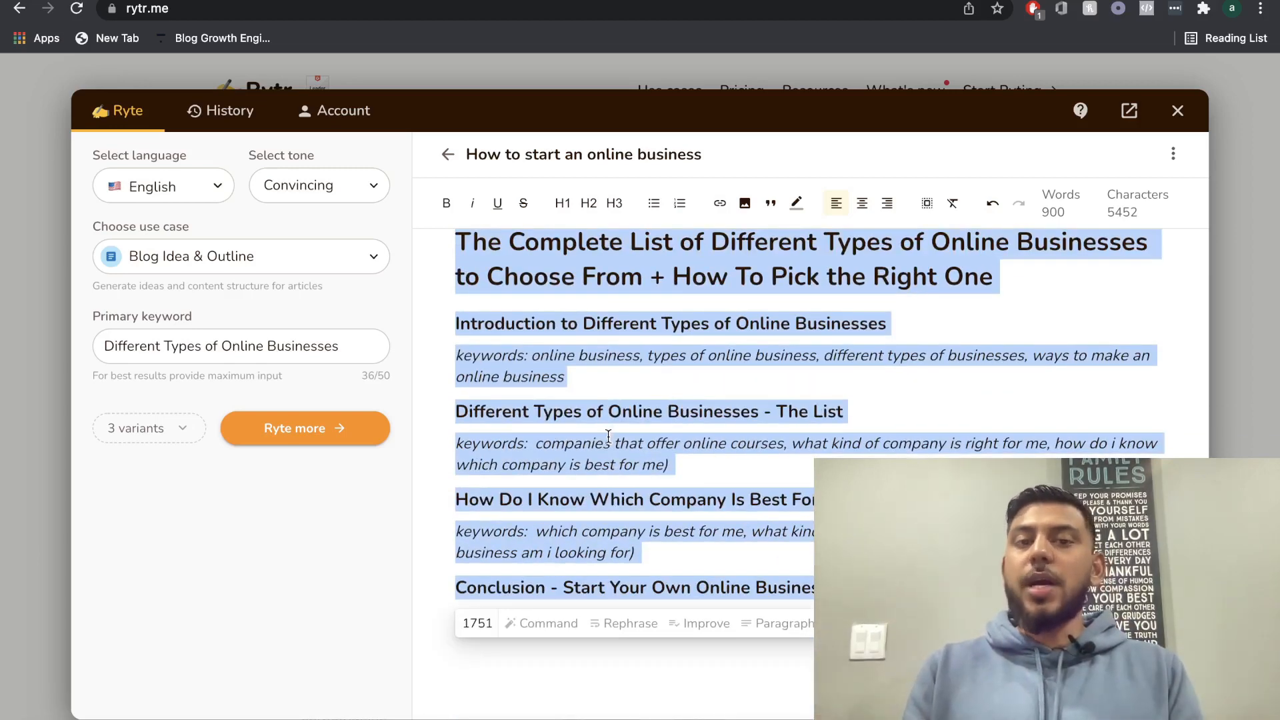
# Delete the surplus outline blocks, trimming the document to 478 words
pyautogui.scroll(3)
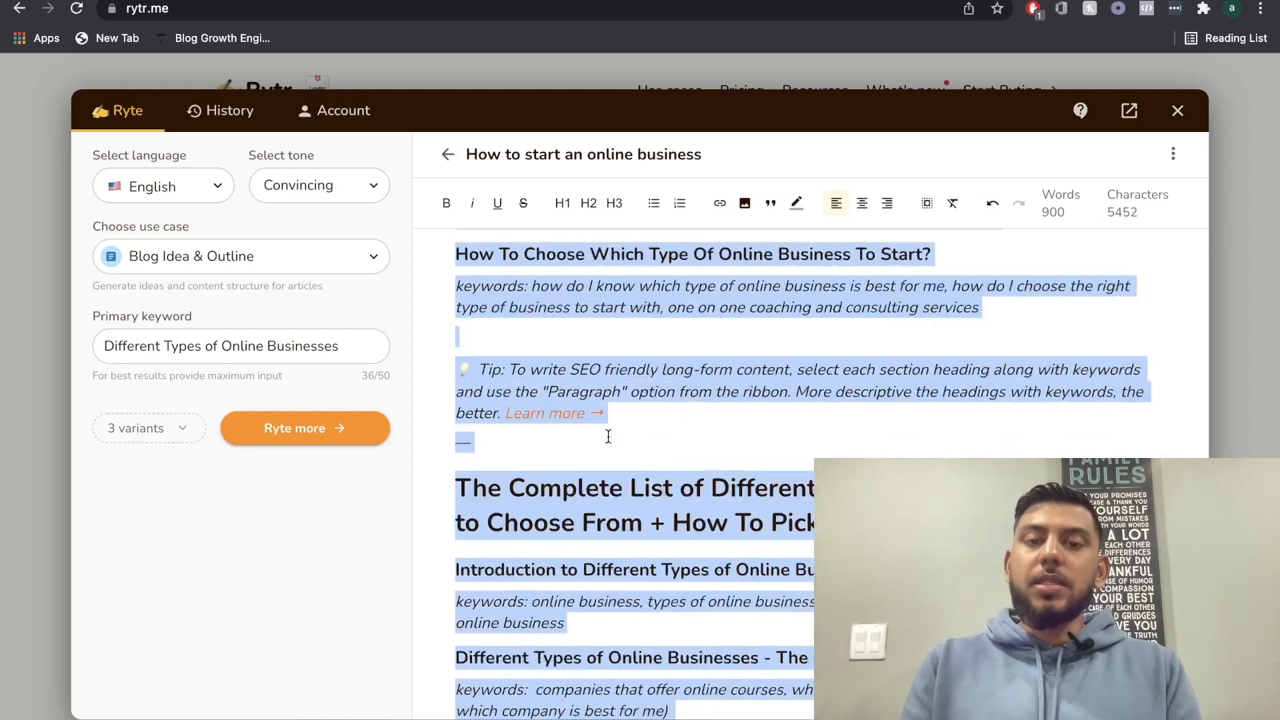
pyautogui.scroll(-3)
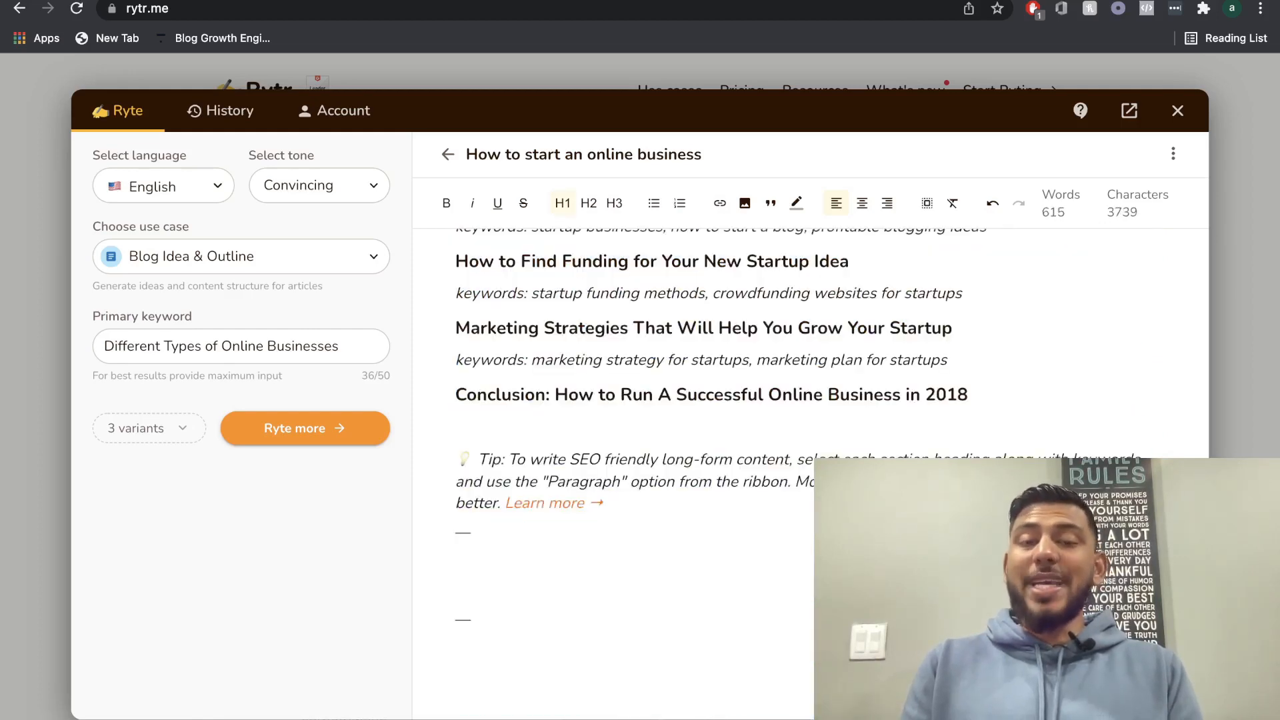
pyautogui.click(528, 621)
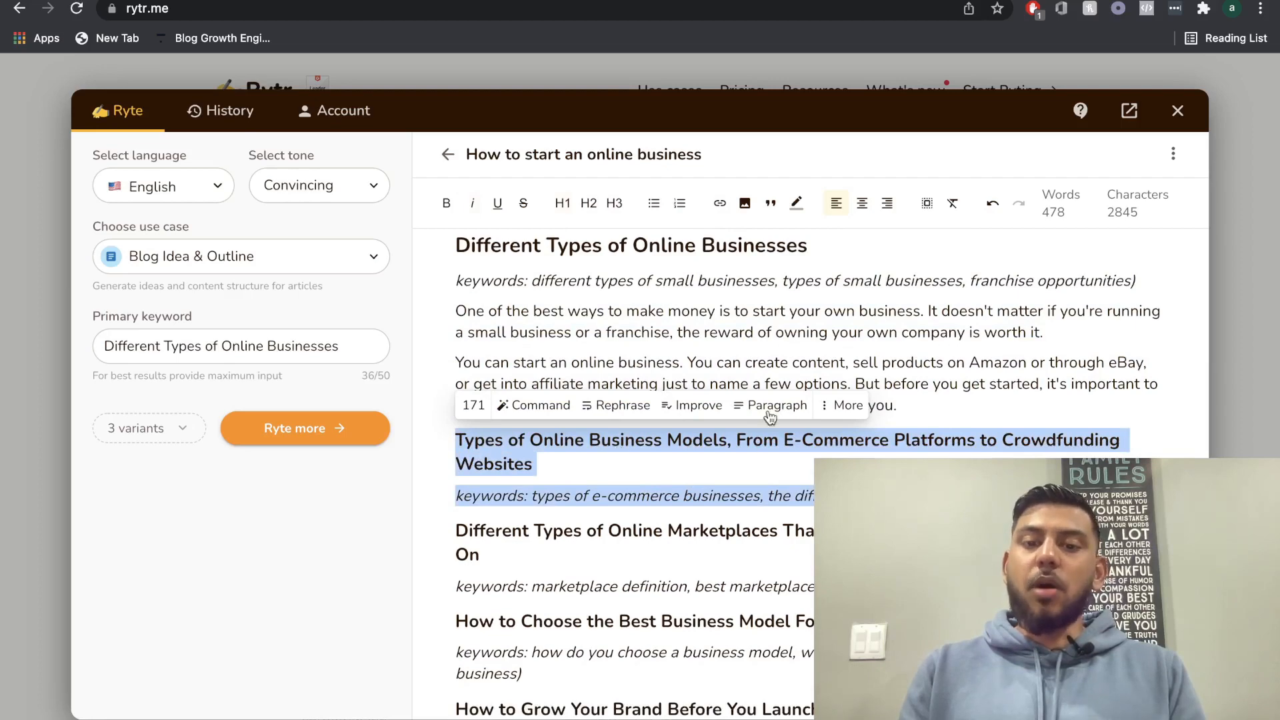
pyautogui.moveTo(745, 472)
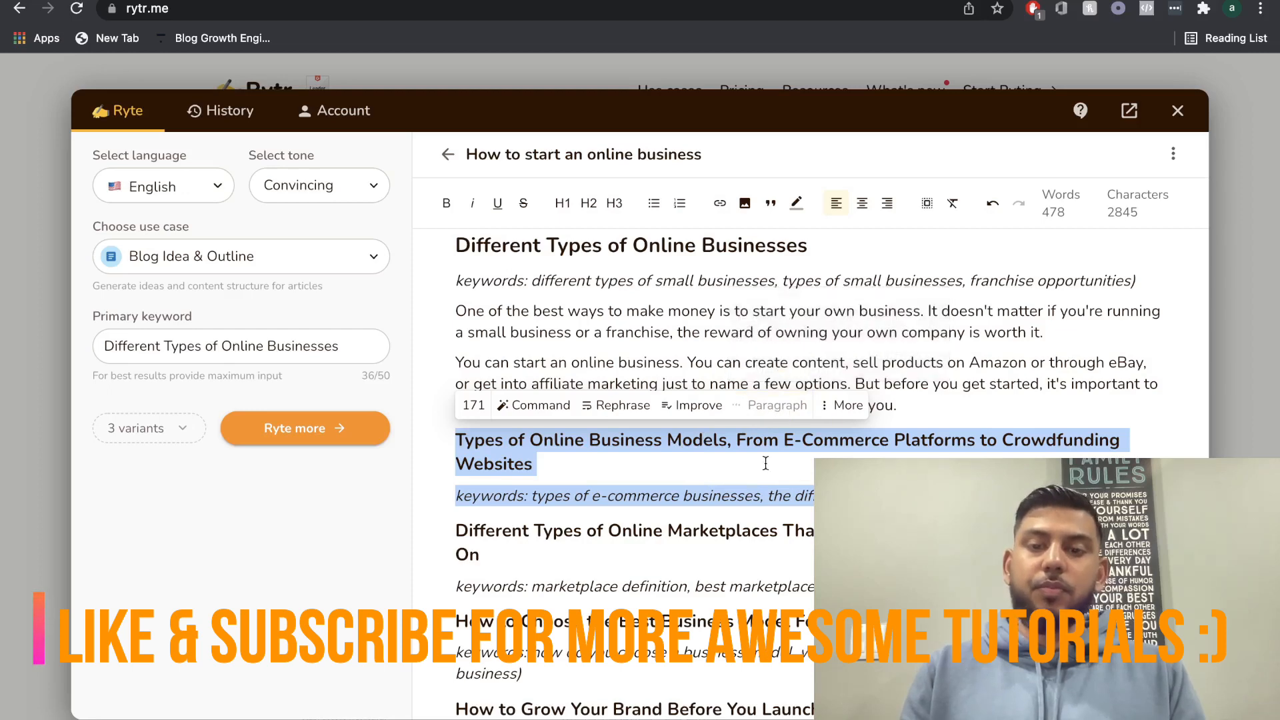
# Write e-commerce and crowdfunding paragraphs under Types of Online Business Models, reaching 679 words
pyautogui.click(304, 428)
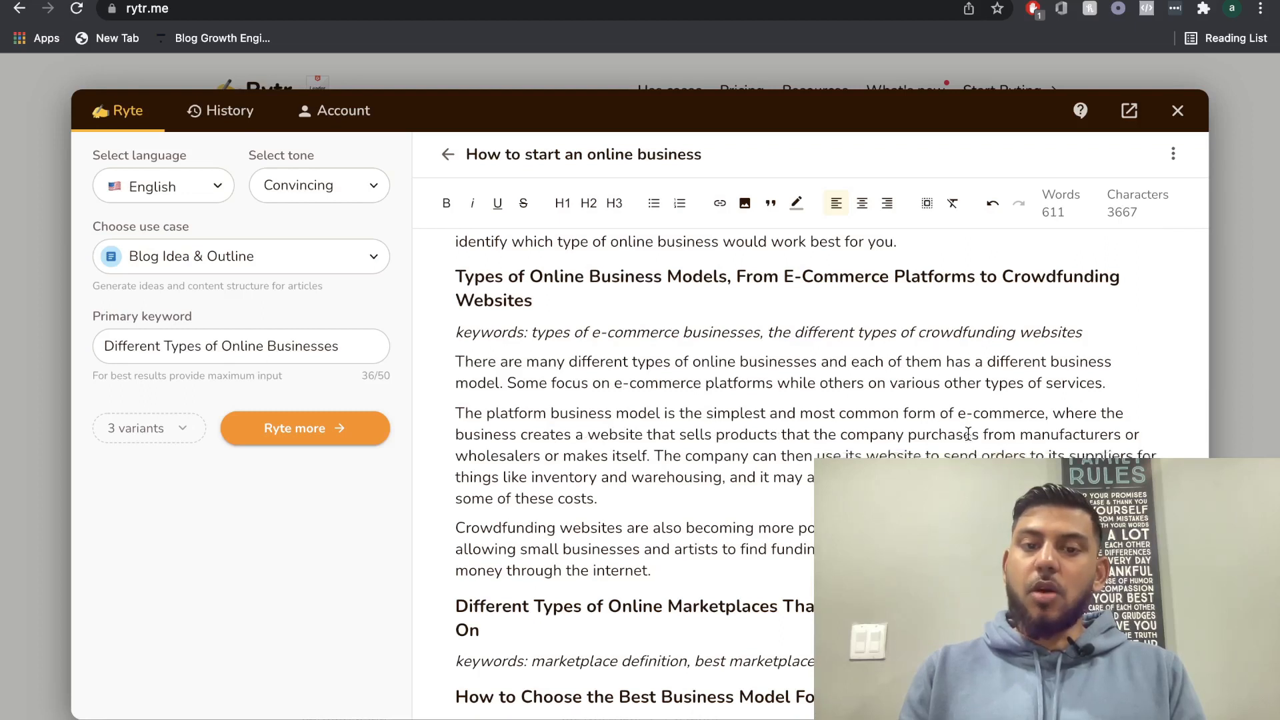
pyautogui.scroll(-3)
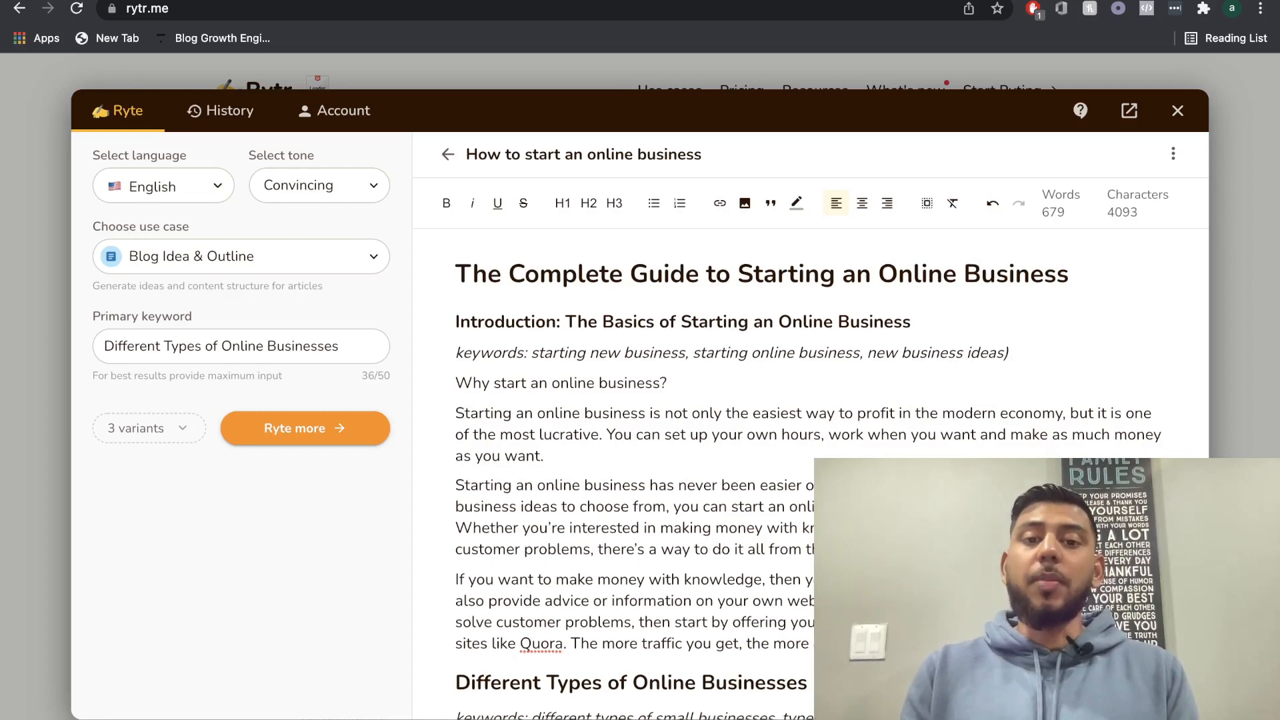
# Scroll through the post and remove the Online Marketplaces heading, leaving 576 words
pyautogui.scroll(-3)
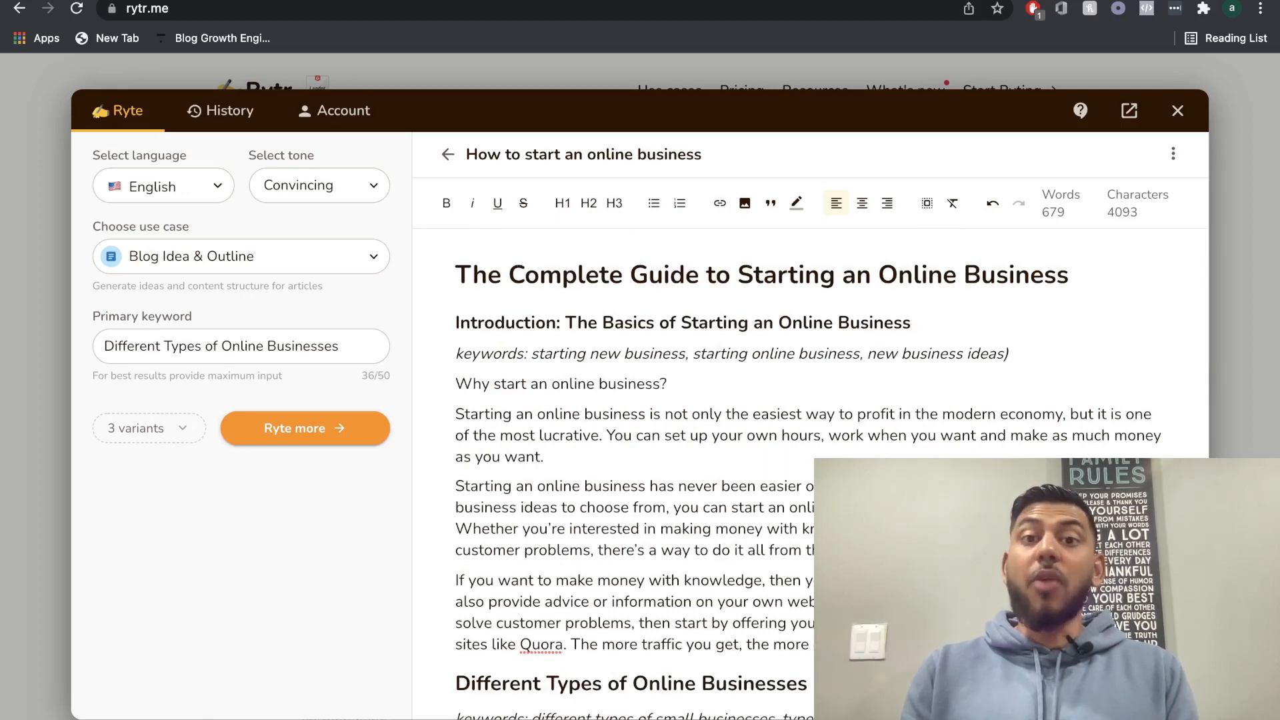
pyautogui.scroll(-3)
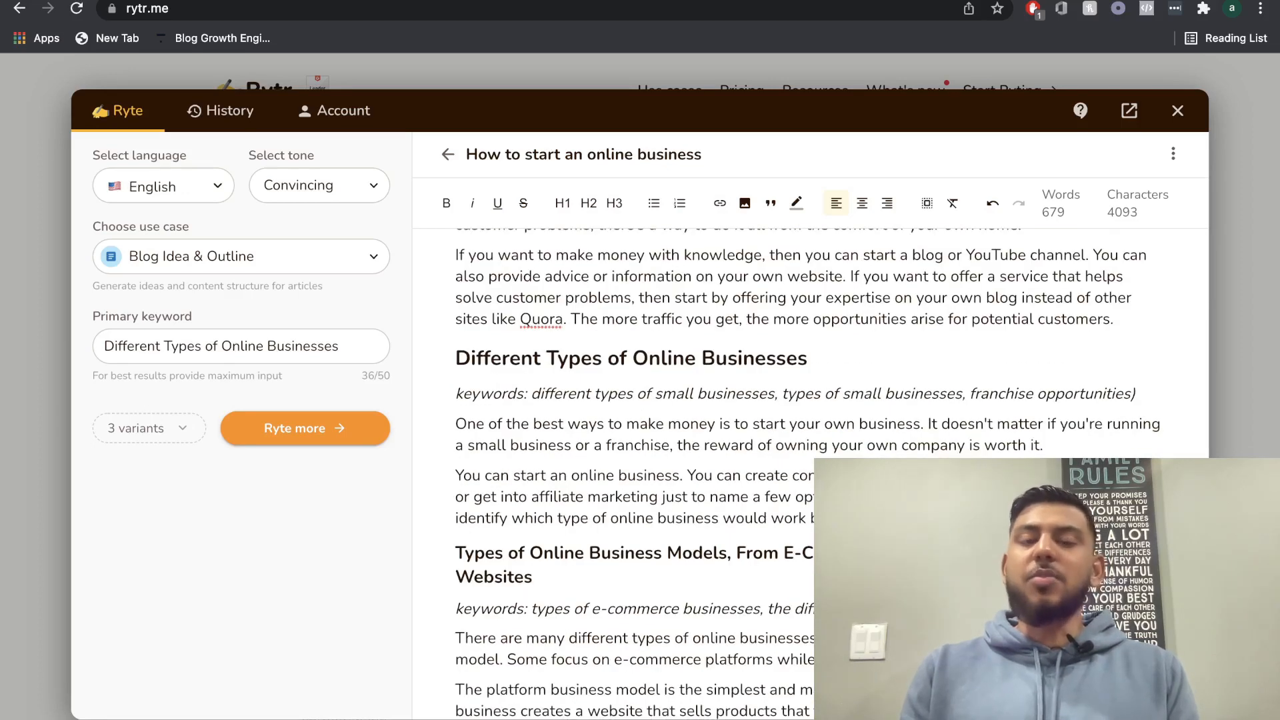
pyautogui.scroll(-3)
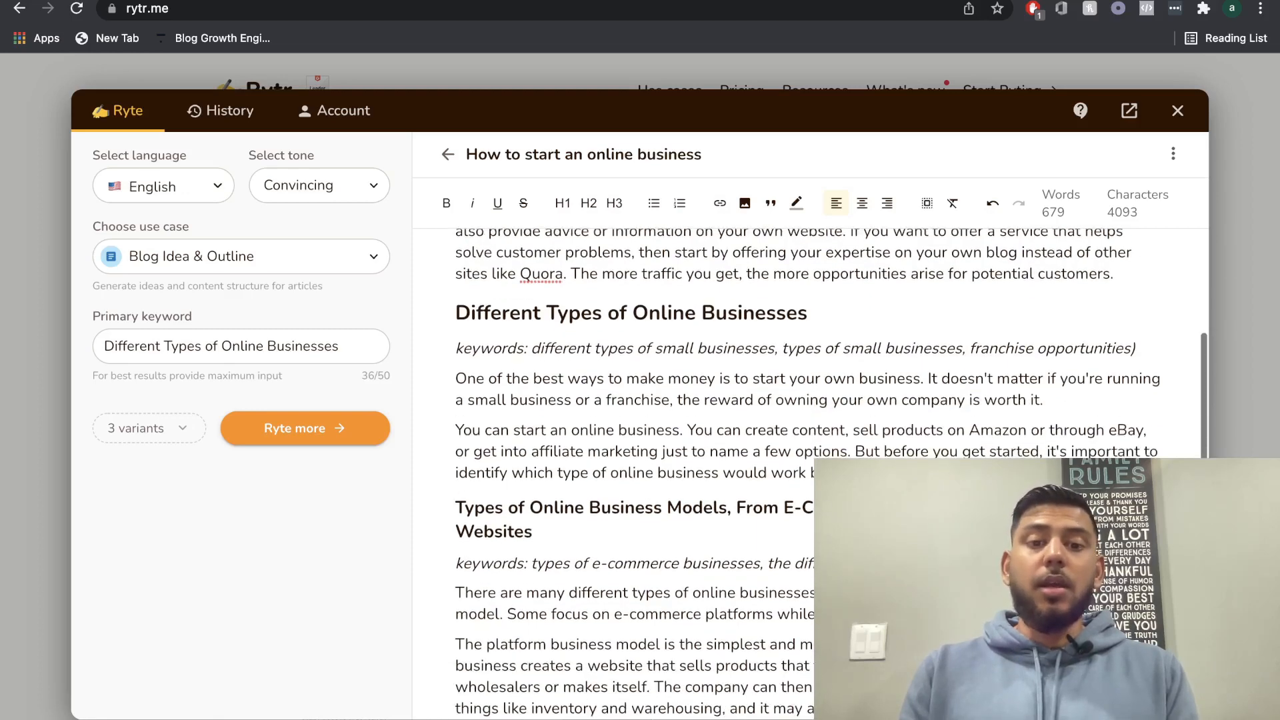
pyautogui.scroll(-3)
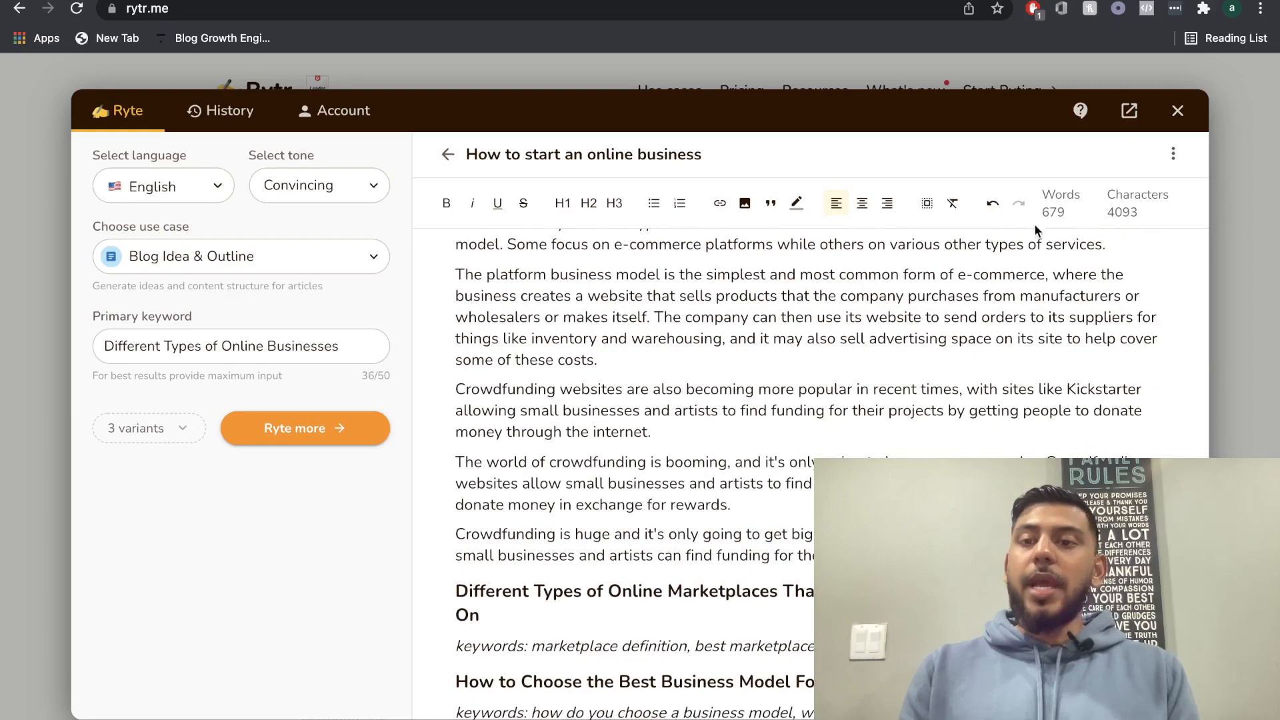
pyautogui.scroll(3)
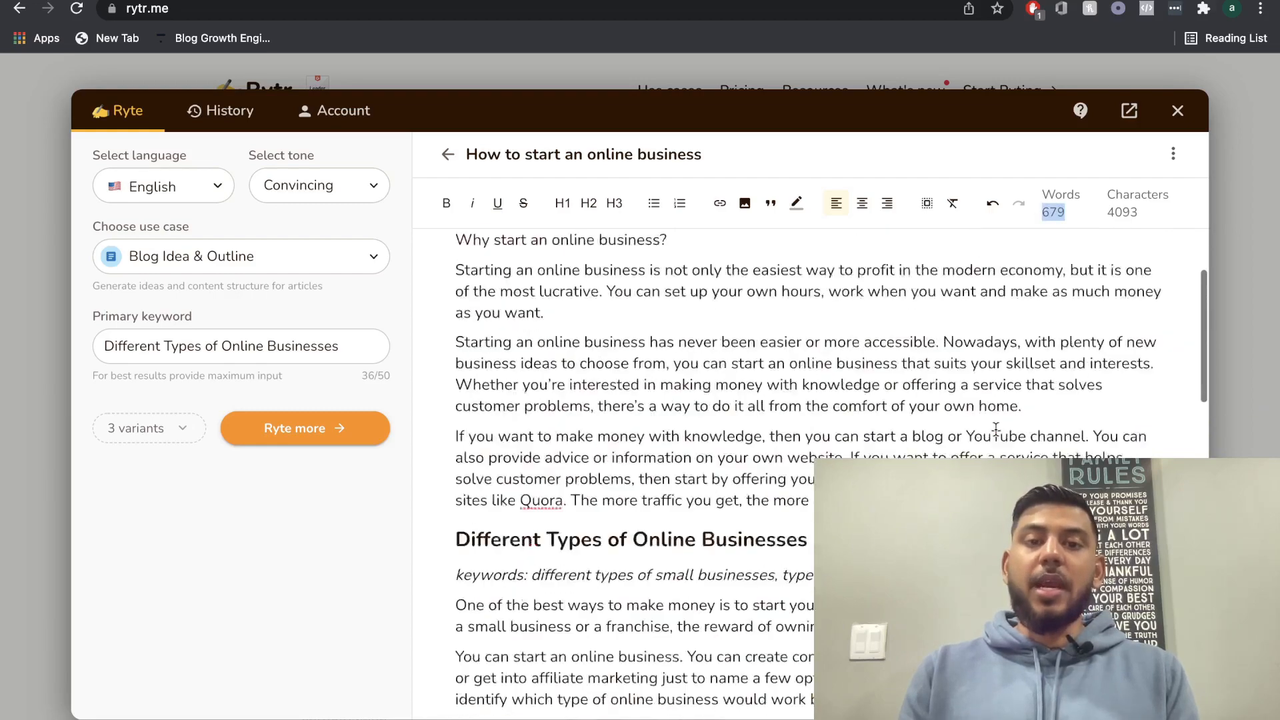
pyautogui.scroll(3)
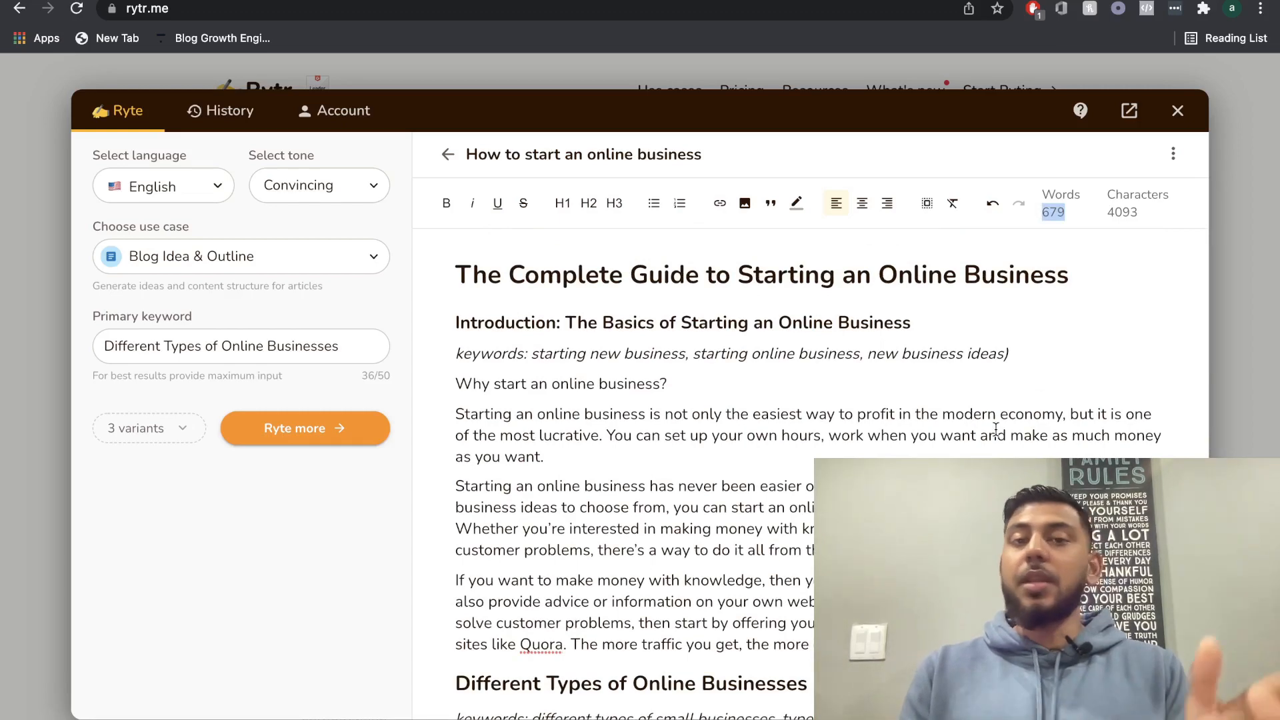
pyautogui.scroll(-3)
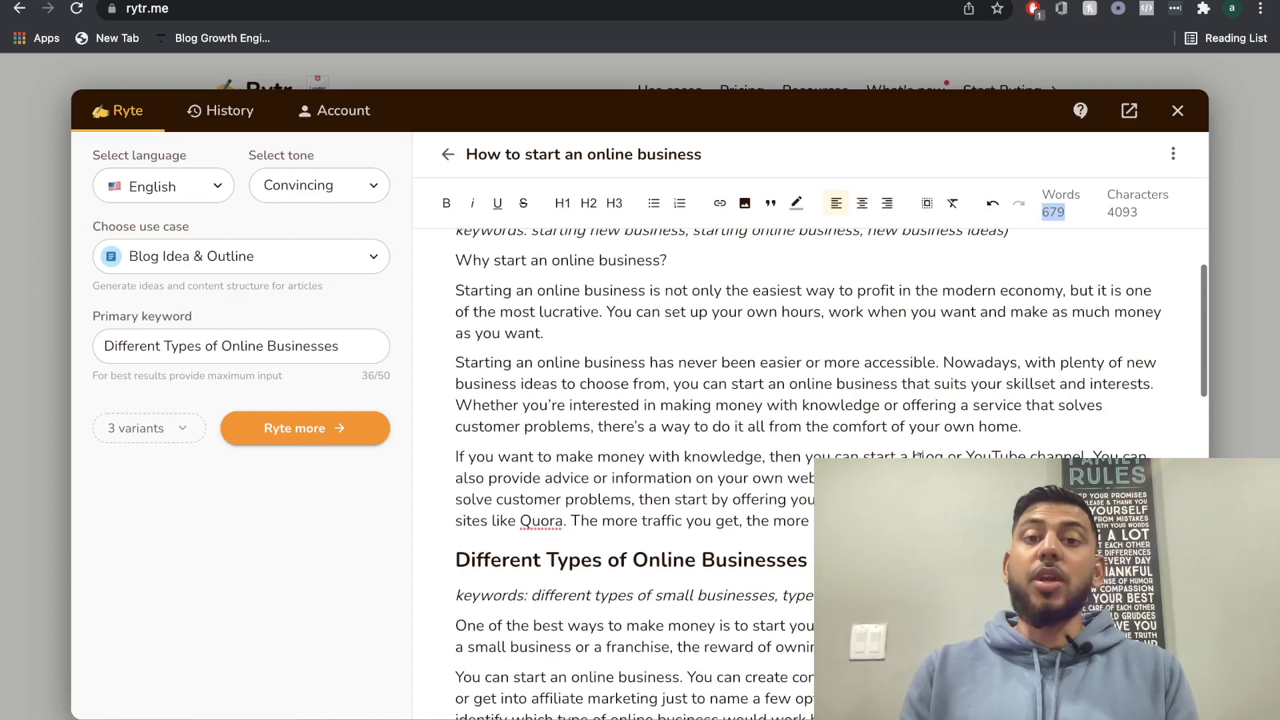
pyautogui.scroll(-3)
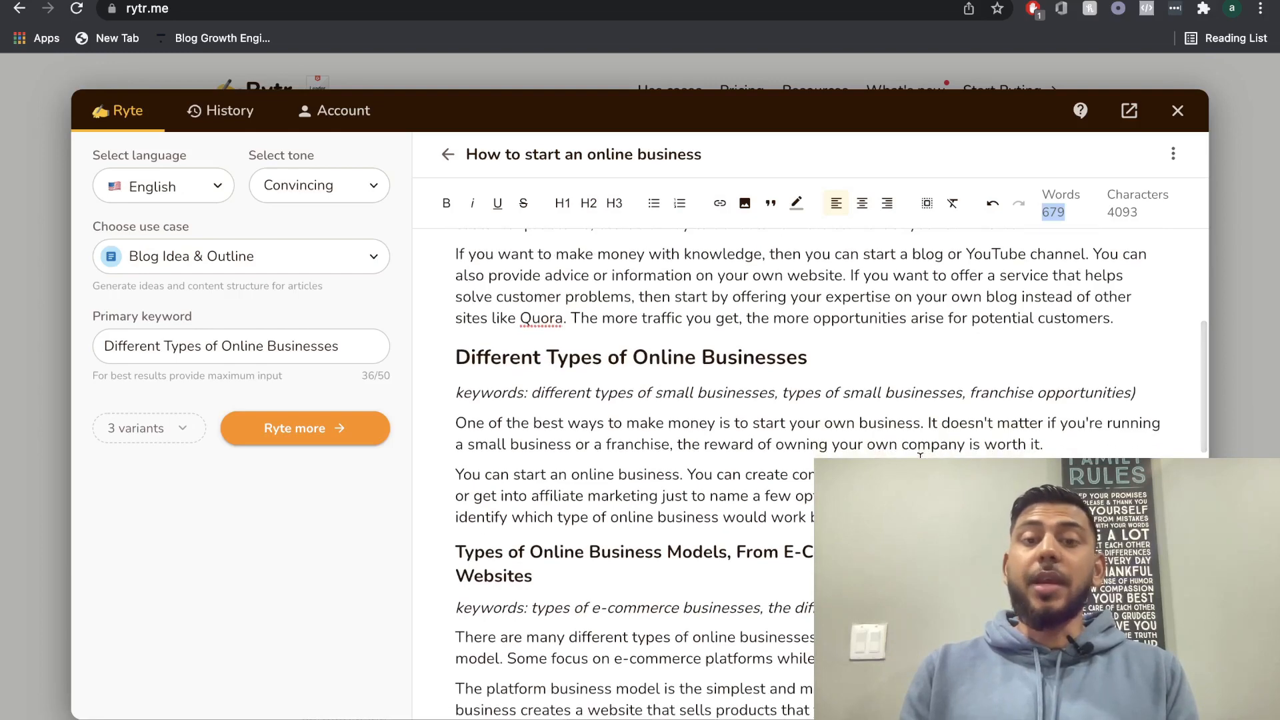
pyautogui.scroll(-3)
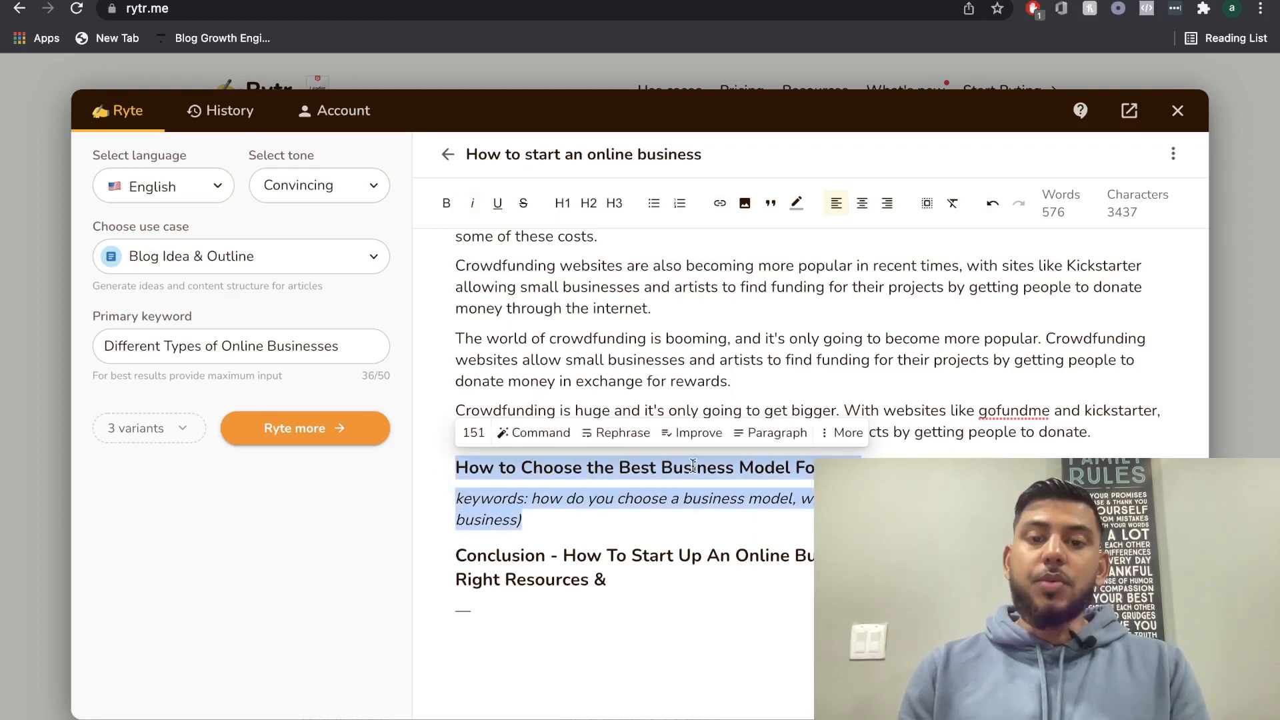
pyautogui.moveTo(776, 433)
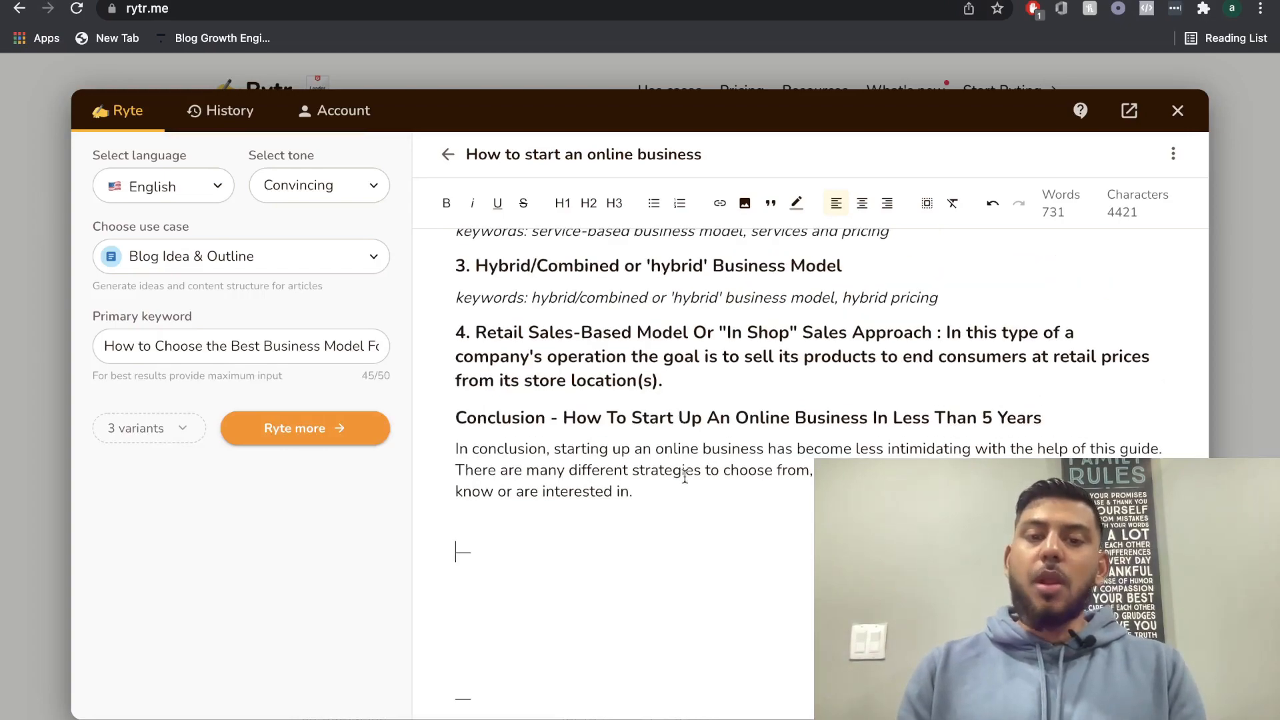
# Review the new How to Choose the Best Business Model paragraph and open the use case list
pyautogui.scroll(3)
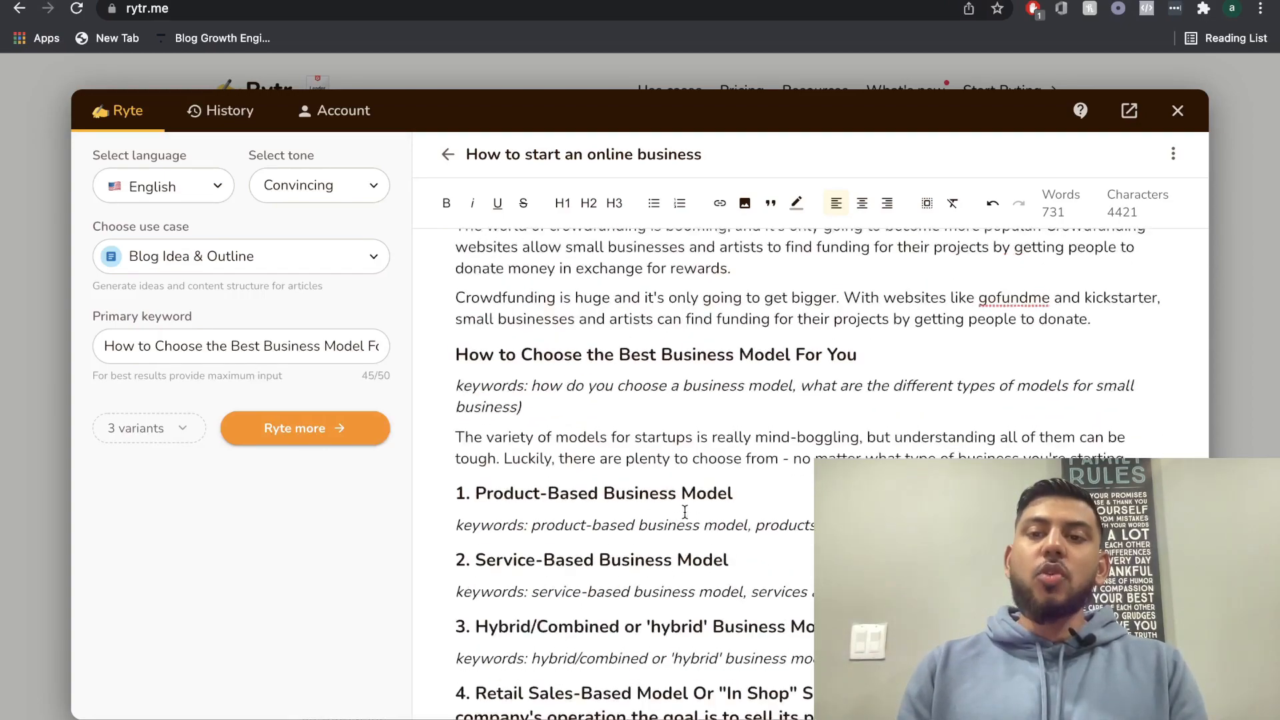
pyautogui.scroll(3)
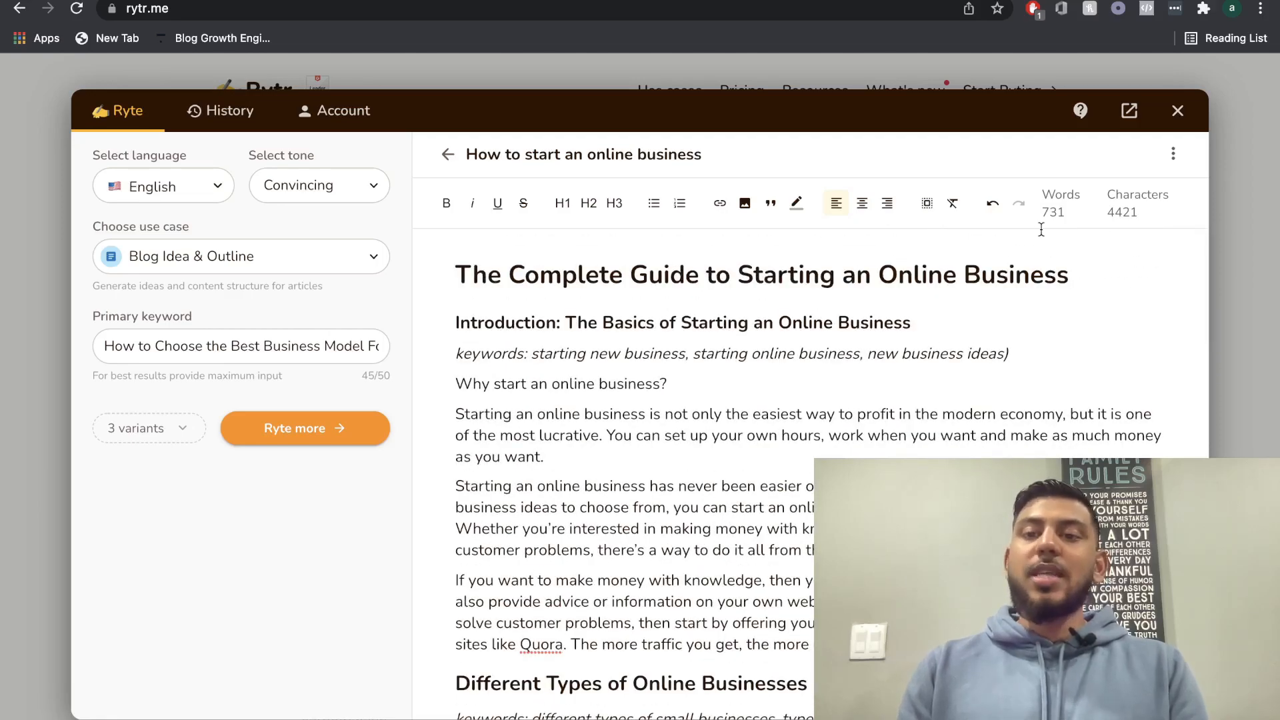
pyautogui.scroll(-3)
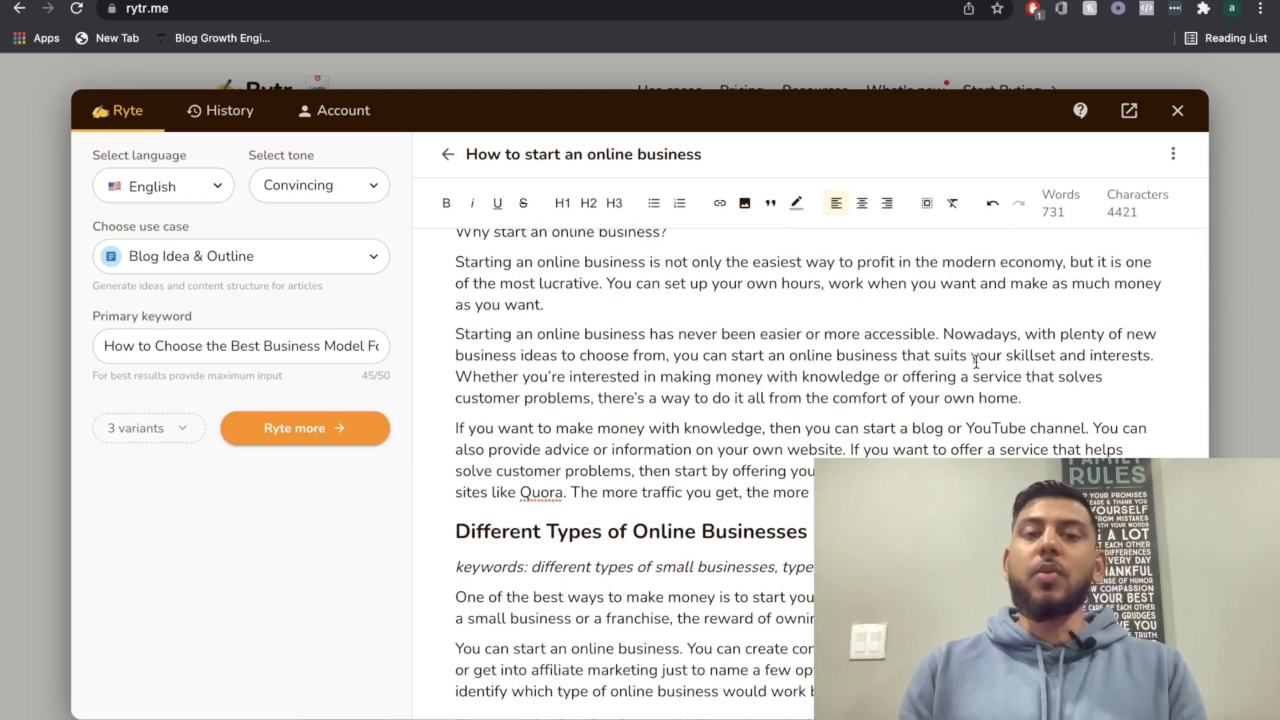
pyautogui.scroll(-3)
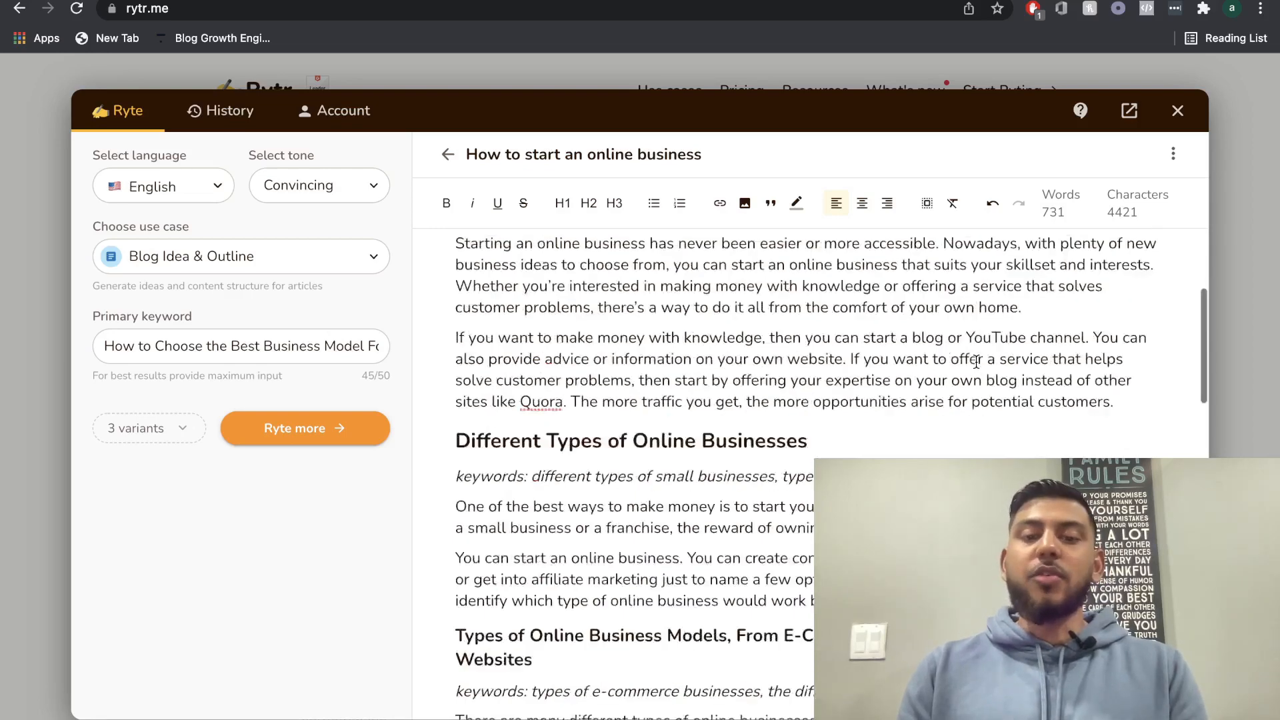
pyautogui.scroll(-3)
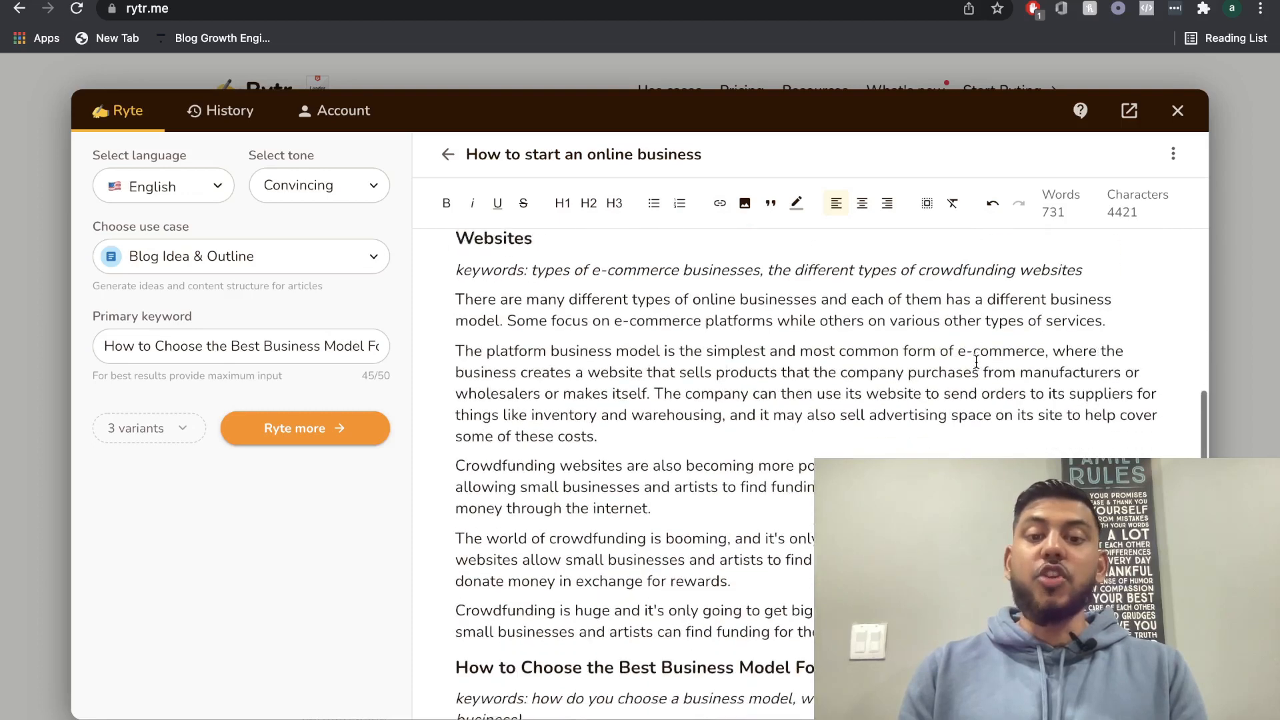
pyautogui.scroll(-3)
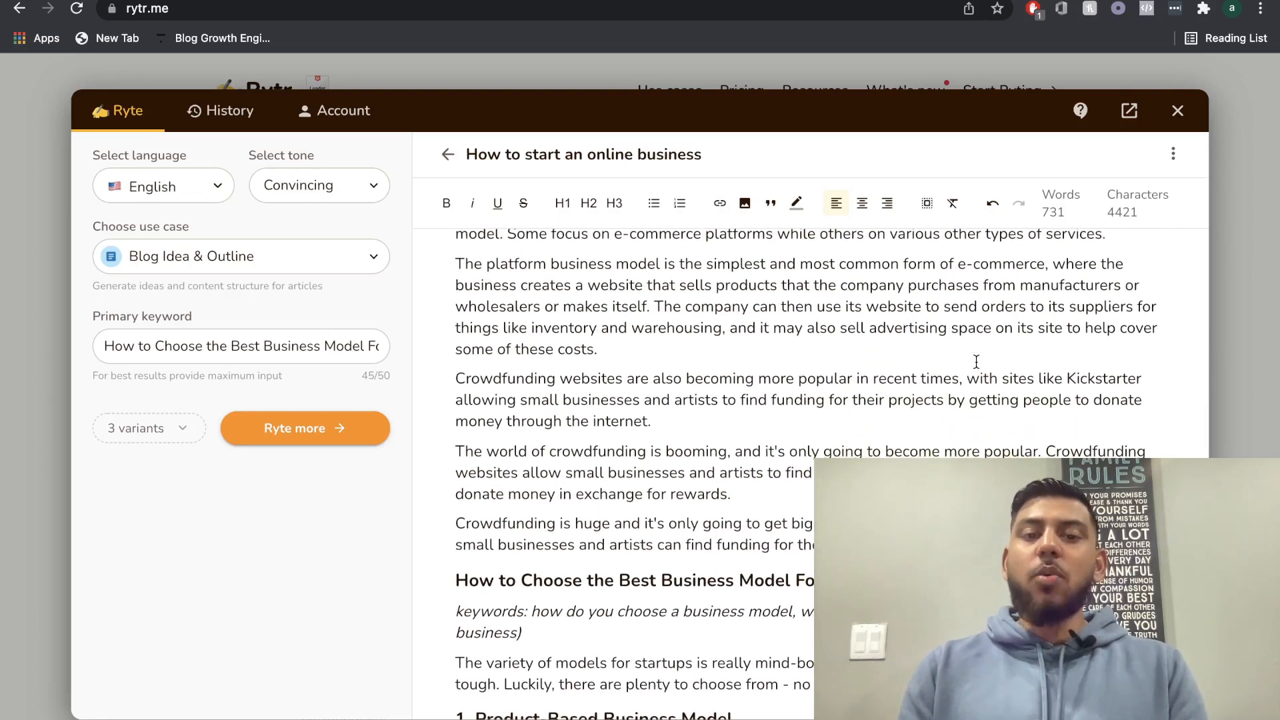
pyautogui.scroll(-3)
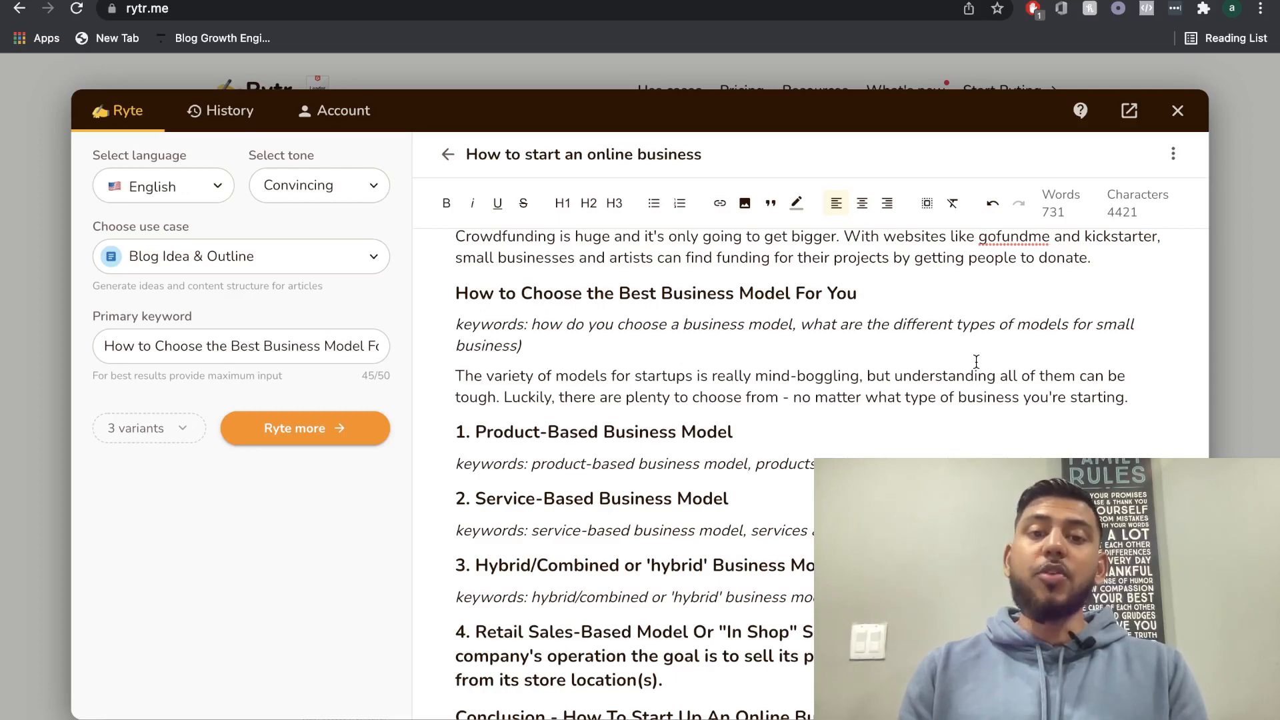
pyautogui.scroll(-3)
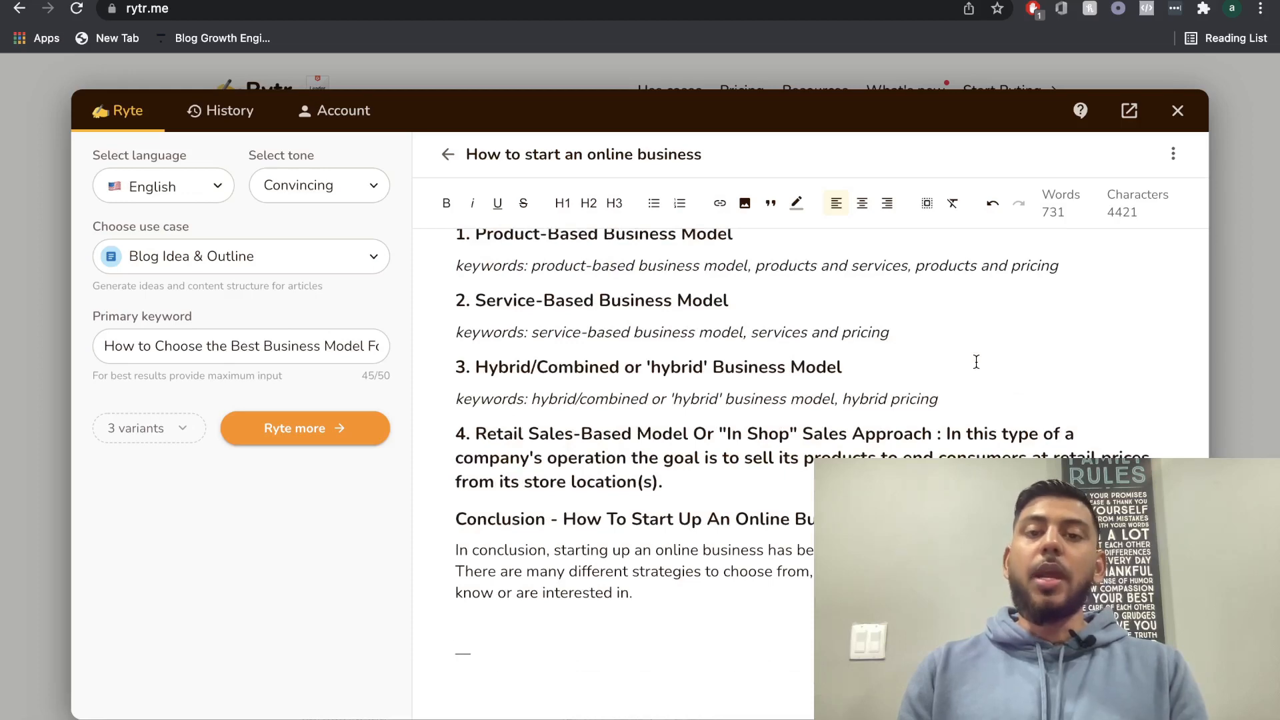
pyautogui.click(241, 255)
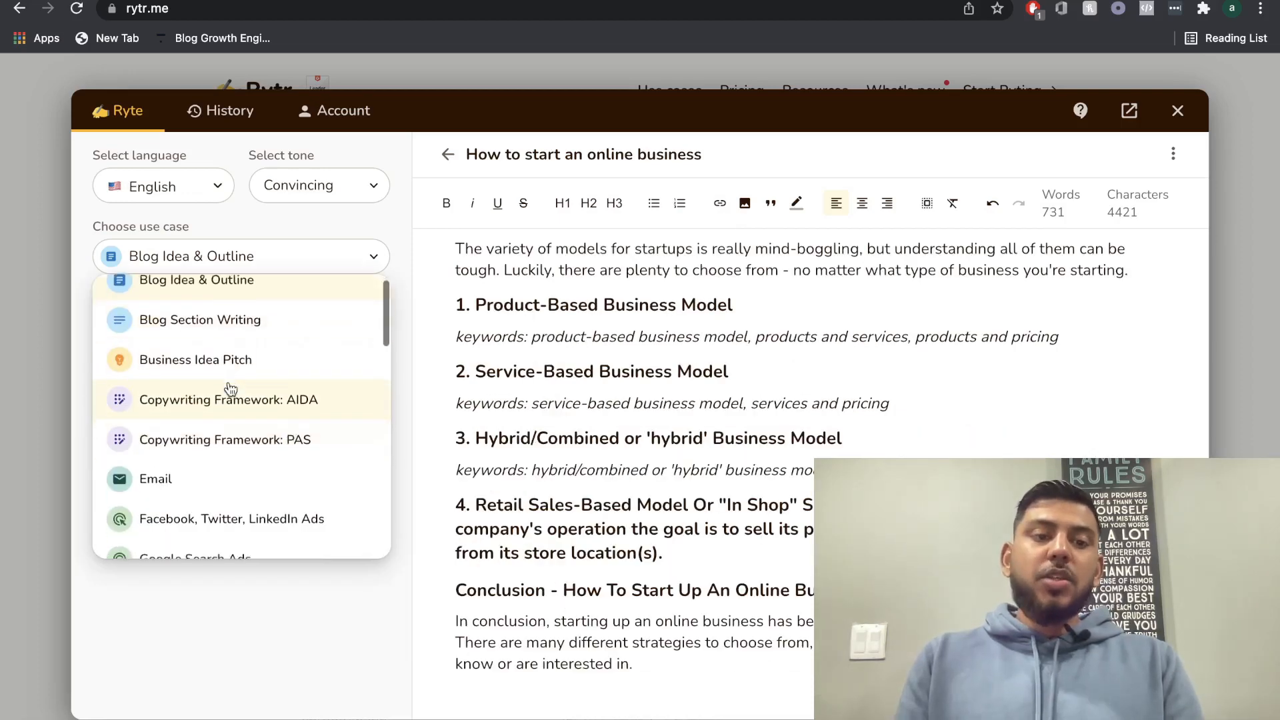
pyautogui.scroll(-3)
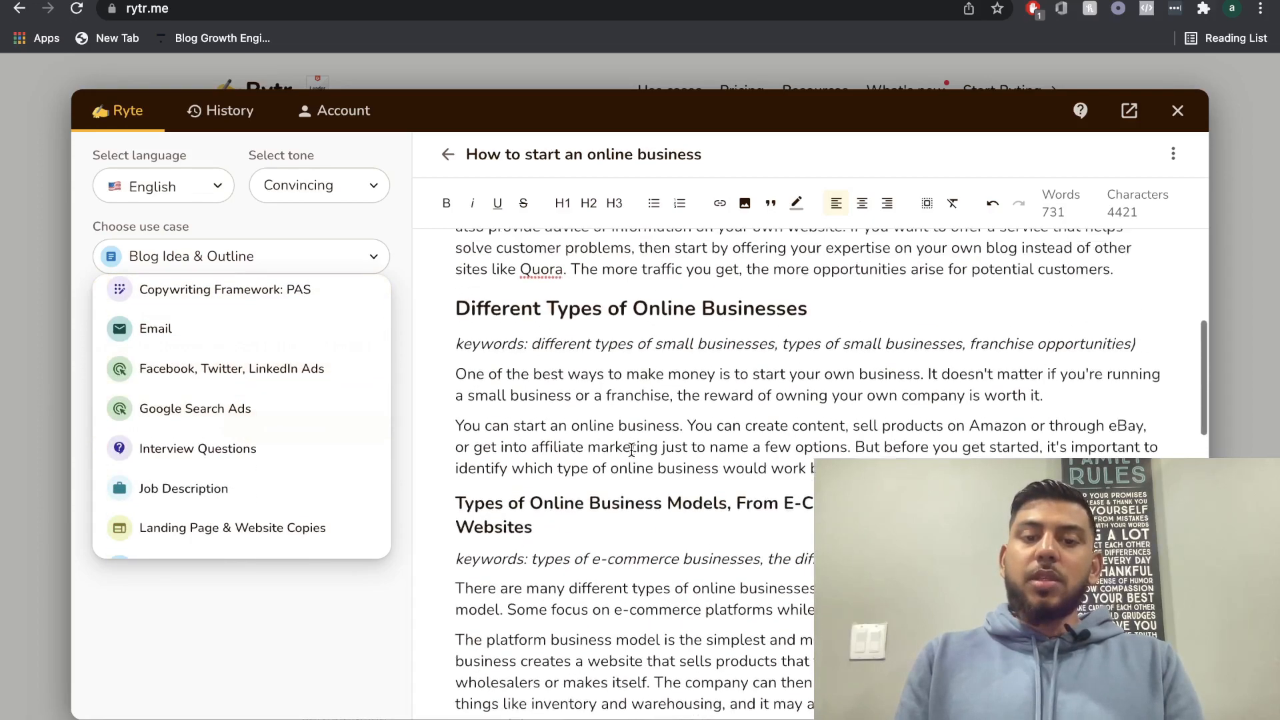
pyautogui.scroll(3)
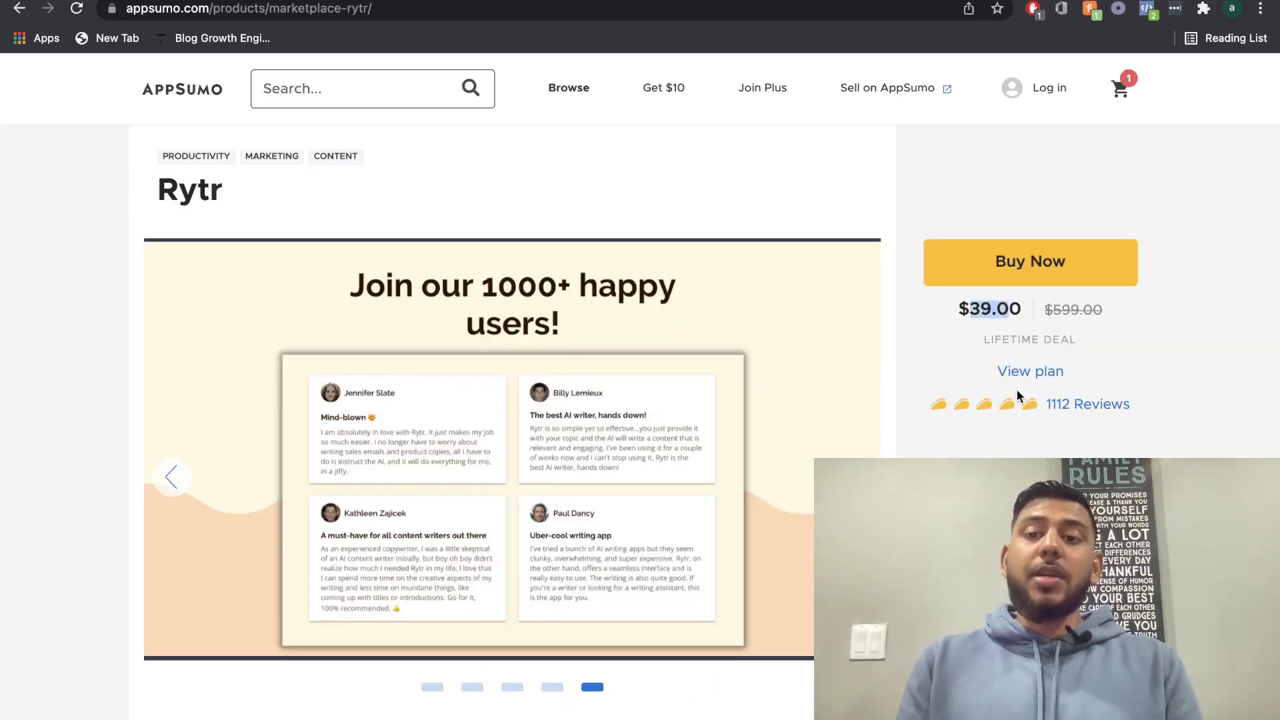
pyautogui.scroll(-3)
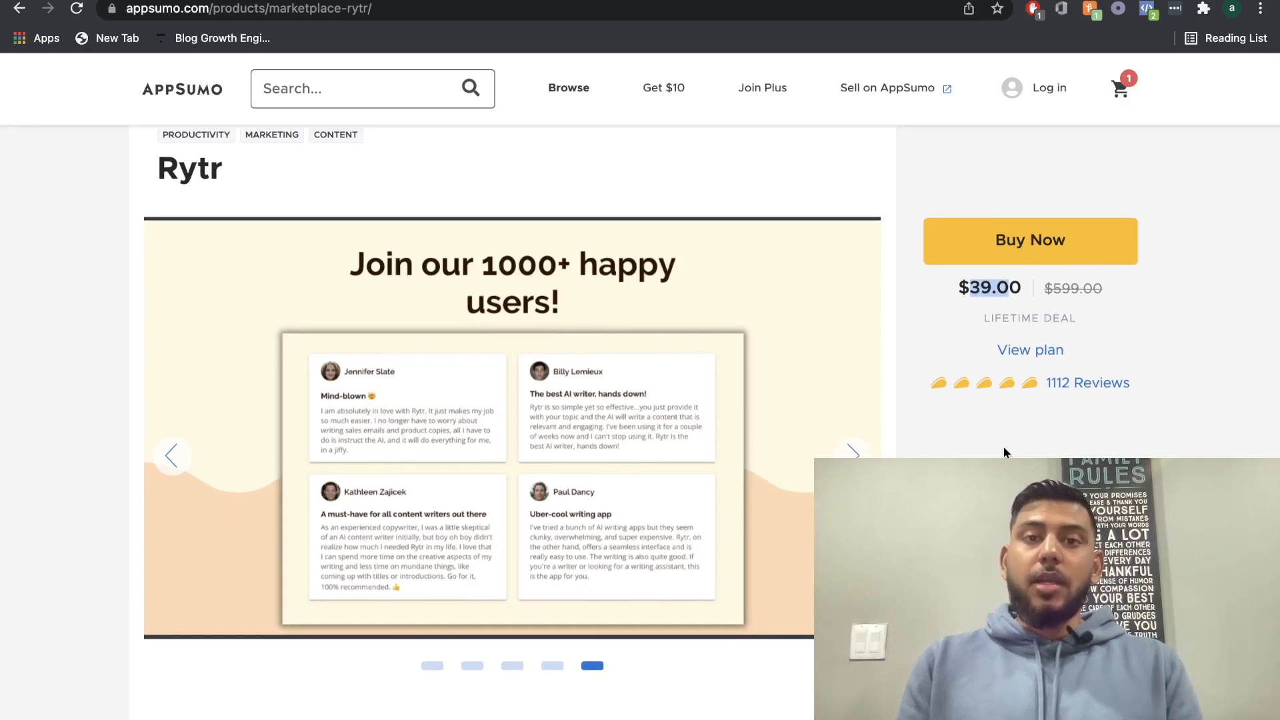